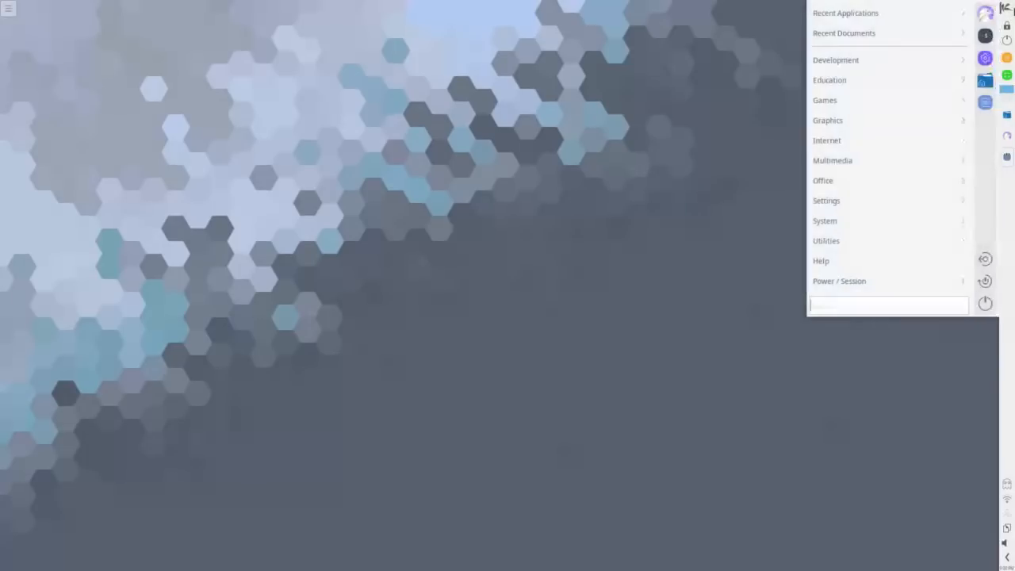
pyautogui.moveTo(986, 13)
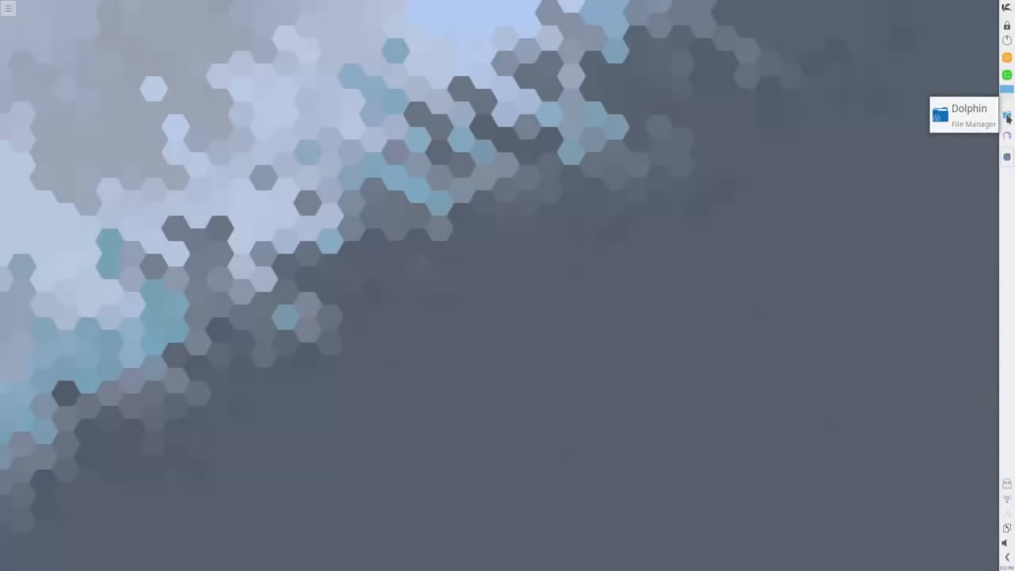
# Launch Dolphin from the panel onto the Home folder and check its places sidebar.
pyautogui.click(1007, 114)
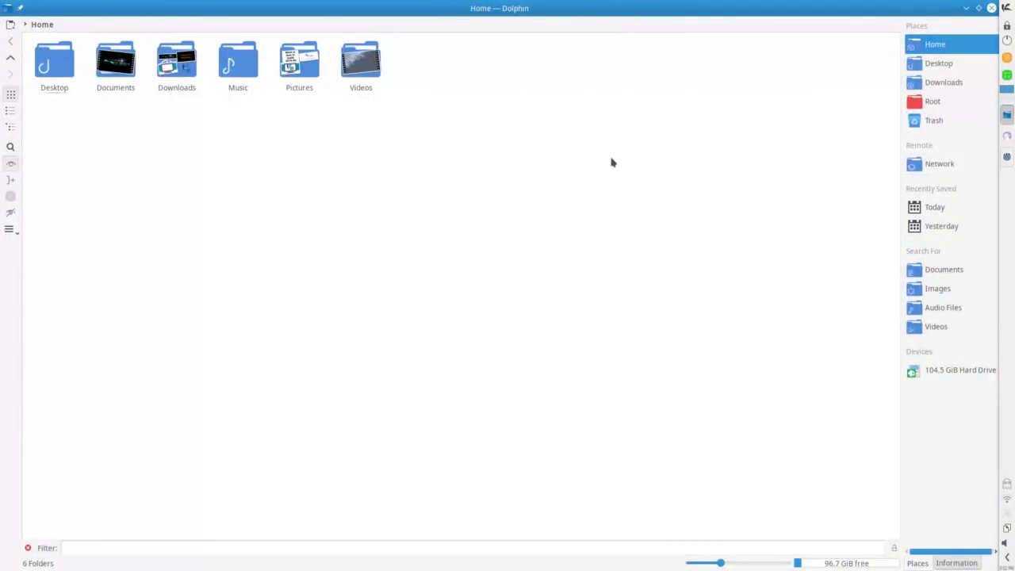
pyautogui.moveTo(395, 177)
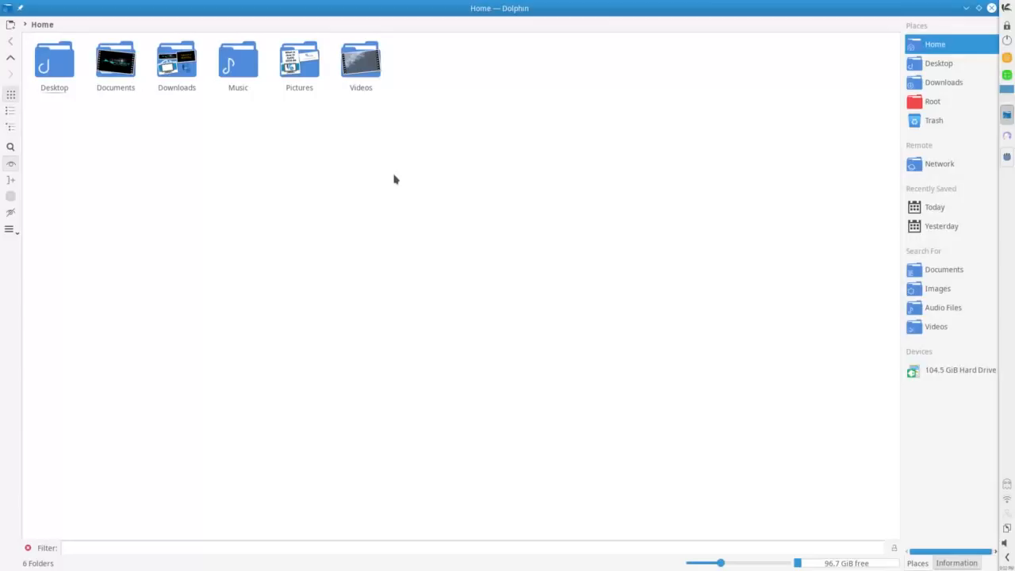
pyautogui.moveTo(670, 180)
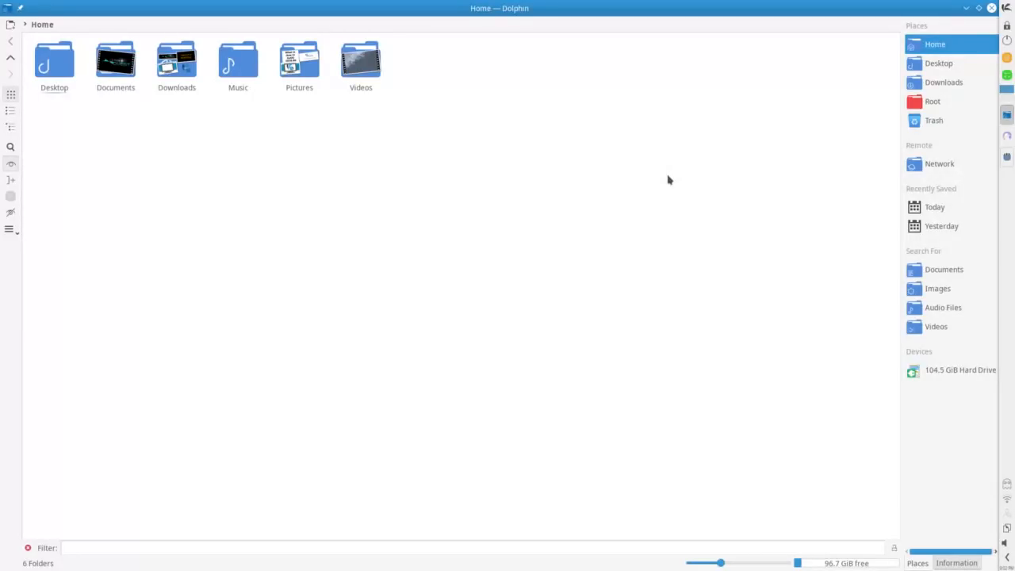
pyautogui.moveTo(65, 115)
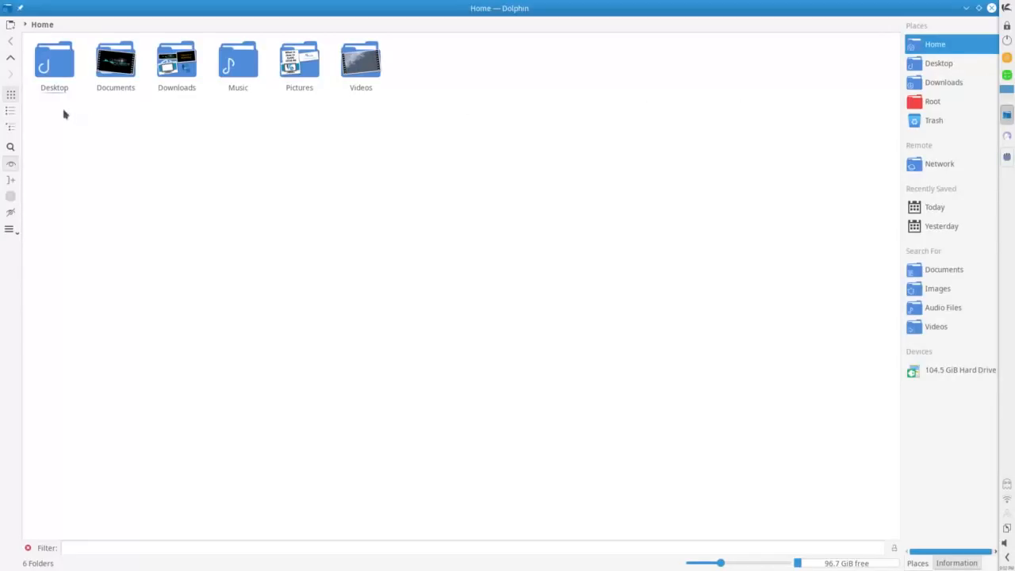
pyautogui.moveTo(526, 137)
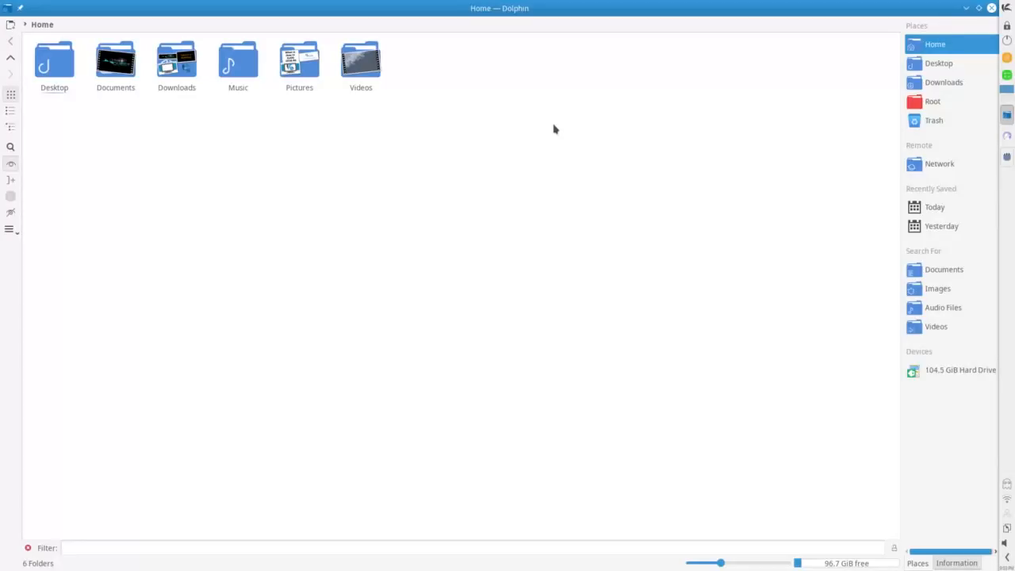
pyautogui.moveTo(932, 121)
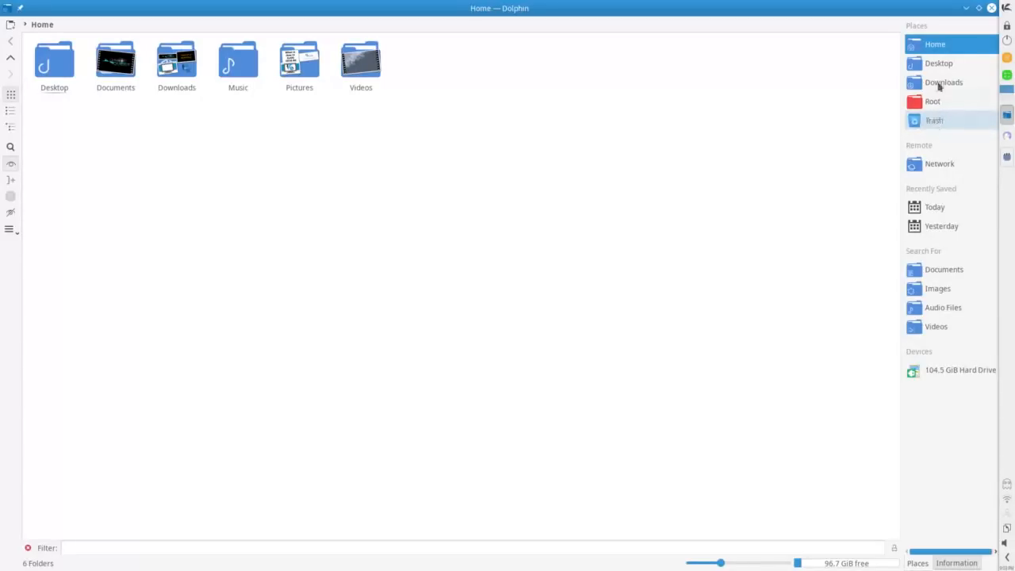
pyautogui.moveTo(587, 222)
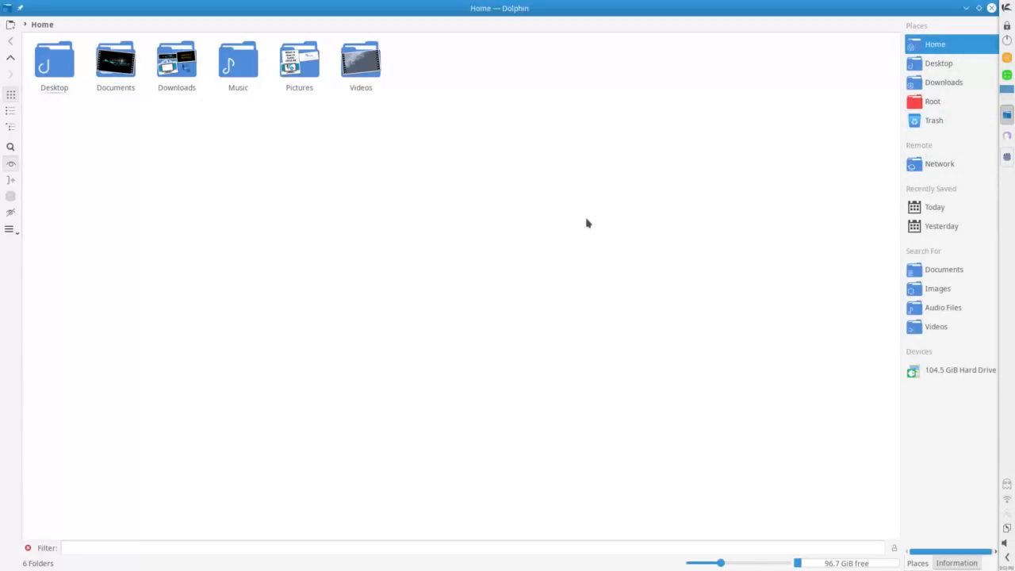
pyautogui.moveTo(769, 117)
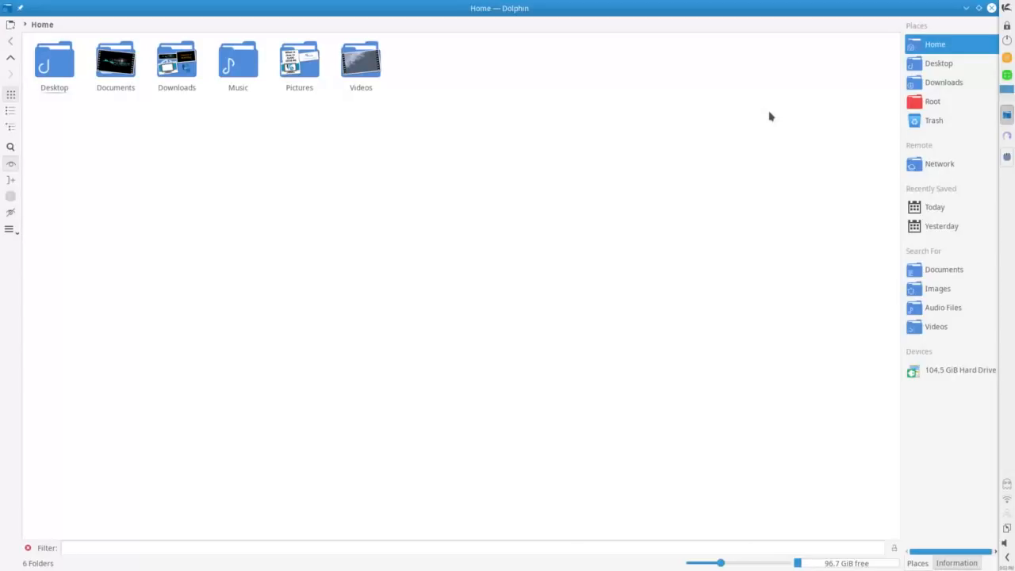
pyautogui.moveTo(939, 527)
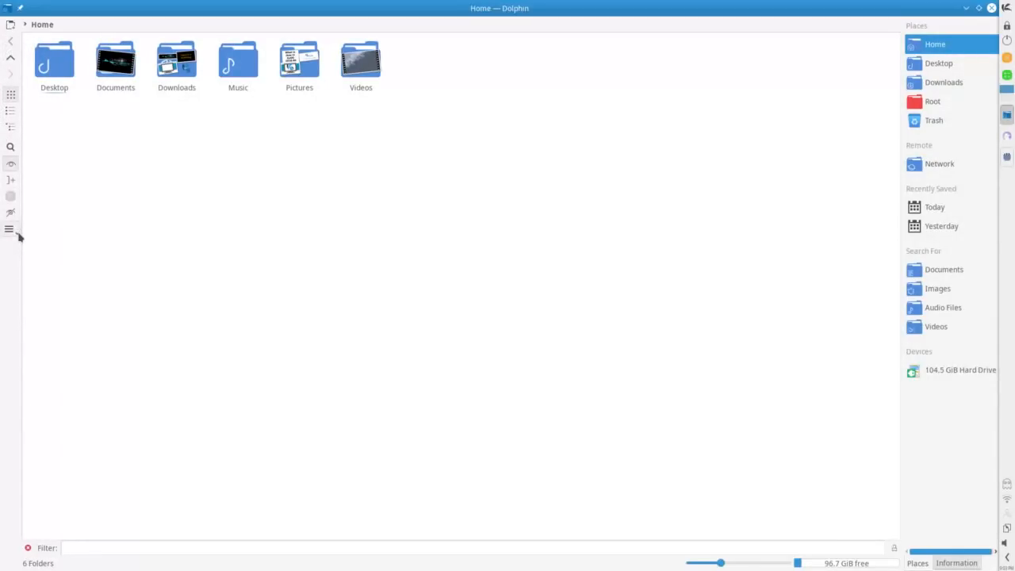
pyautogui.click(9, 228)
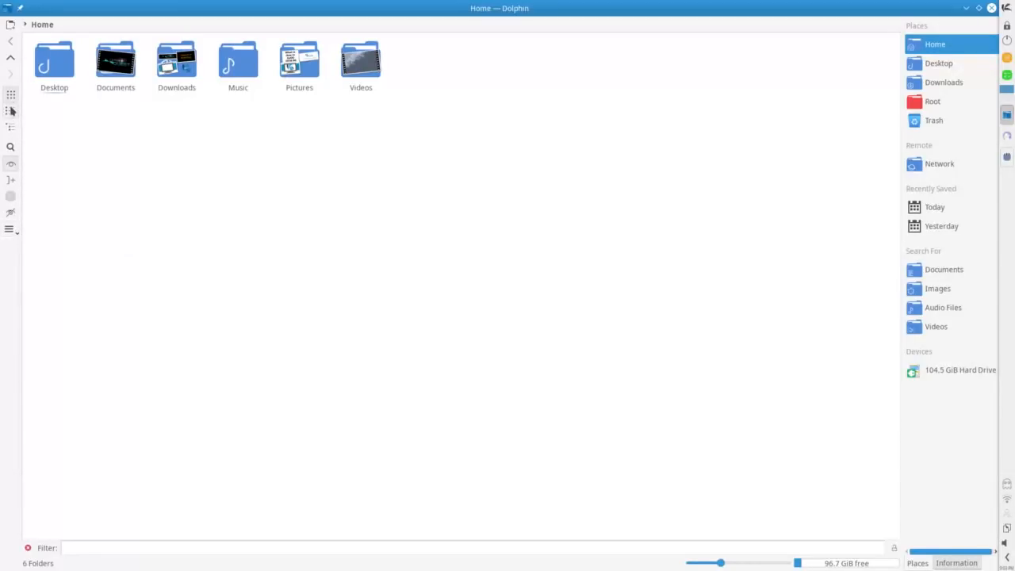
pyautogui.moveTo(32, 215)
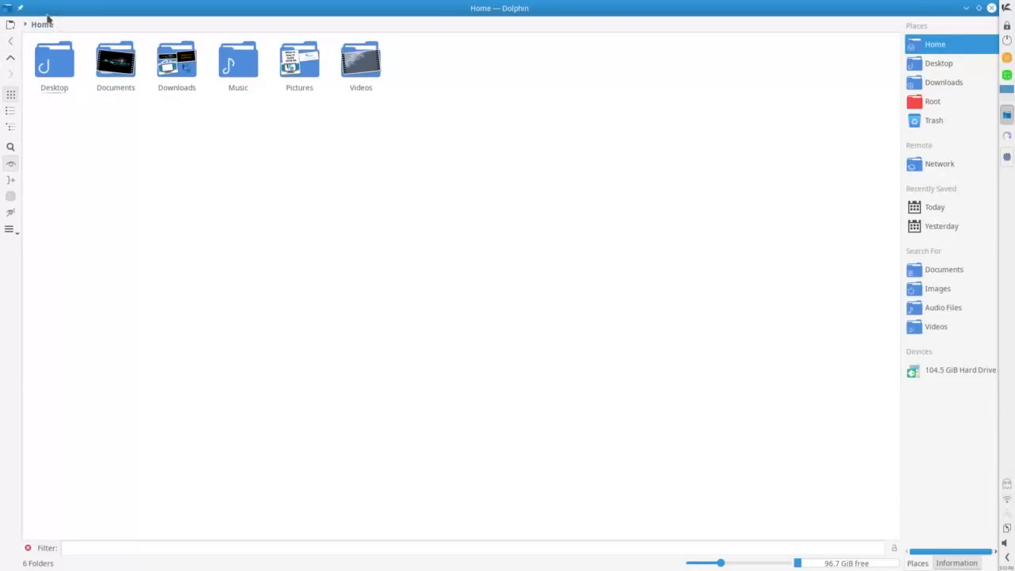
pyautogui.moveTo(812, 49)
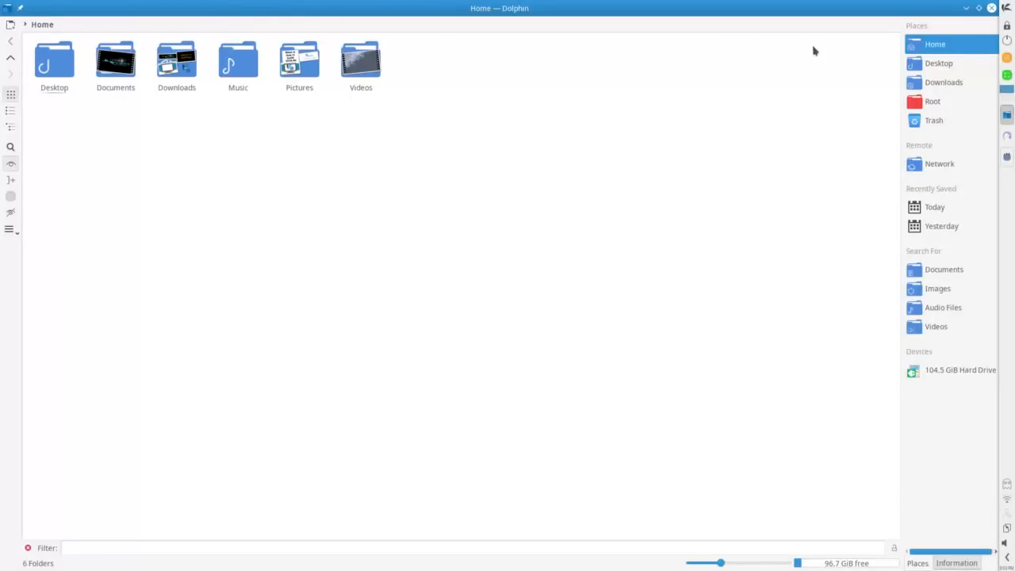
pyautogui.moveTo(641, 182)
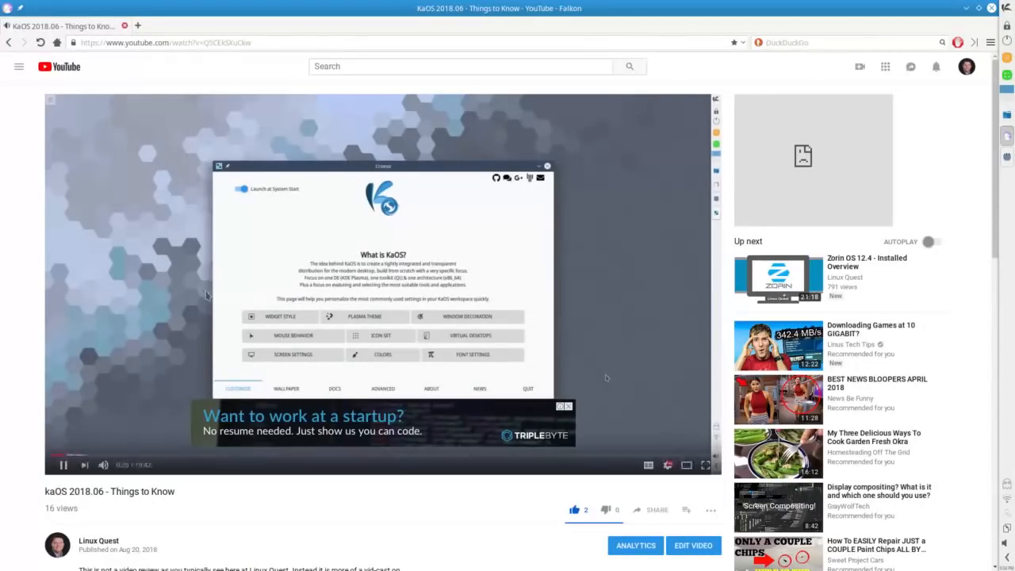
# Scroll the YouTube page and show About Falkon with version 3.0.1 and QtWebEngine 5.11.1.
pyautogui.scroll(-3)
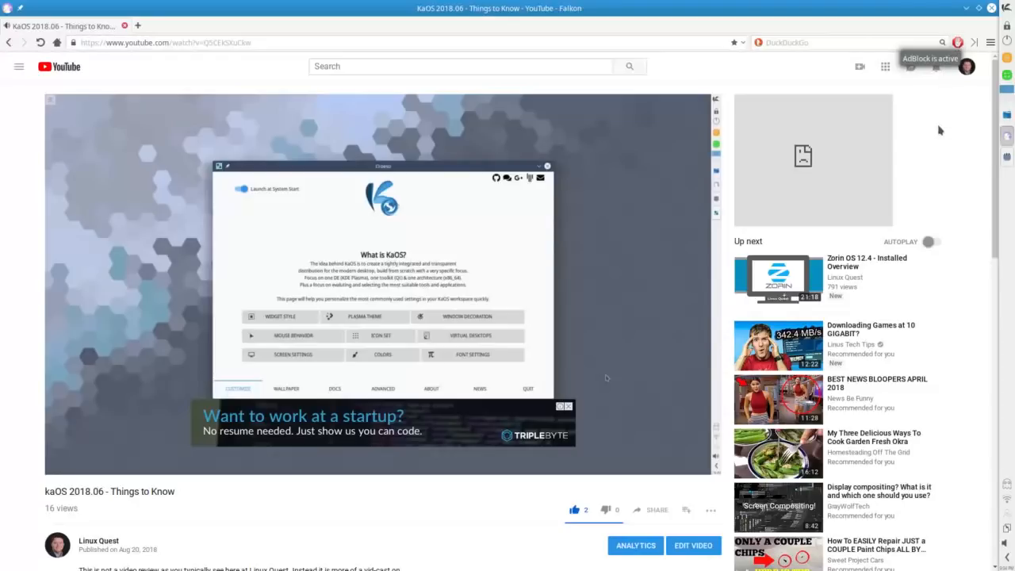
pyautogui.scroll(-3)
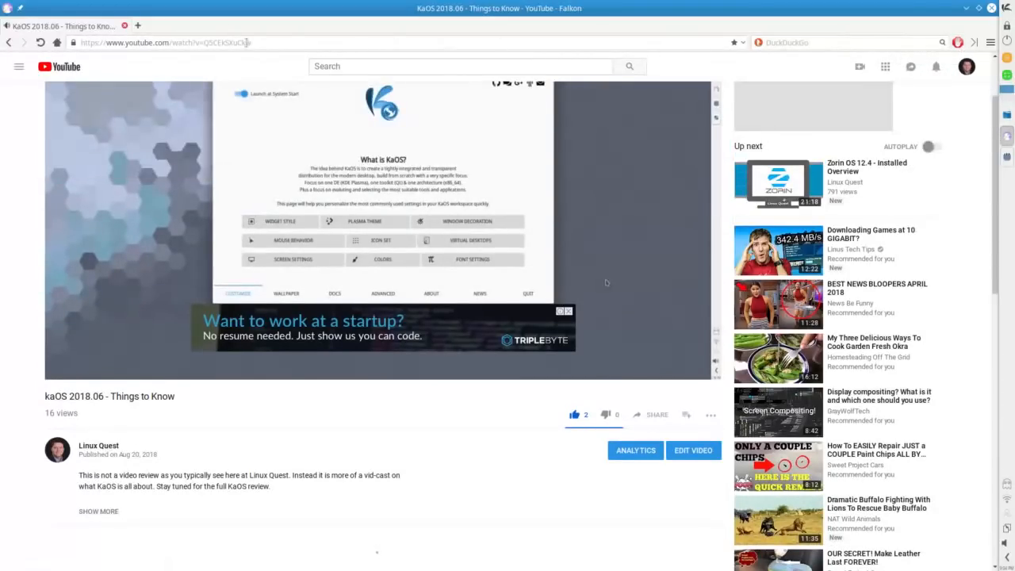
pyautogui.click(269, 25)
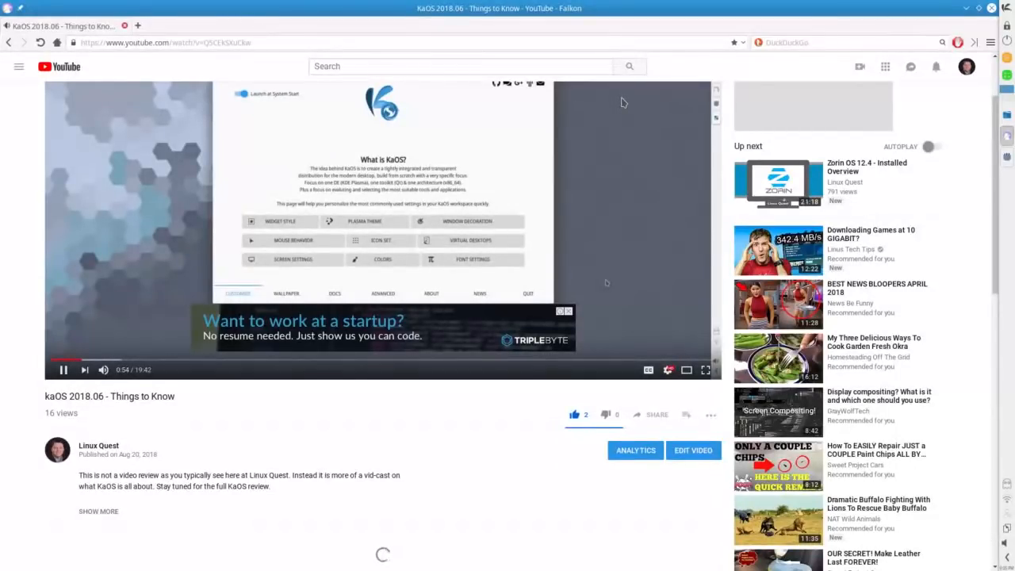
pyautogui.scroll(-3)
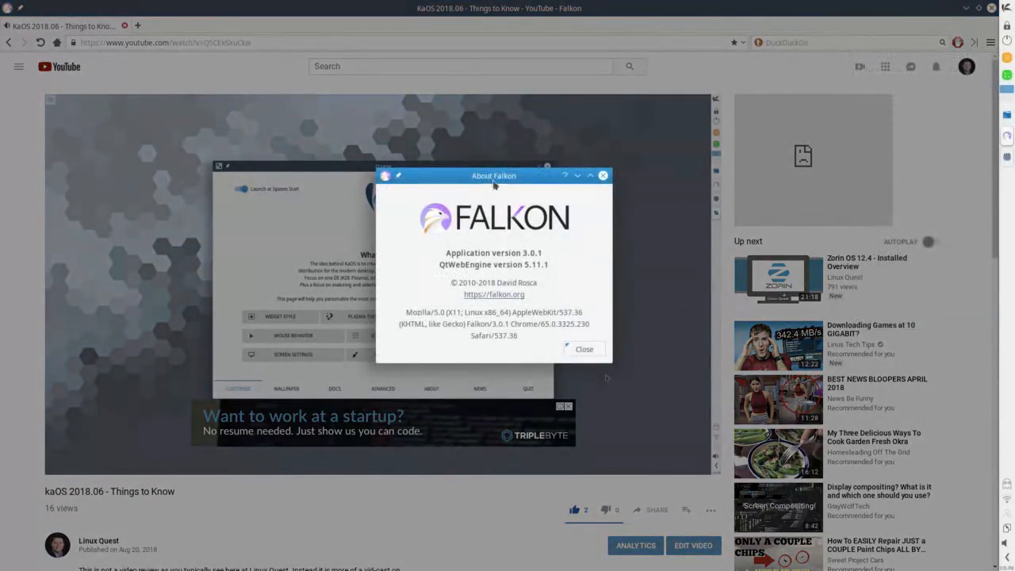
pyautogui.moveTo(493, 174); pyautogui.dragTo(711, 203)
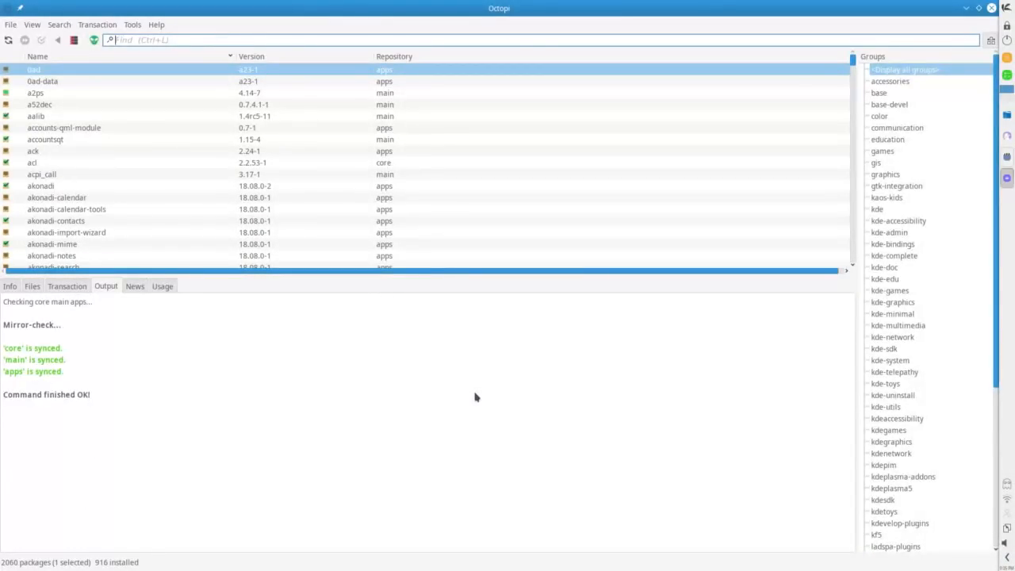
pyautogui.moveTo(466, 371)
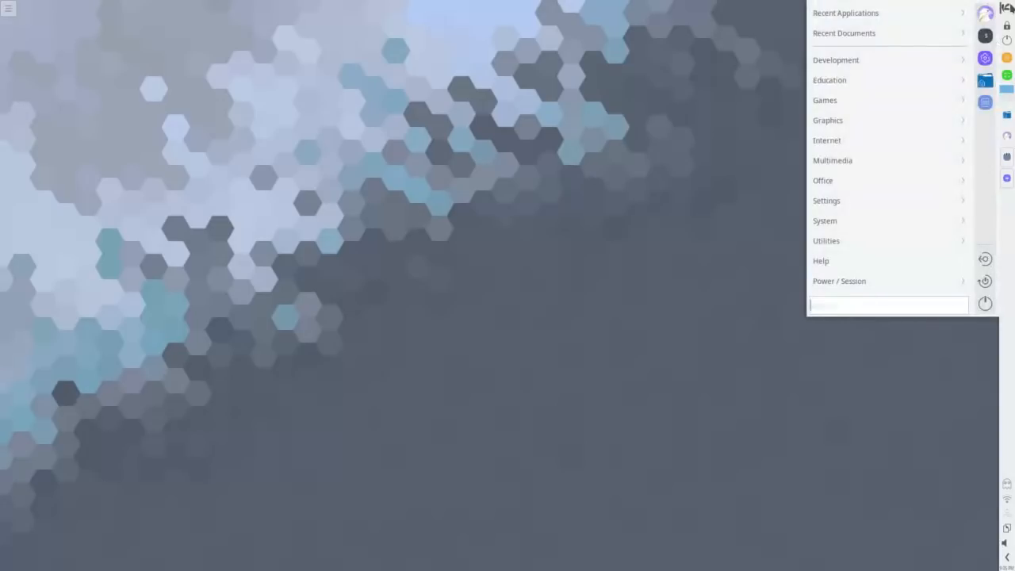
pyautogui.moveTo(825, 221)
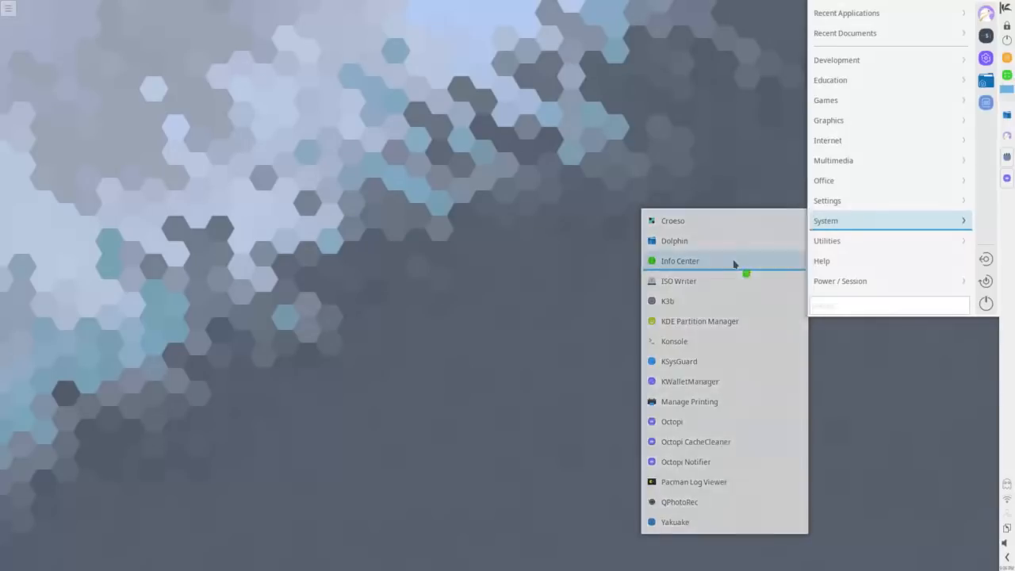
# Launch Info Center to the About System page listing KaOS 2018, Frameworks 5.49.0, kernel 4.18.14-1.
pyautogui.click(679, 260)
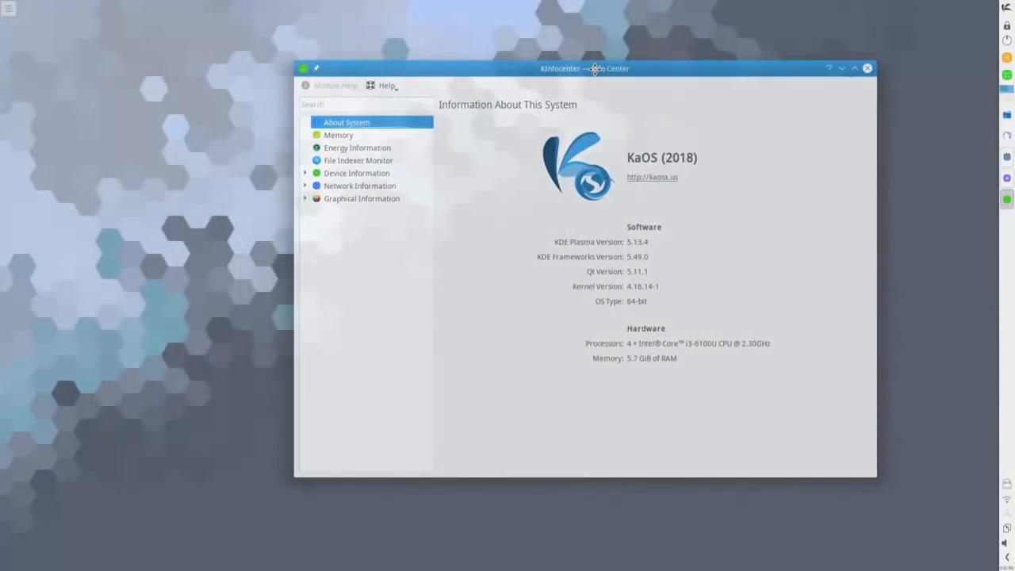
pyautogui.moveTo(358, 160)
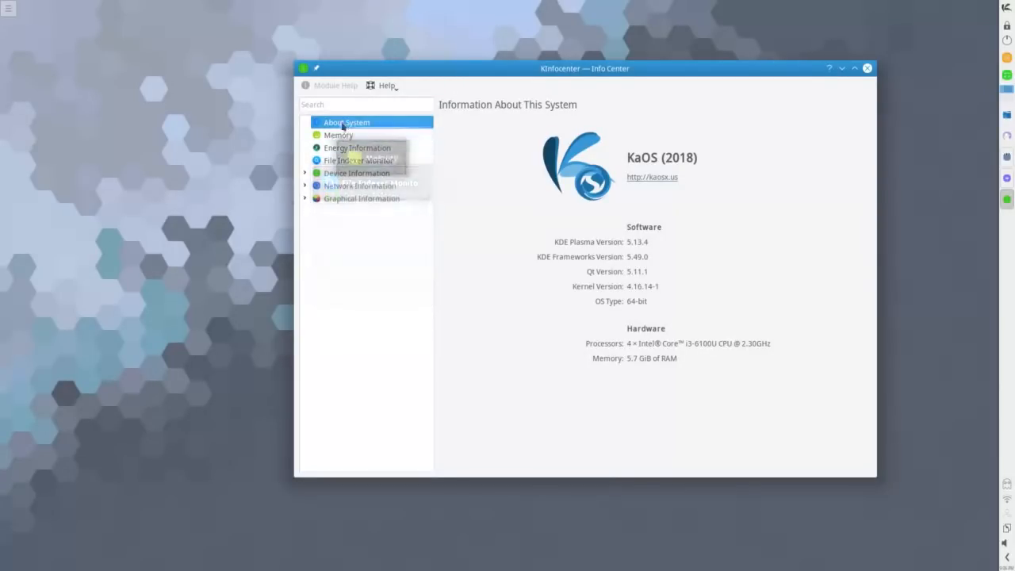
pyautogui.moveTo(386, 292)
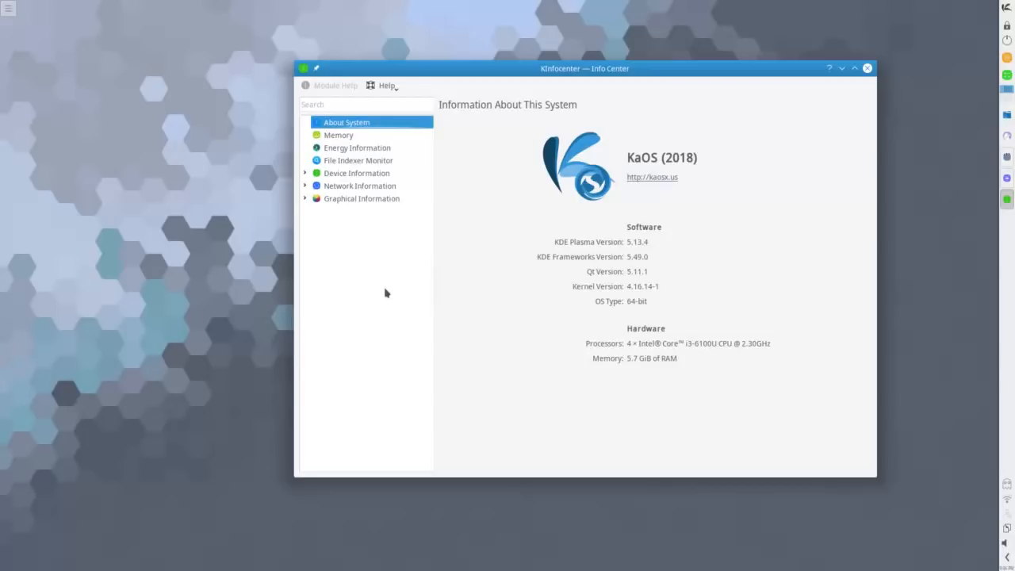
pyautogui.moveTo(799, 248)
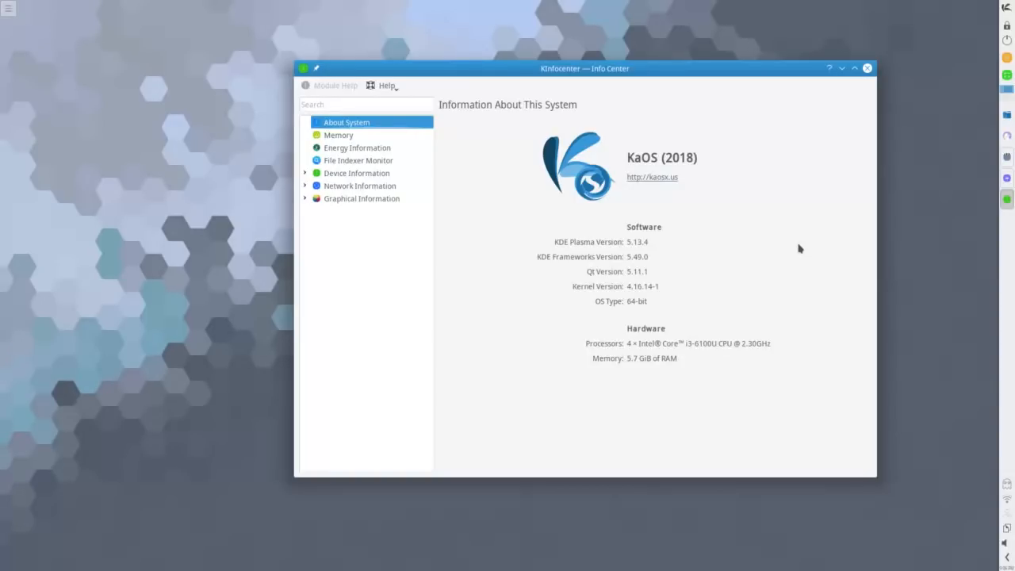
pyautogui.moveTo(611, 297)
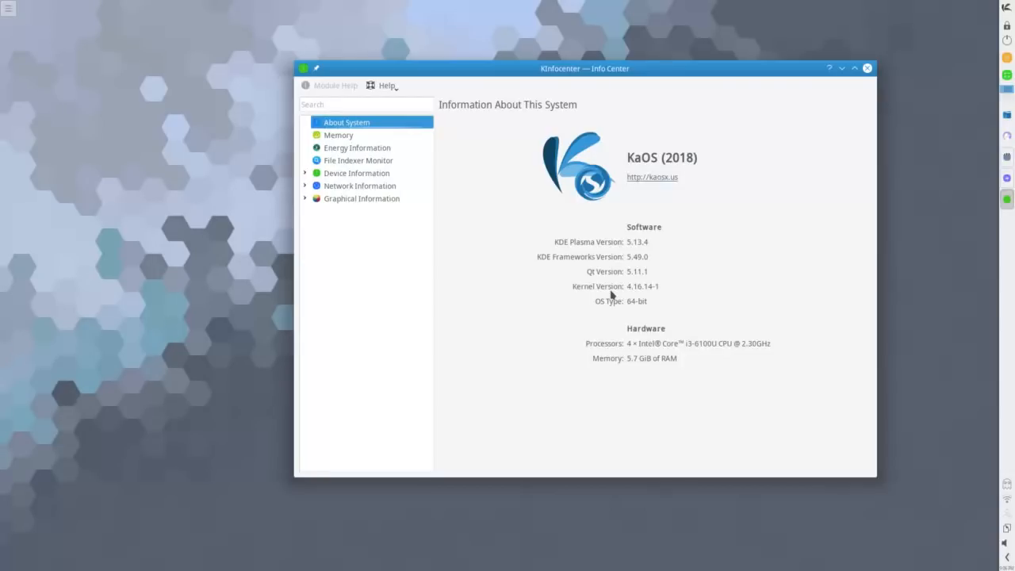
pyautogui.moveTo(741, 301)
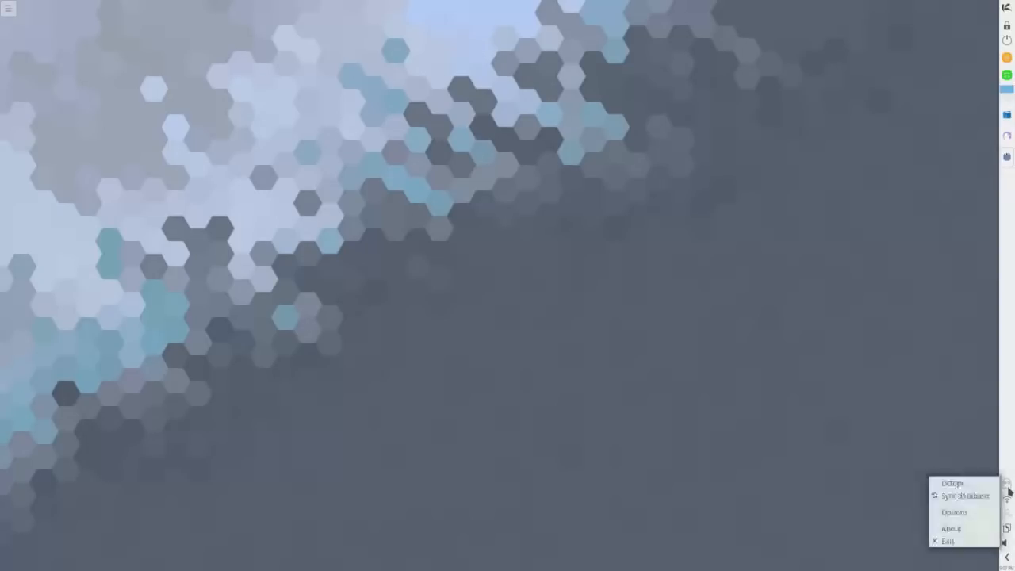
# Filter Octopi's package list by 'vlc', showing vlc, vlc-debug and phonon-qt5-backend-vlc.
pyautogui.click(952, 483)
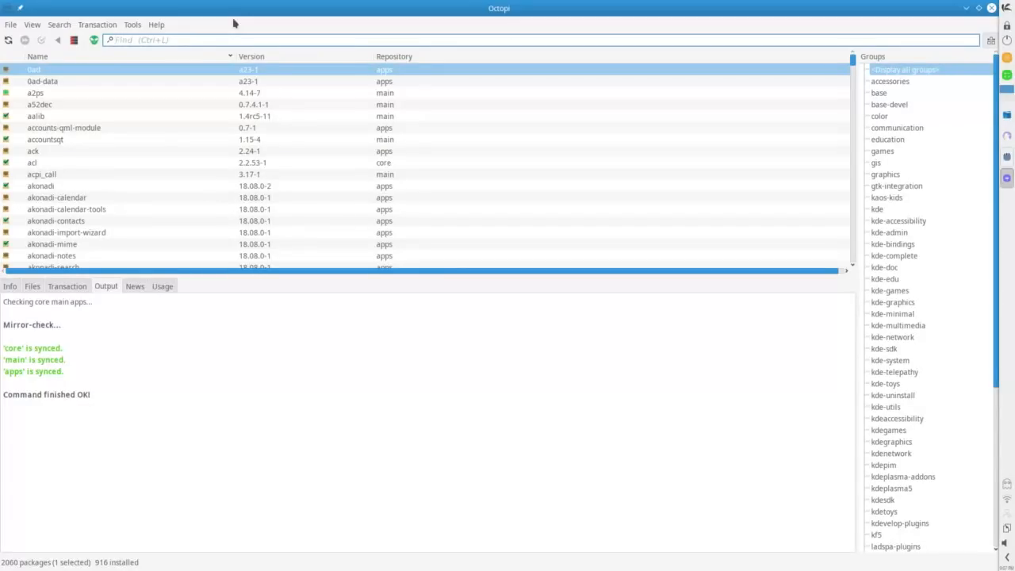
pyautogui.click(158, 40)
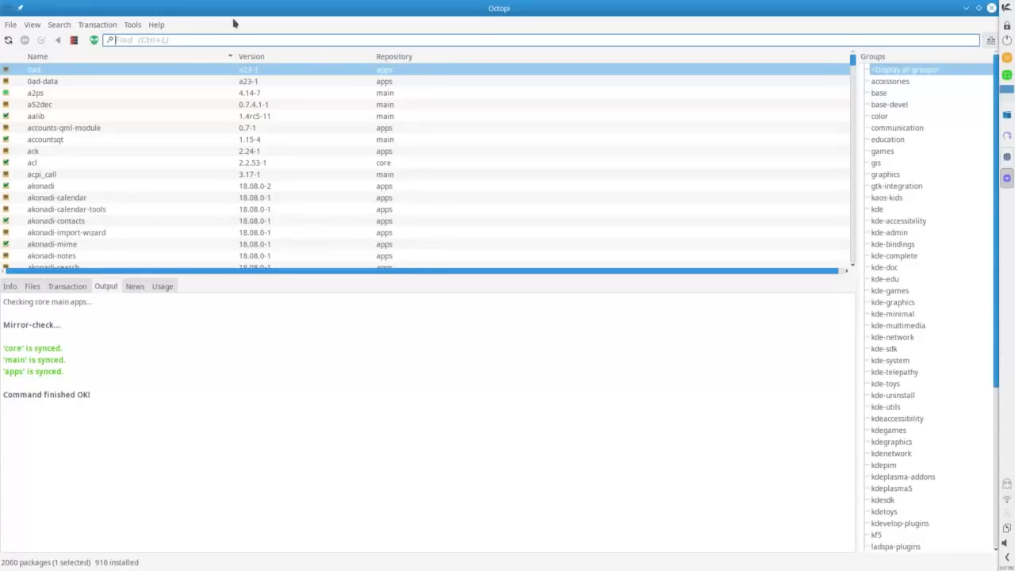
pyautogui.write('vlc')
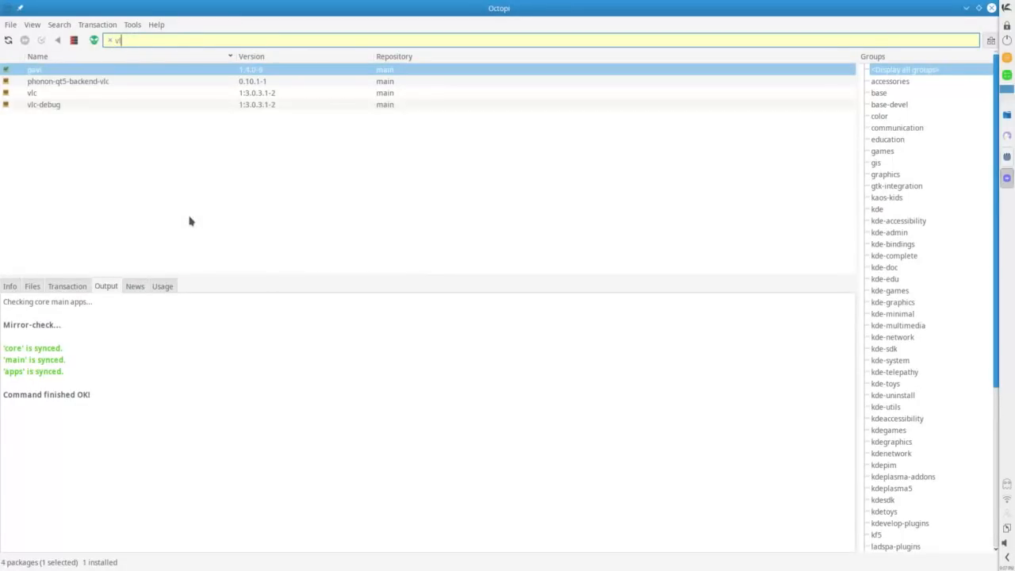
# Search Octopi for Chrome packages, listing google-chrome and google-chrome-dev.
pyautogui.write('chrome')
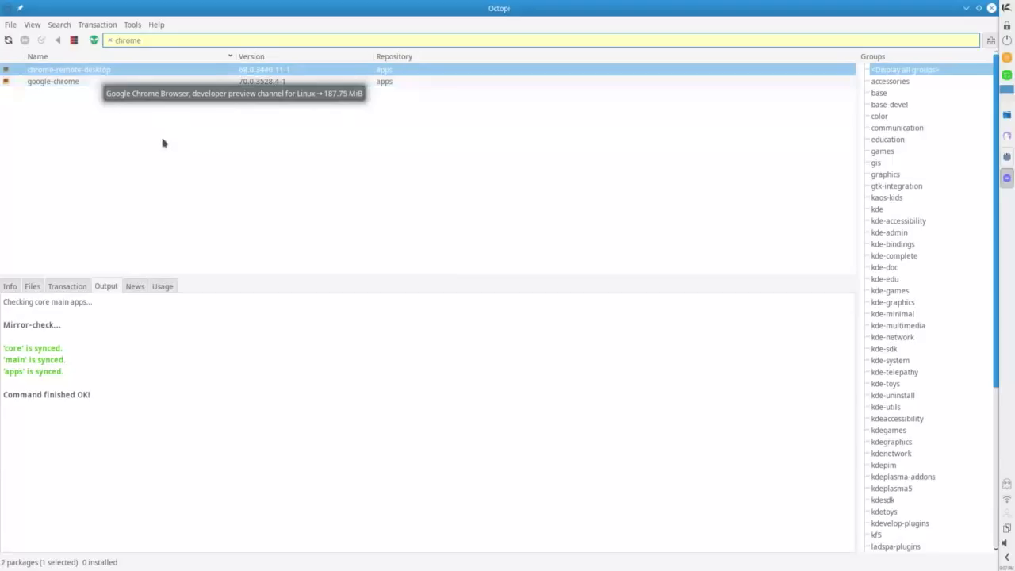
pyautogui.moveTo(745, 195)
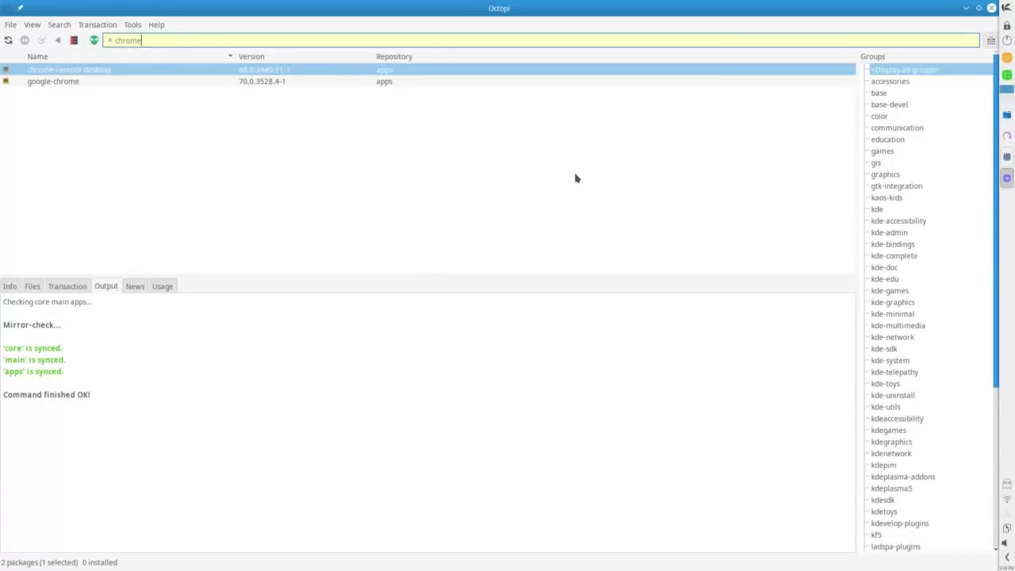
pyautogui.moveTo(317, 173)
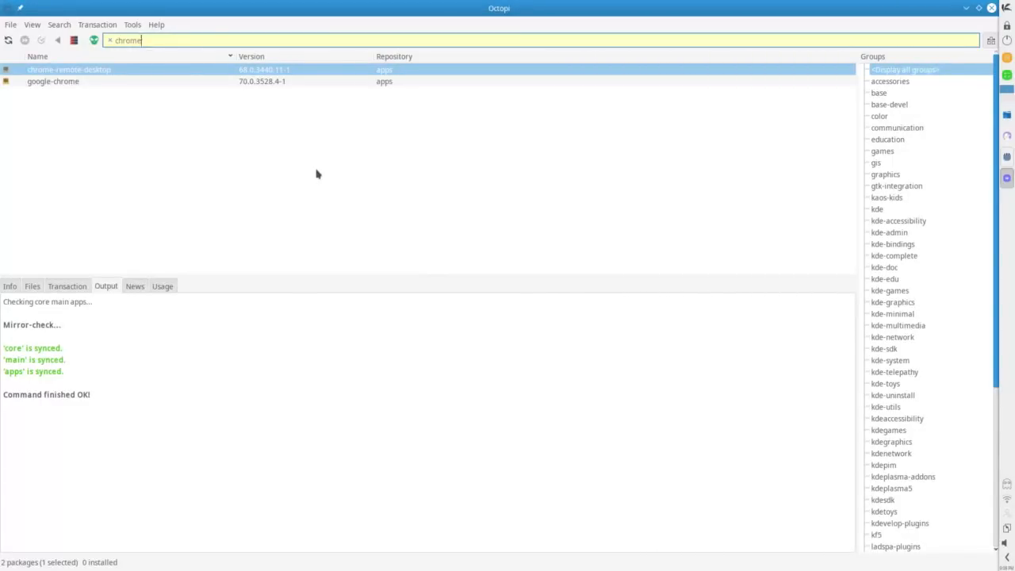
pyautogui.moveTo(314, 174)
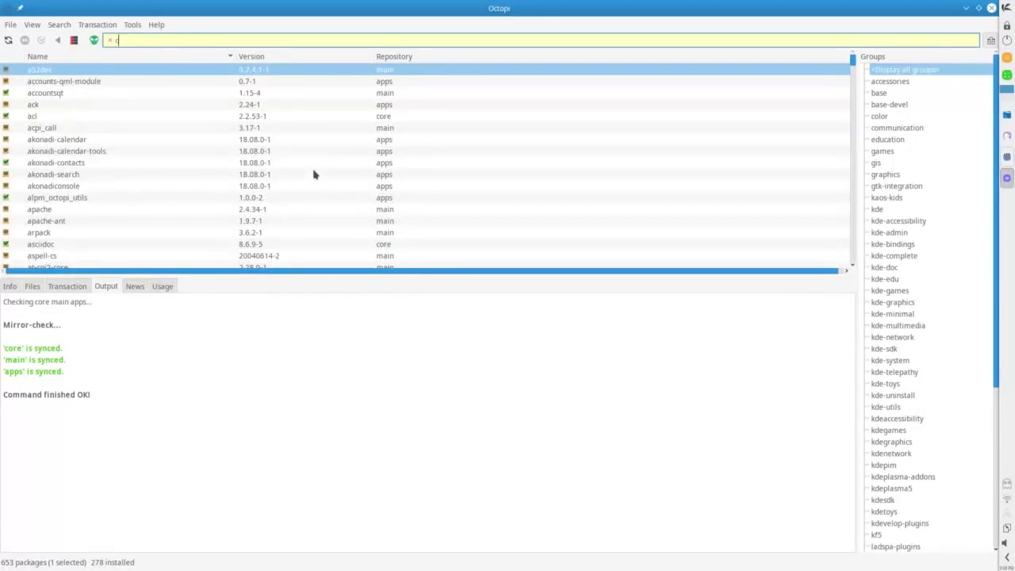
# Filter Octopi's packages by 'ste', which returns no matches.
pyautogui.write('steam')
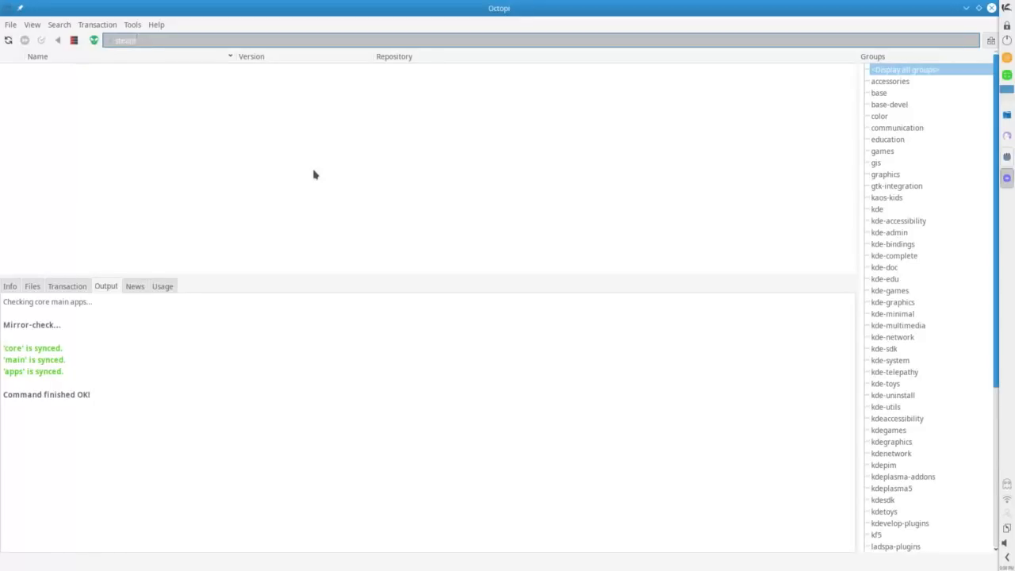
pyautogui.write('ste')
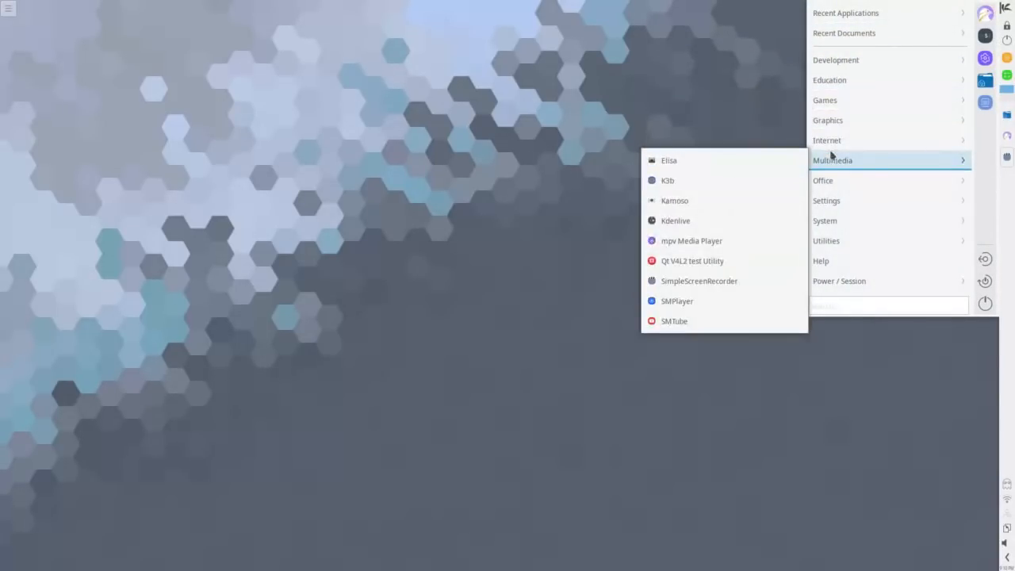
pyautogui.moveTo(826, 200)
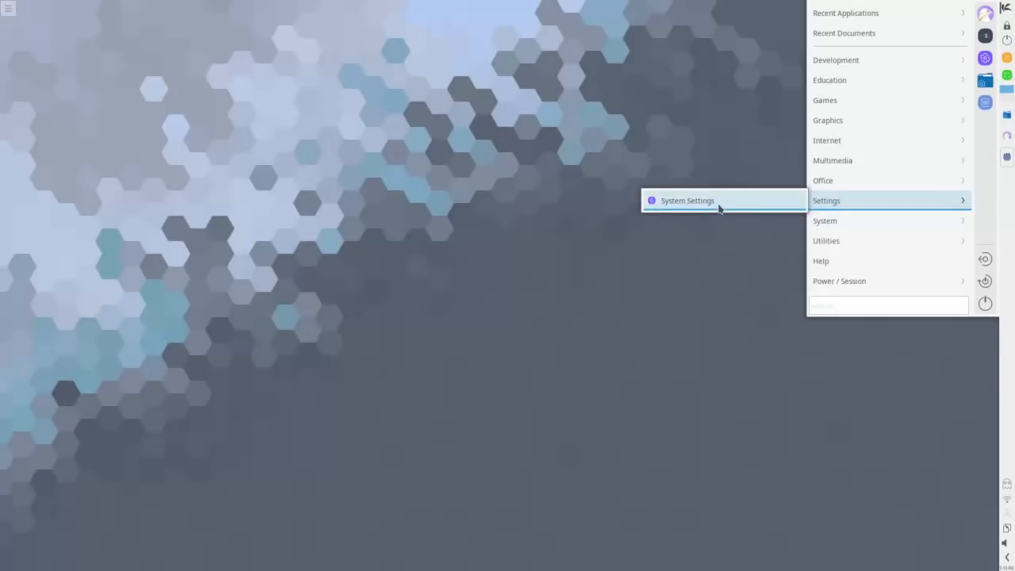
# Launch System Settings, go to Desktop Behavior and scroll through the full Desktop Effects list.
pyautogui.click(688, 200)
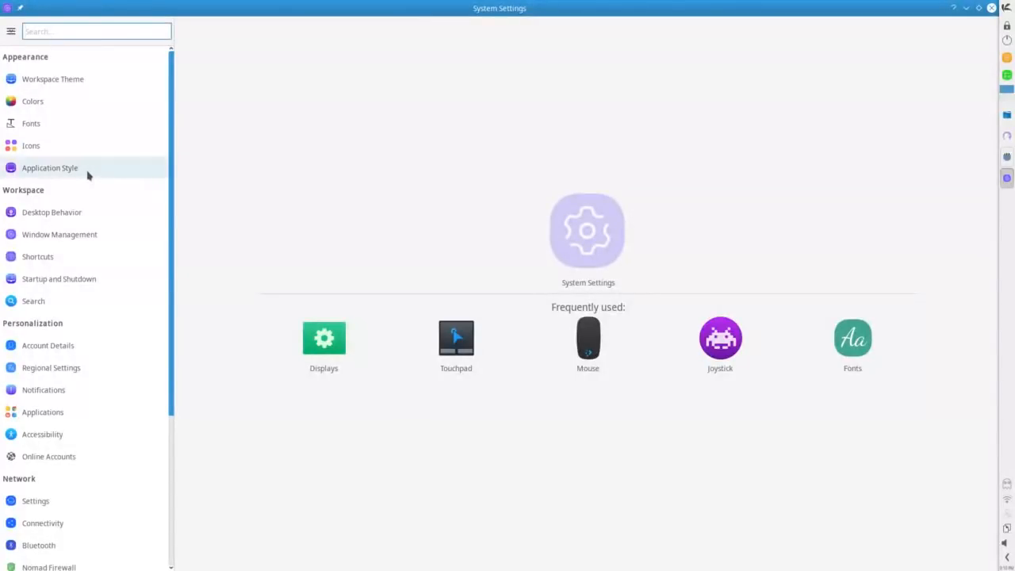
pyautogui.click(51, 212)
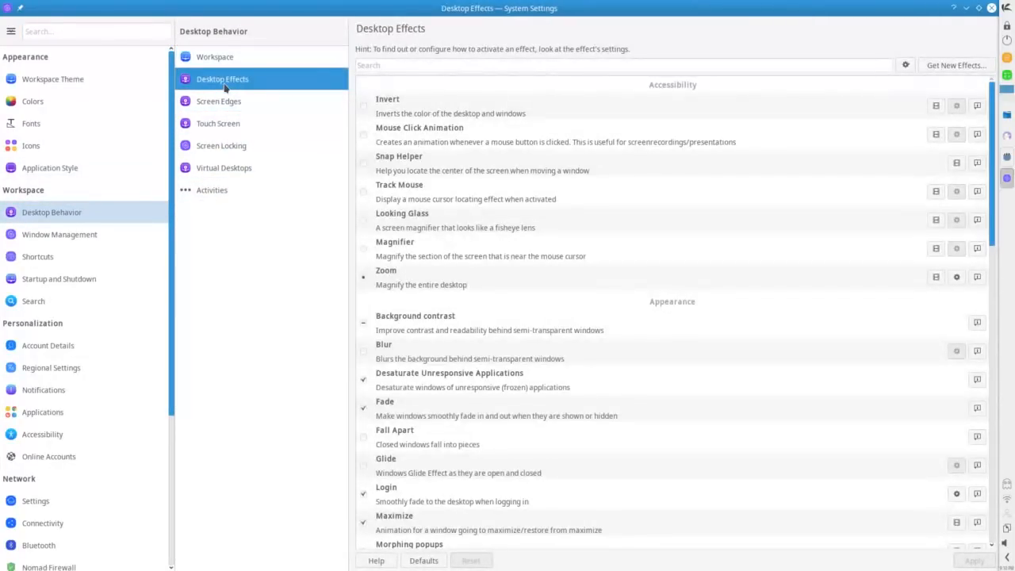
pyautogui.moveTo(728, 196)
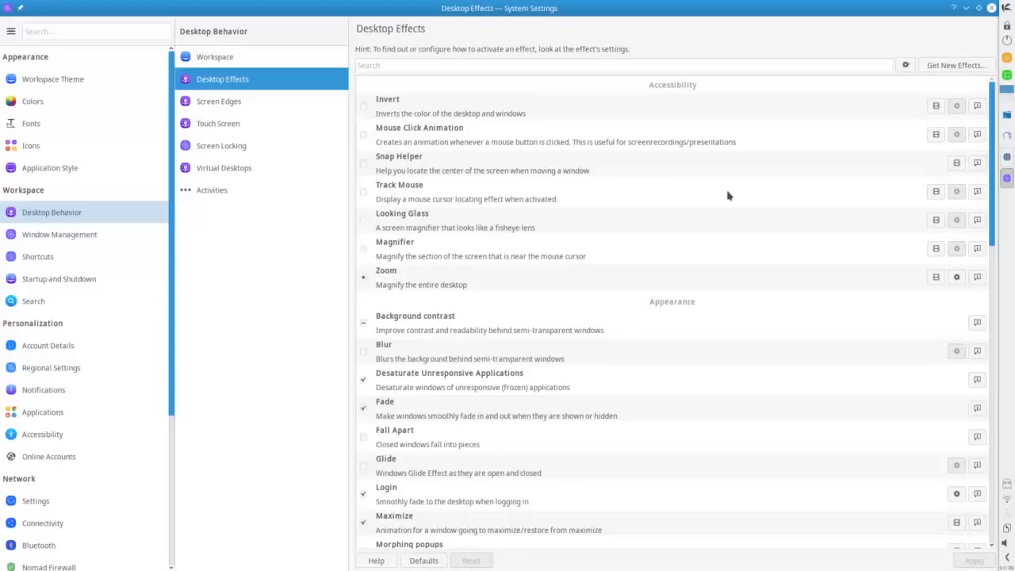
pyautogui.scroll(-3)
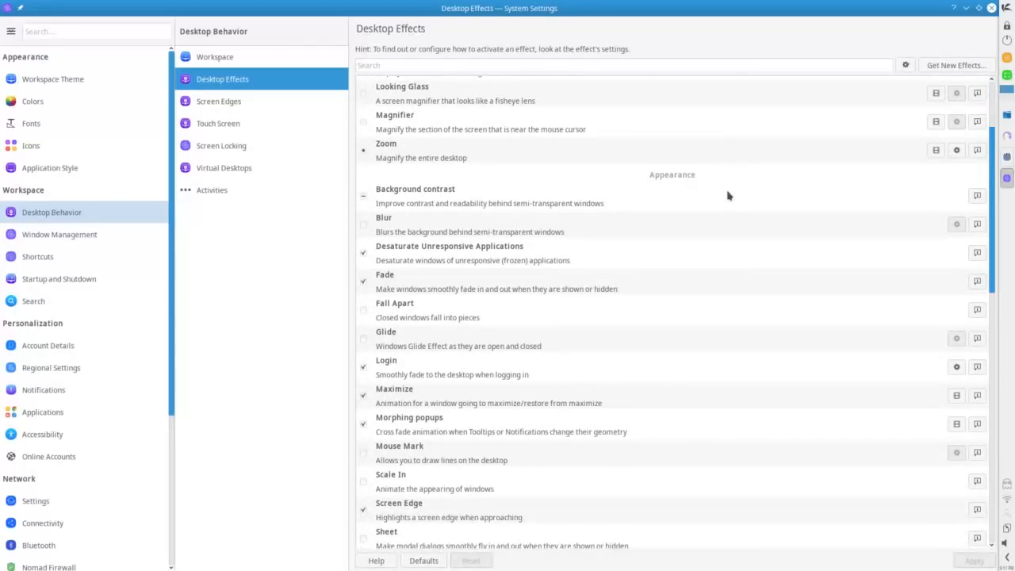
pyautogui.scroll(-3)
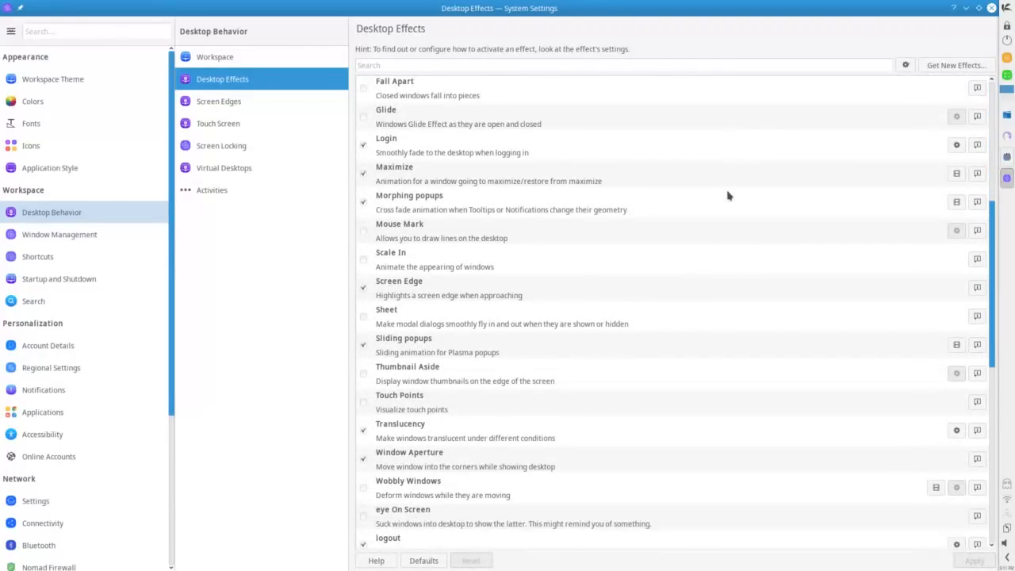
pyautogui.scroll(-3)
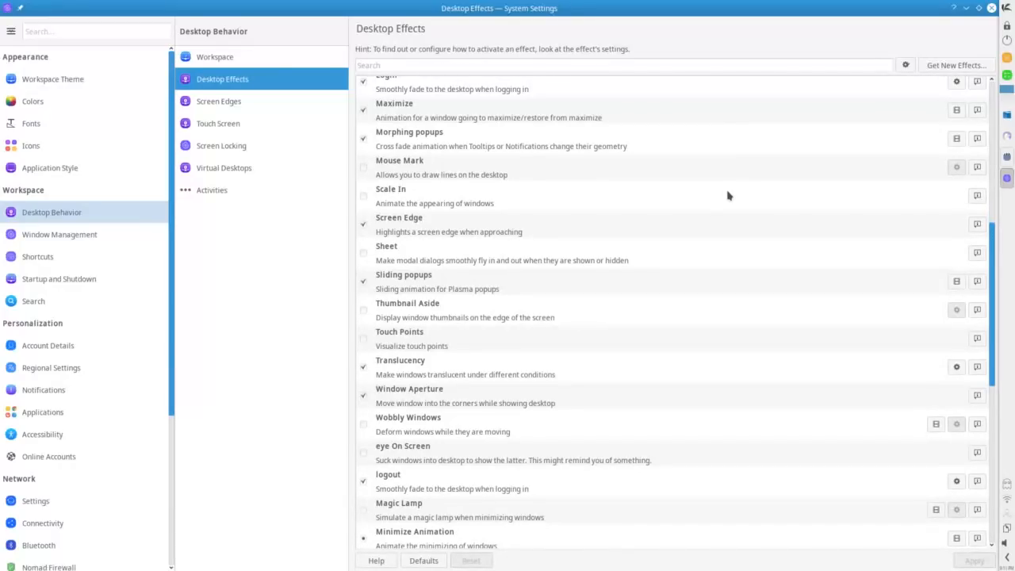
pyautogui.scroll(-3)
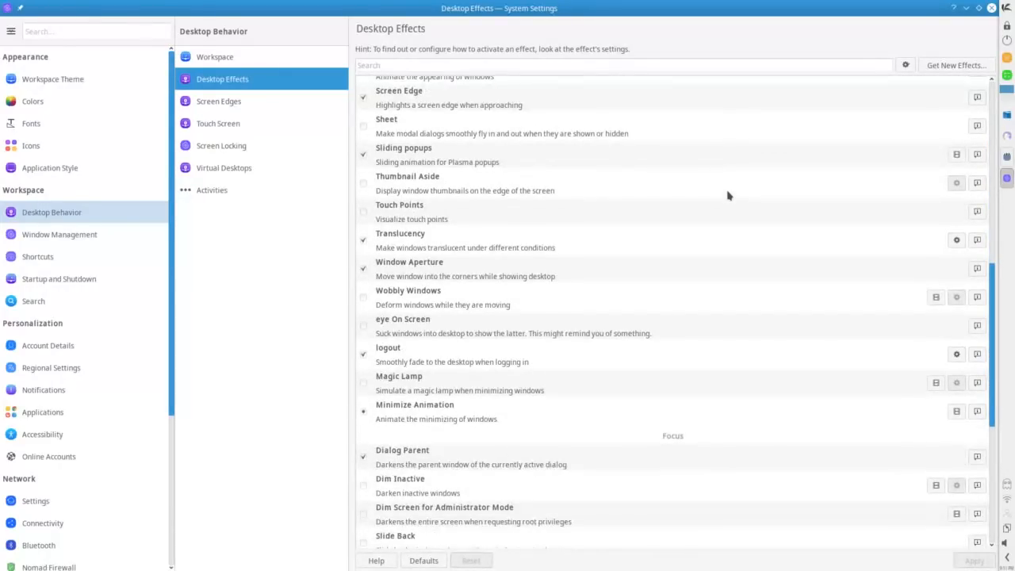
pyautogui.scroll(-3)
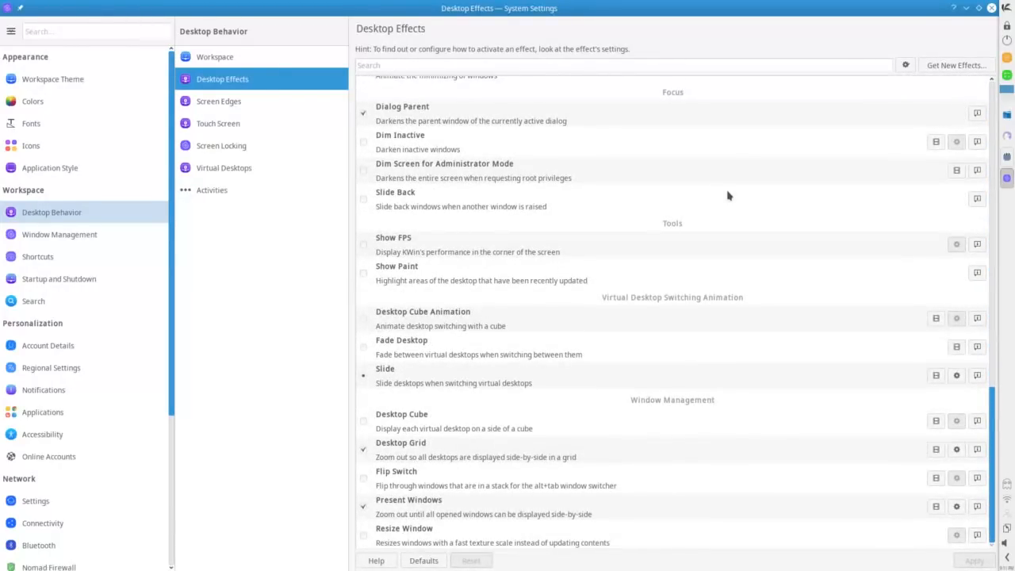
pyautogui.scroll(-3)
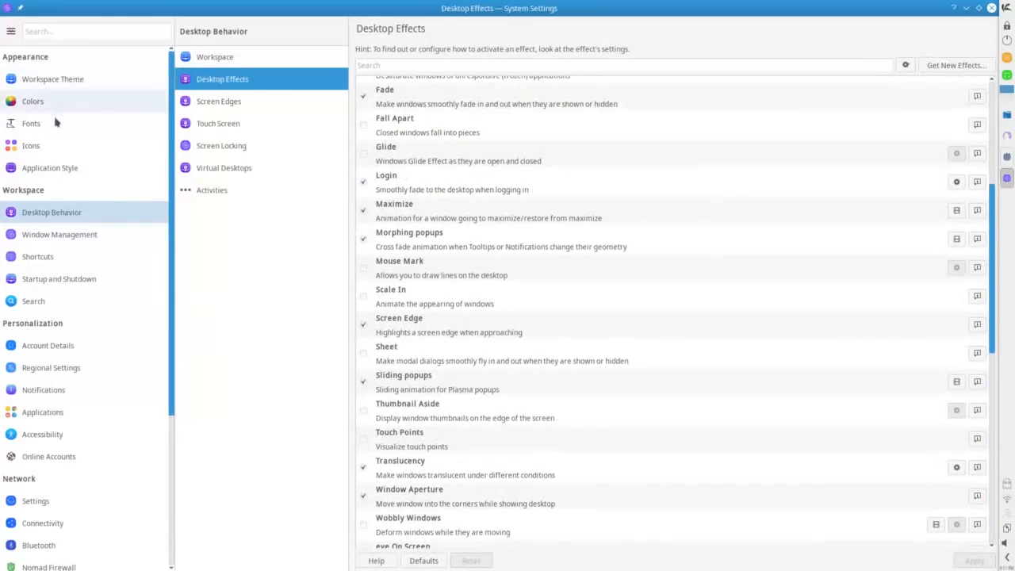
pyautogui.scroll(-3)
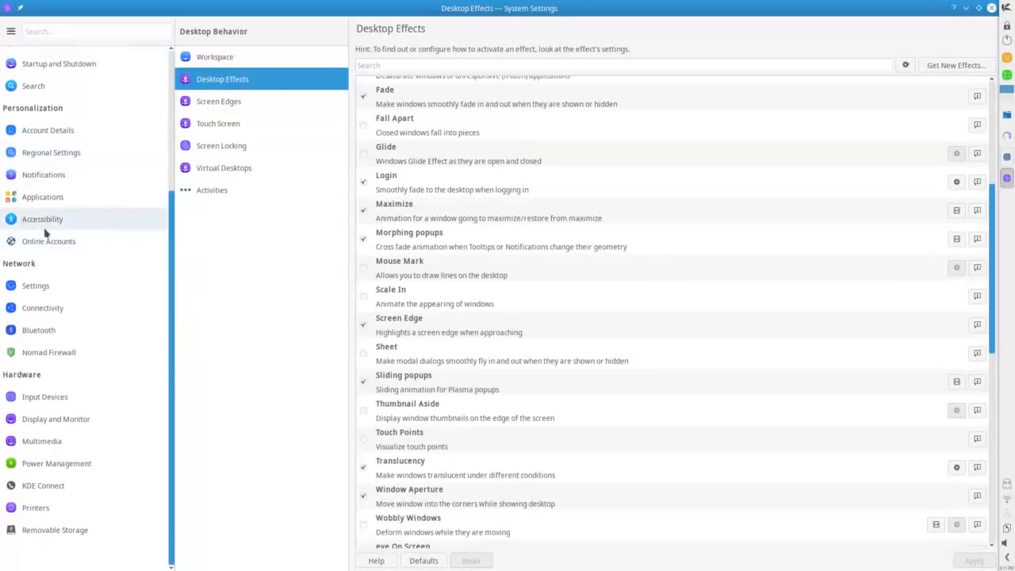
pyautogui.scroll(-3)
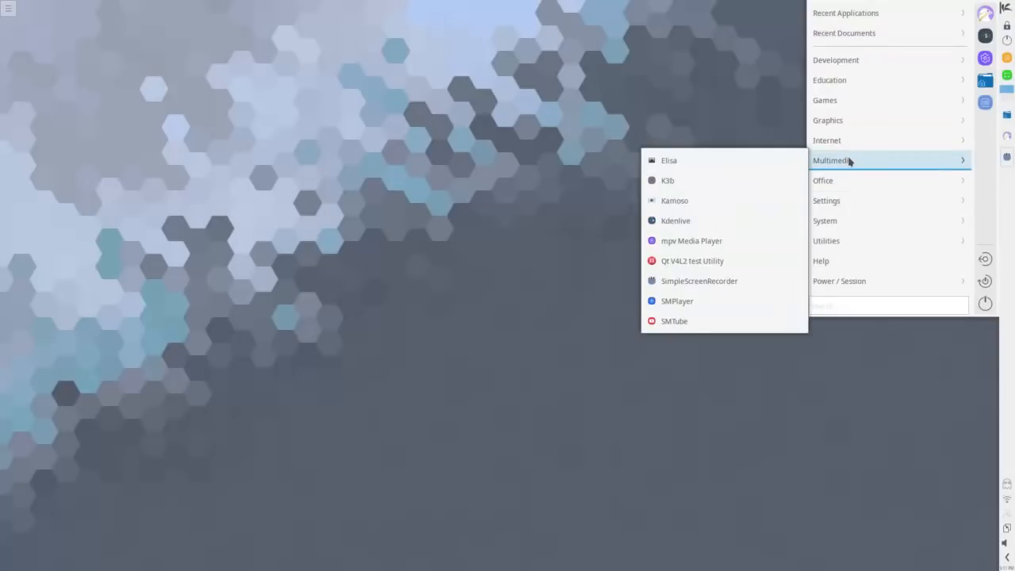
pyautogui.moveTo(676, 221)
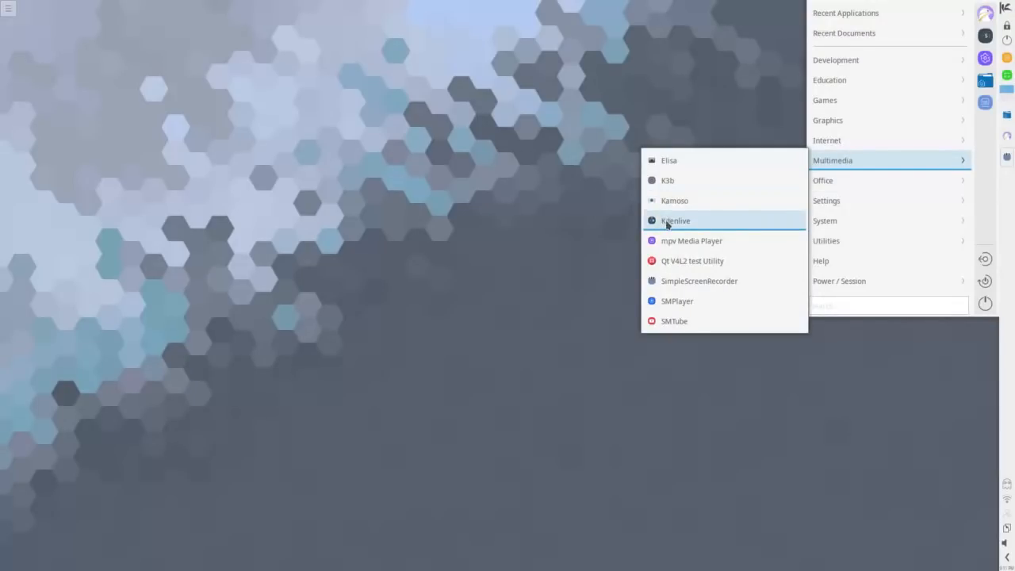
# Launch Kdenlive with an empty HD 720p project and narrow the Project Bin panel.
pyautogui.click(675, 221)
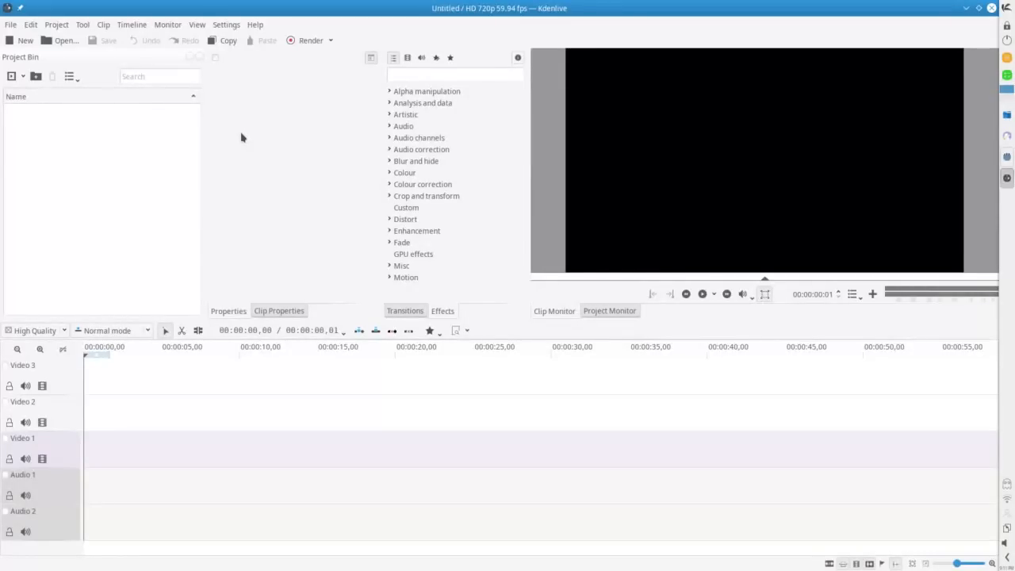
pyautogui.moveTo(210, 130)
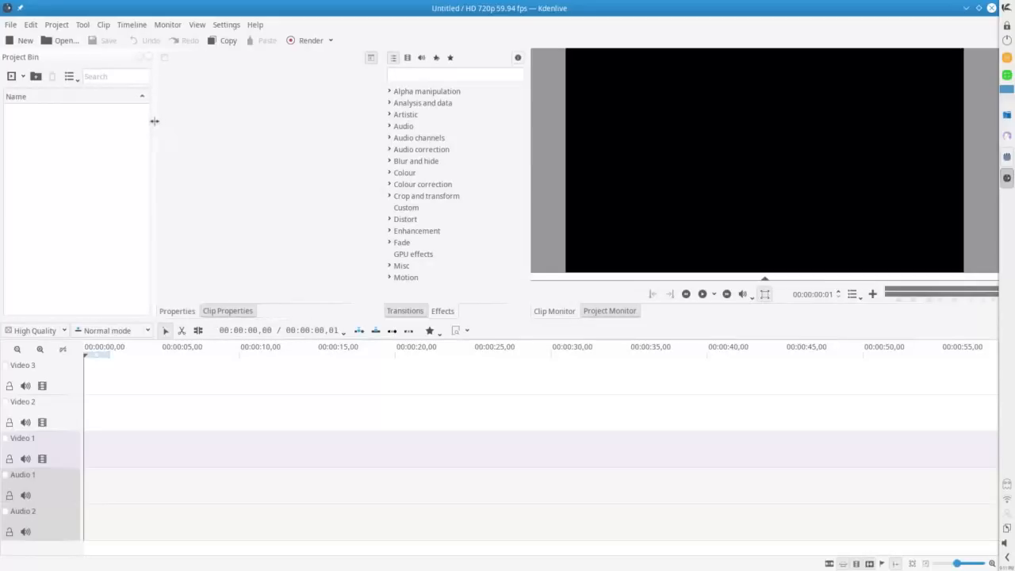
pyautogui.moveTo(155, 125); pyautogui.dragTo(216, 125)
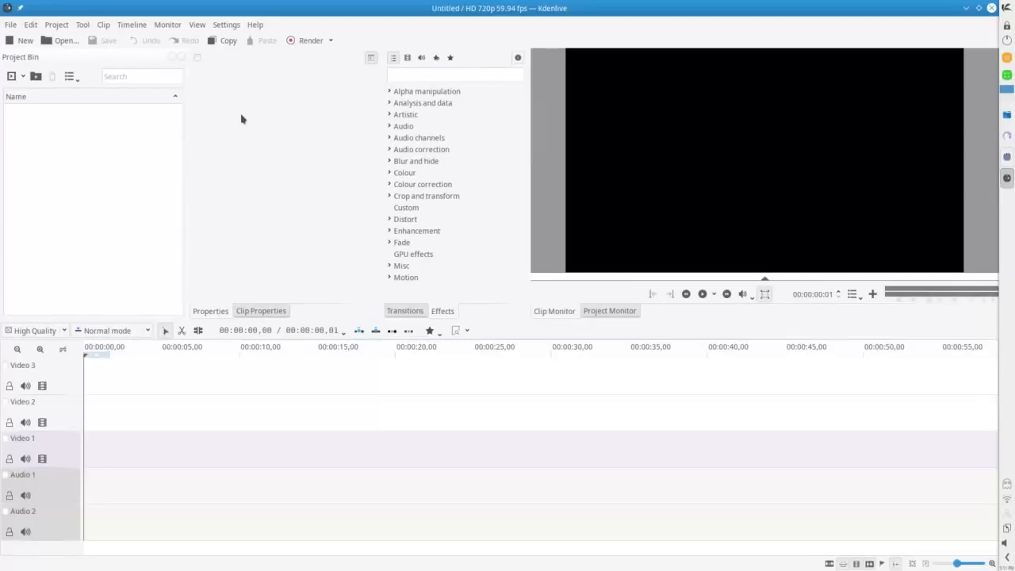
pyautogui.moveTo(238, 119)
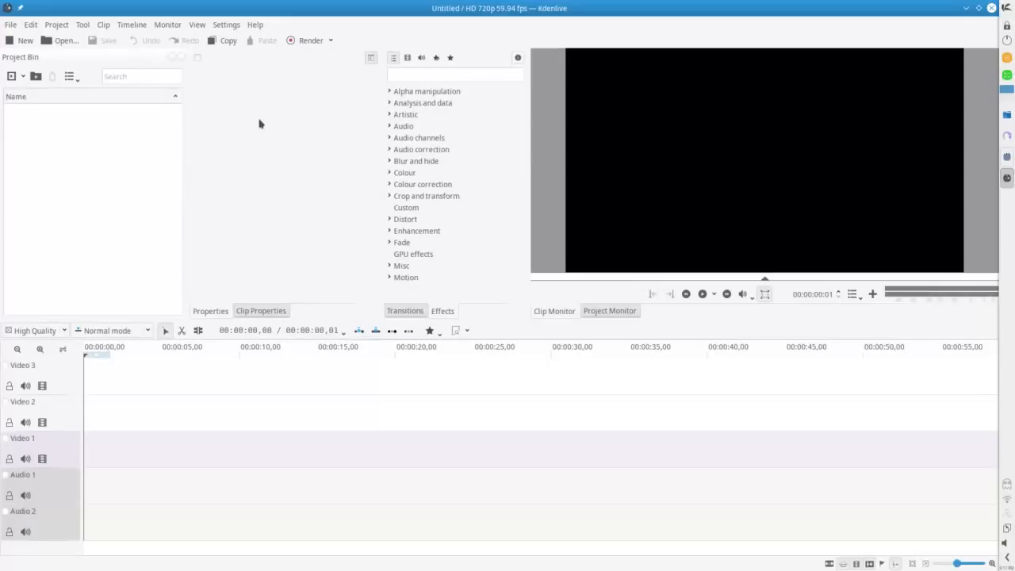
pyautogui.moveTo(264, 118)
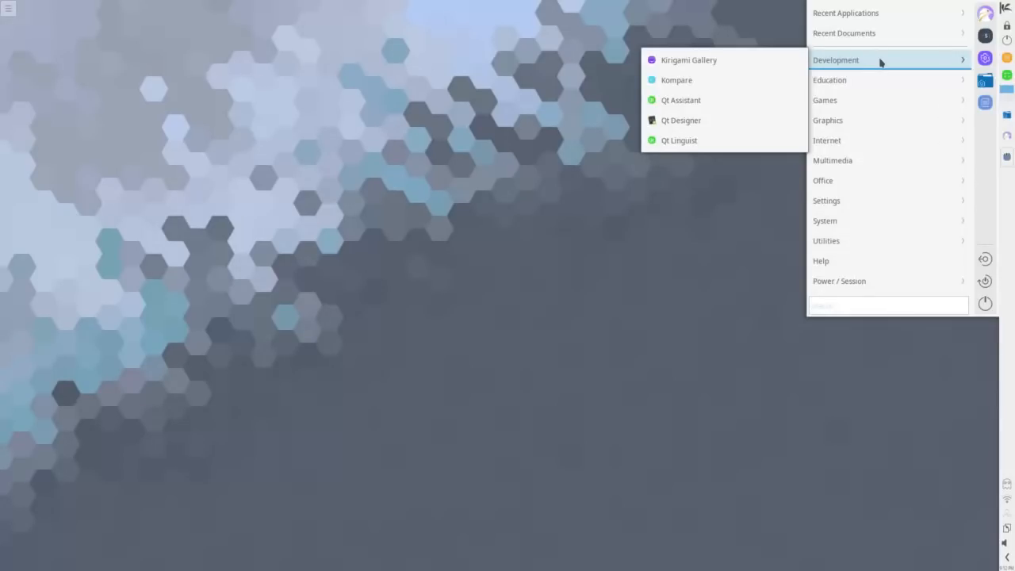
pyautogui.moveTo(829, 79)
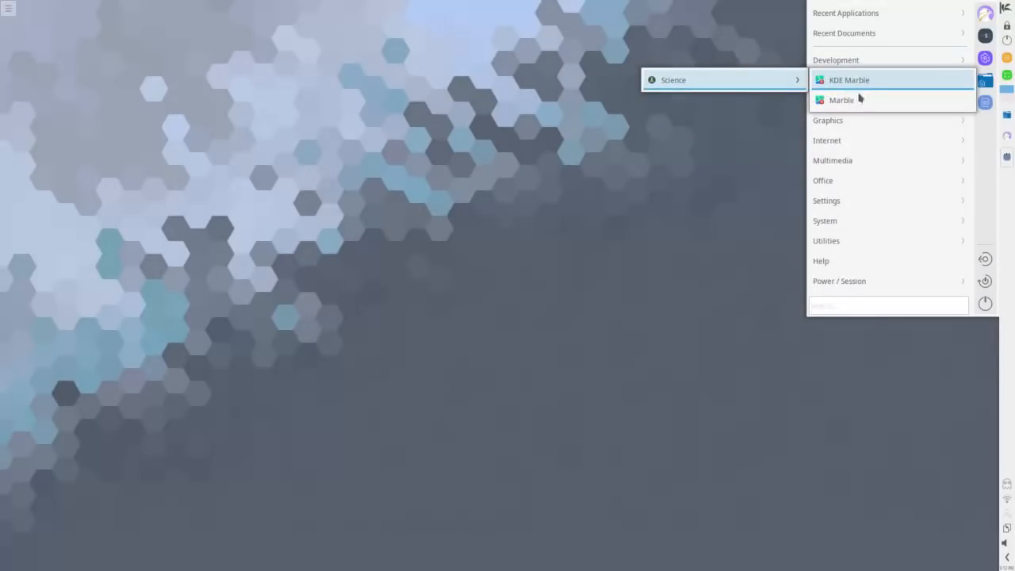
pyautogui.moveTo(840, 98)
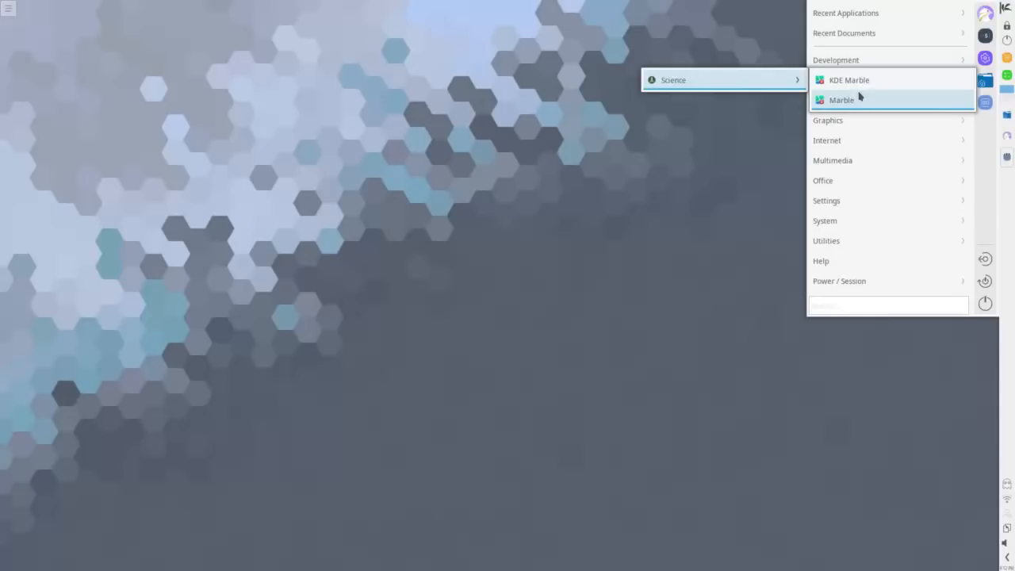
# Launch Marble from Education > Science, view the Earth globe, then close it.
pyautogui.click(840, 98)
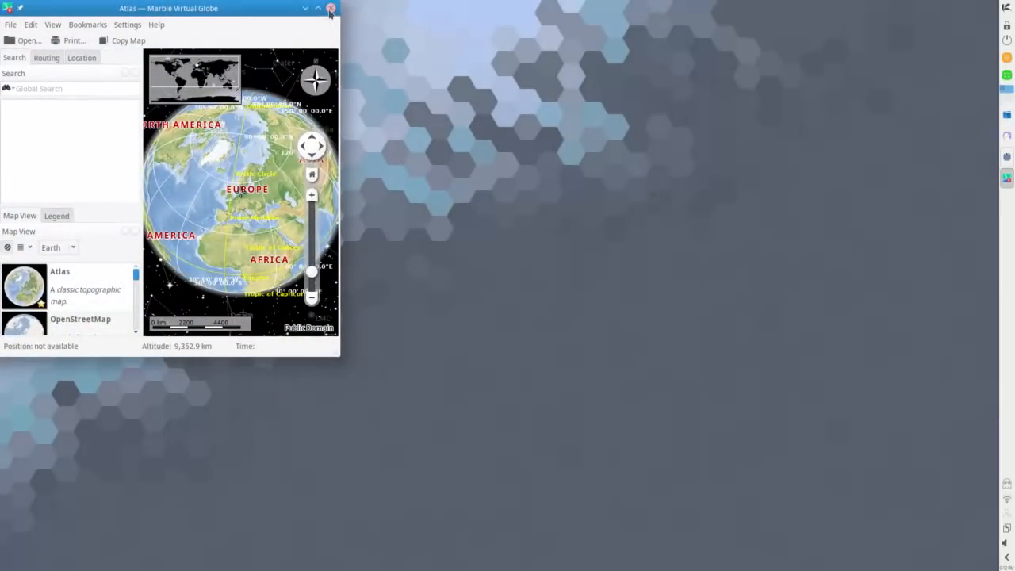
pyautogui.click(330, 8)
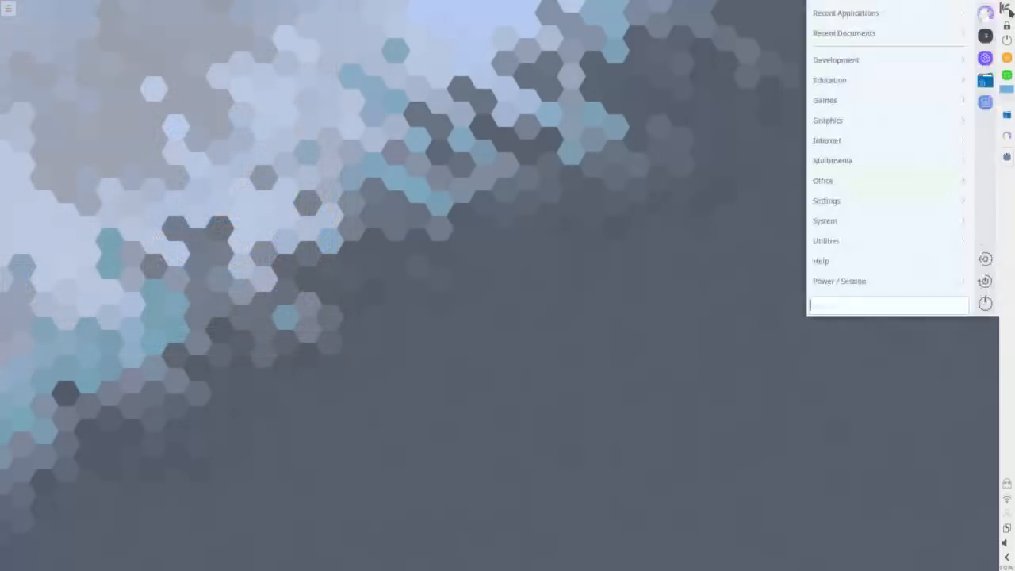
pyautogui.moveTo(825, 100)
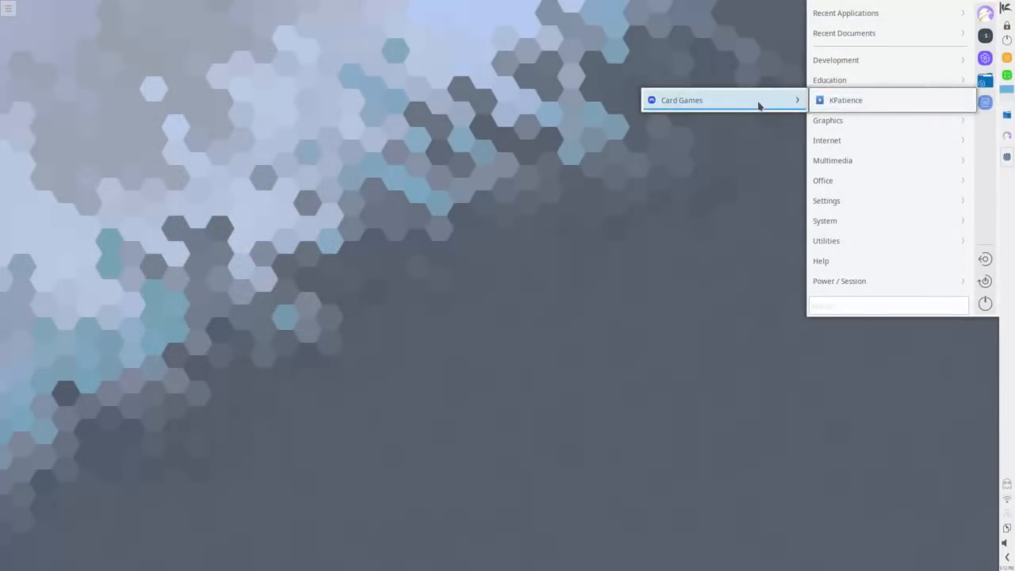
pyautogui.moveTo(856, 101)
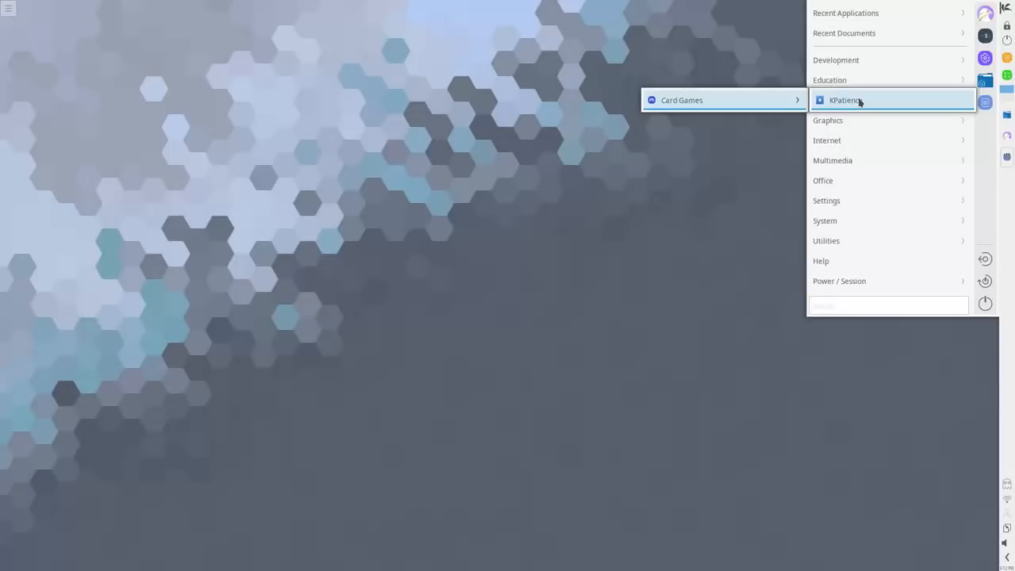
pyautogui.moveTo(827, 120)
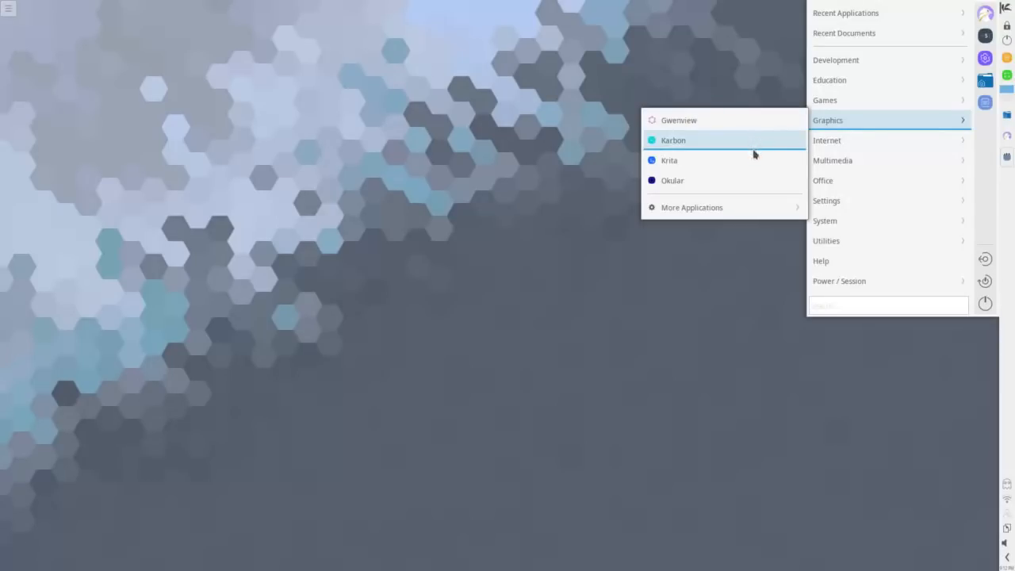
pyautogui.moveTo(752, 184)
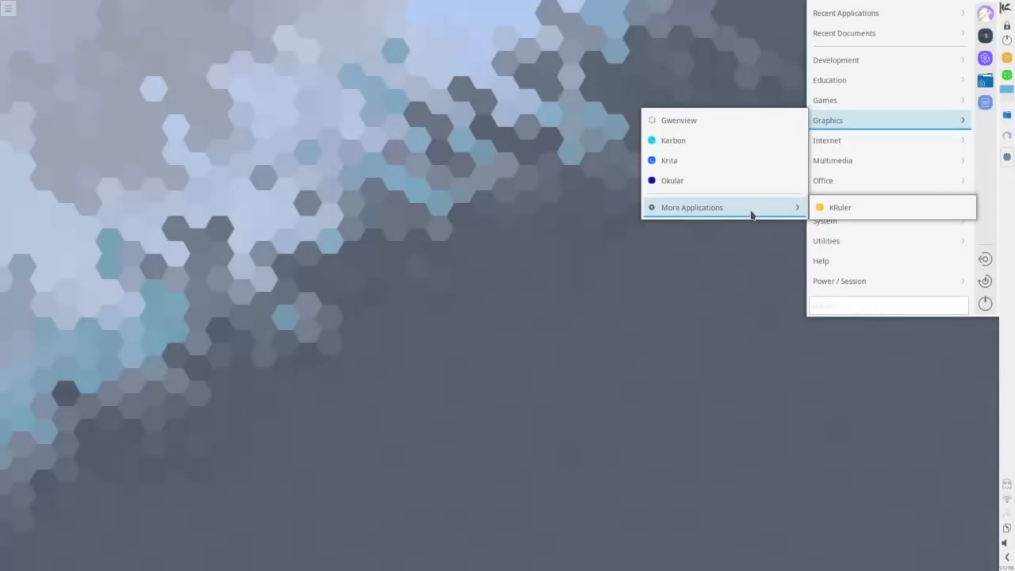
pyautogui.moveTo(872, 210)
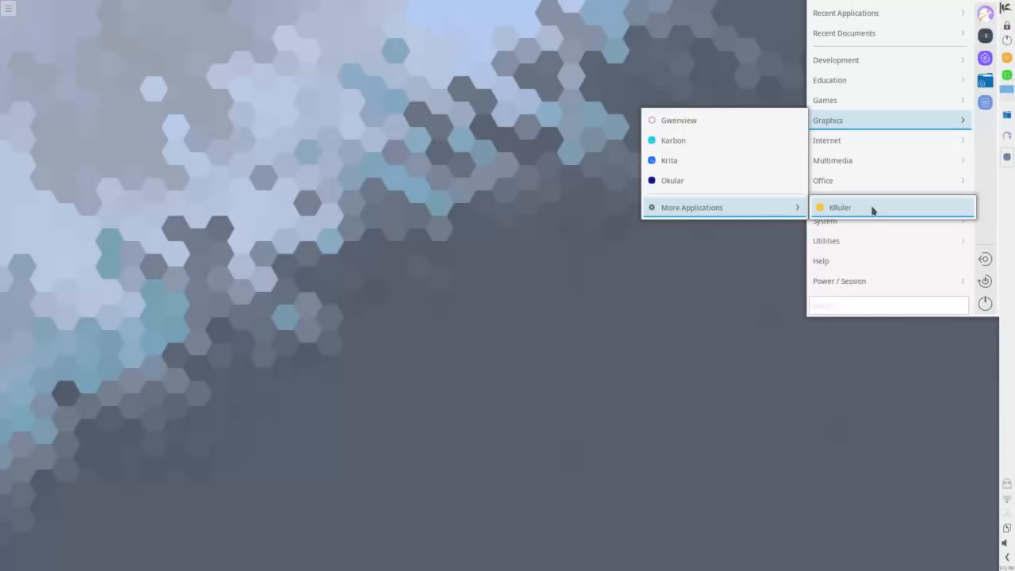
# Start the KRuler on-screen ruler from Graphics > More Applications.
pyautogui.click(840, 207)
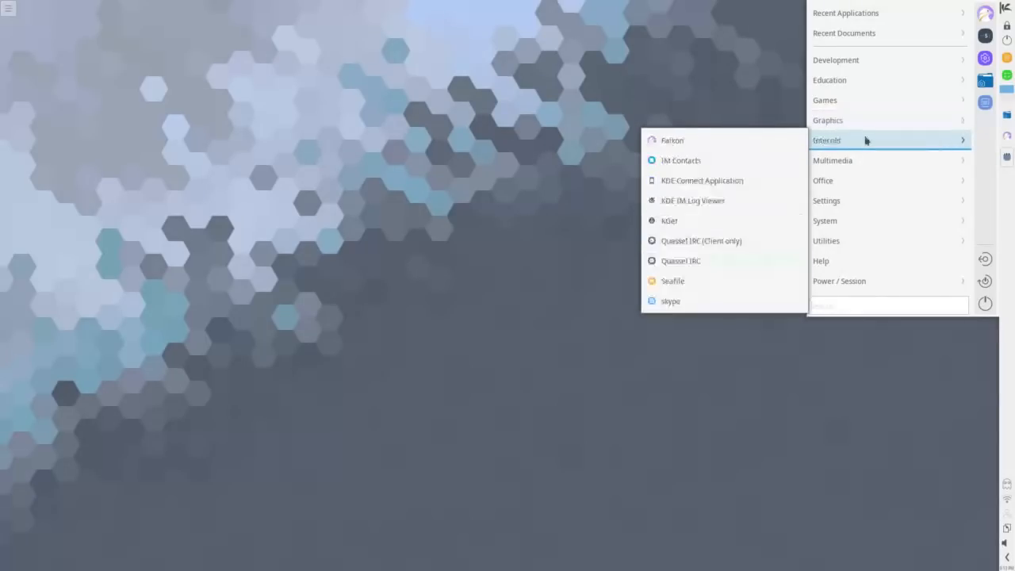
pyautogui.moveTo(724, 140)
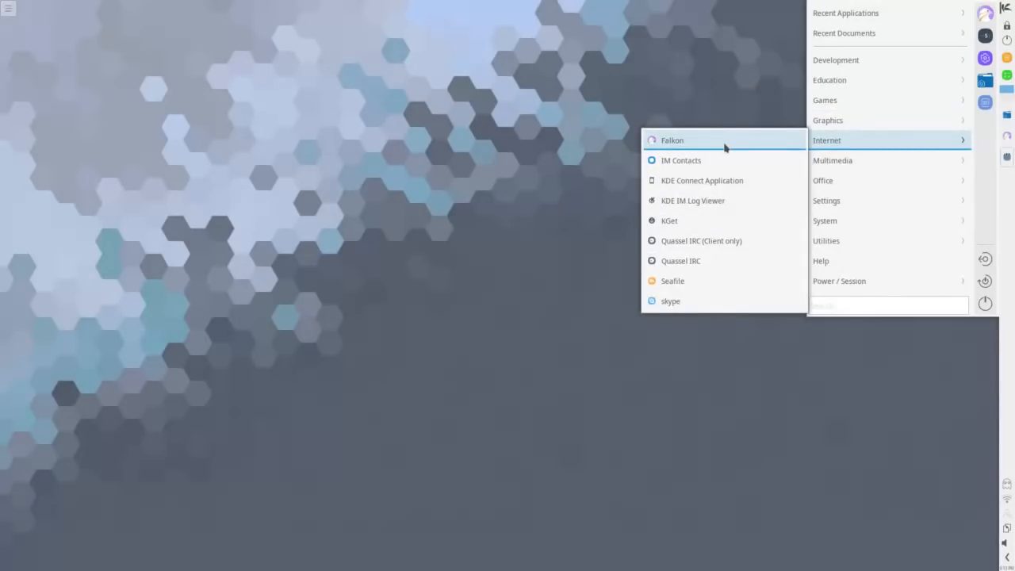
pyautogui.moveTo(720, 158)
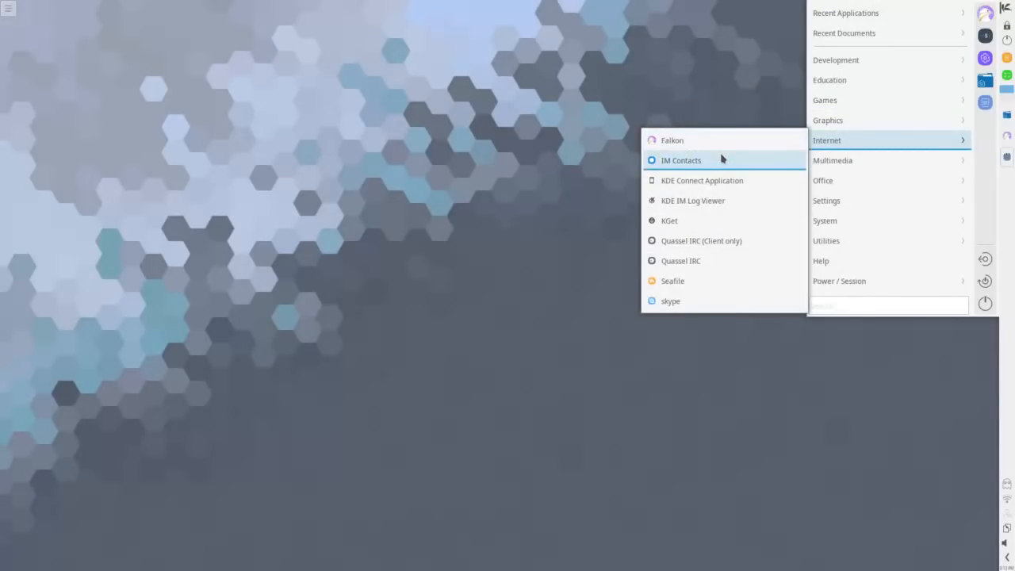
pyautogui.moveTo(726, 180)
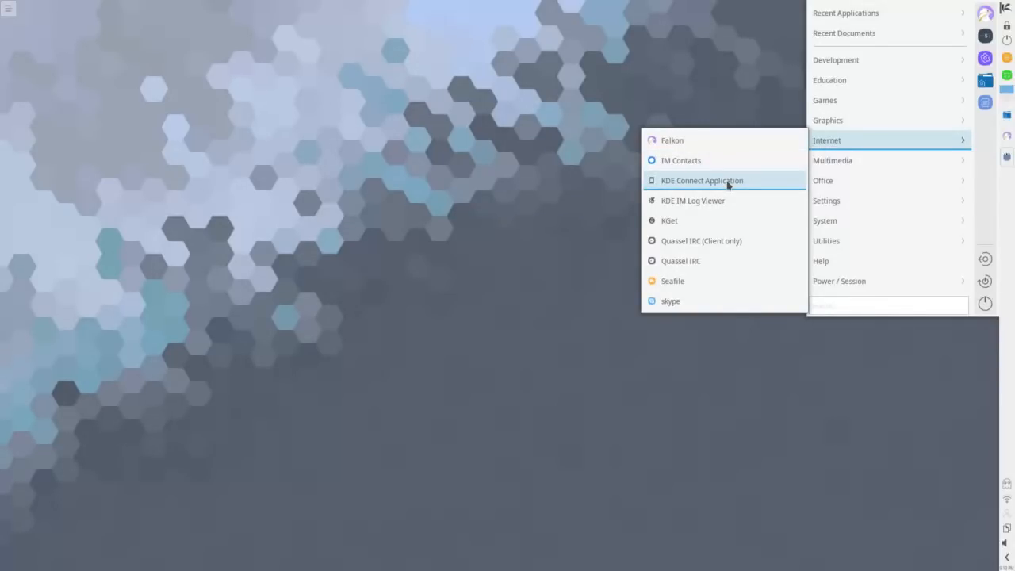
pyautogui.moveTo(692, 200)
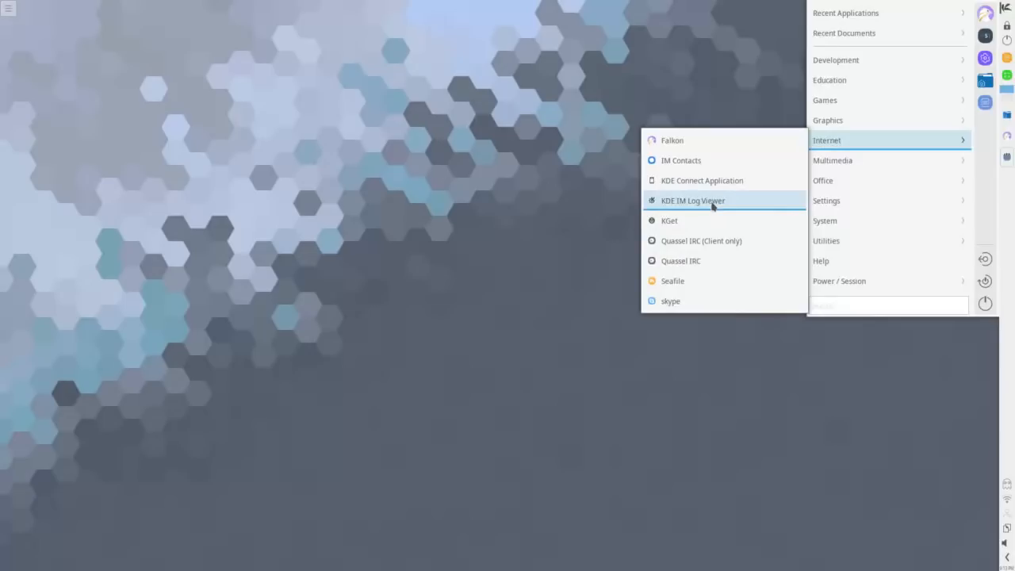
pyautogui.moveTo(701, 241)
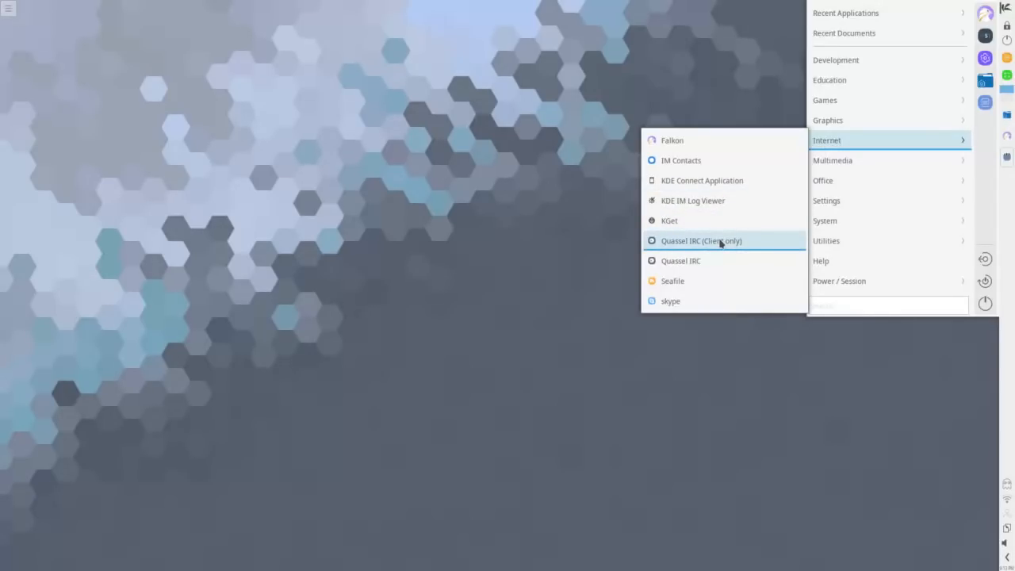
pyautogui.moveTo(710, 301)
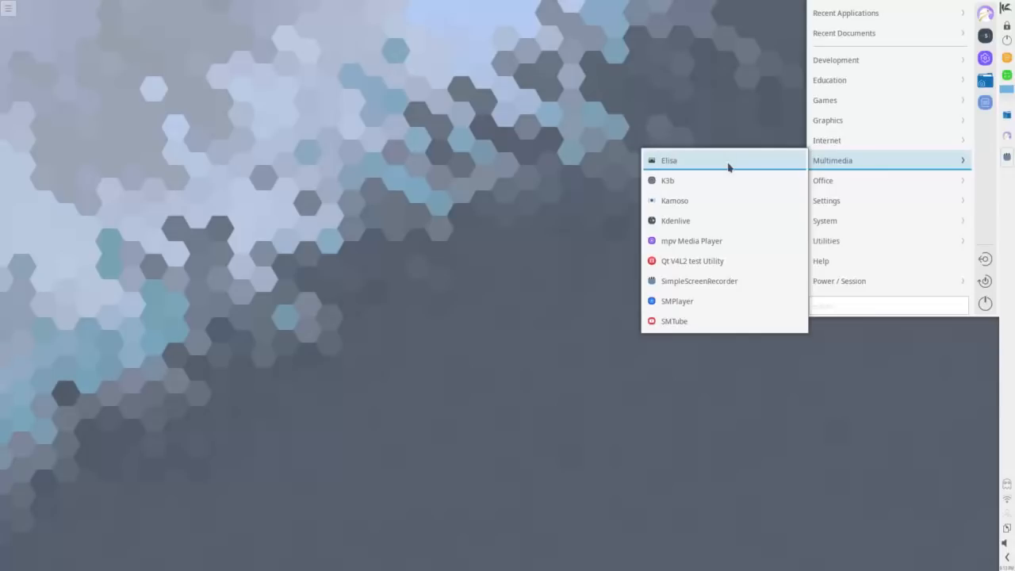
pyautogui.moveTo(676, 200)
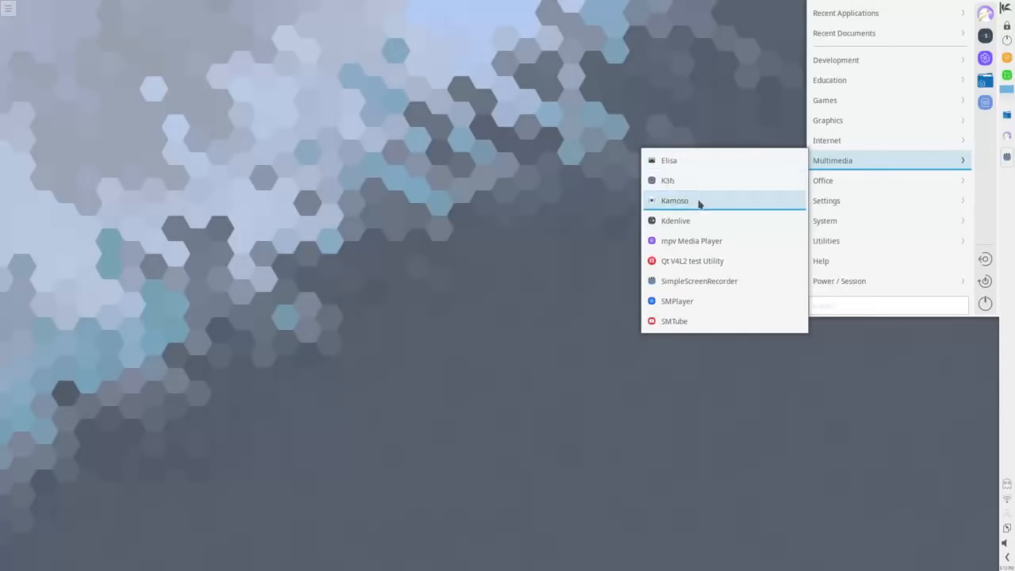
pyautogui.moveTo(698, 221)
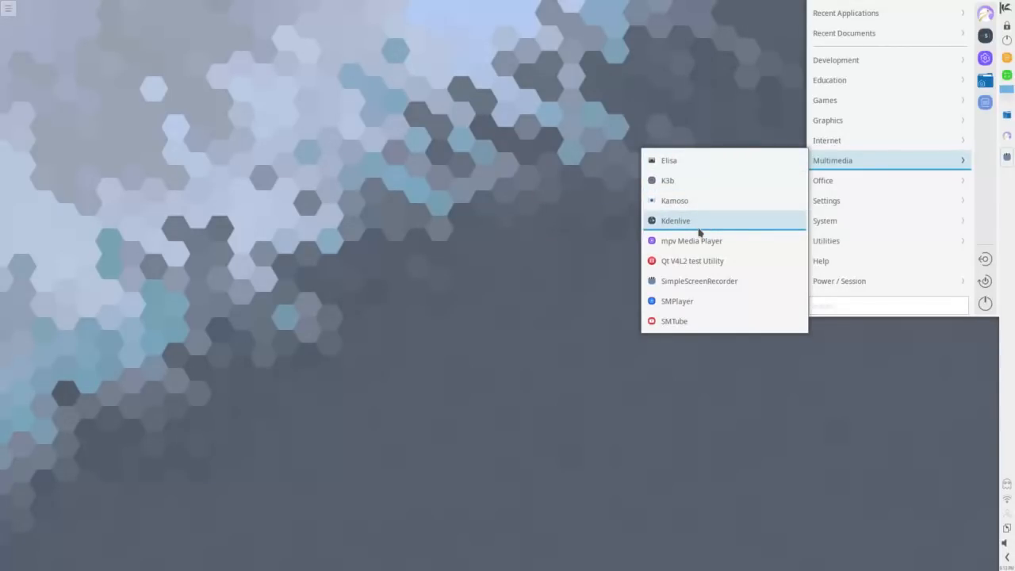
pyautogui.moveTo(707, 261)
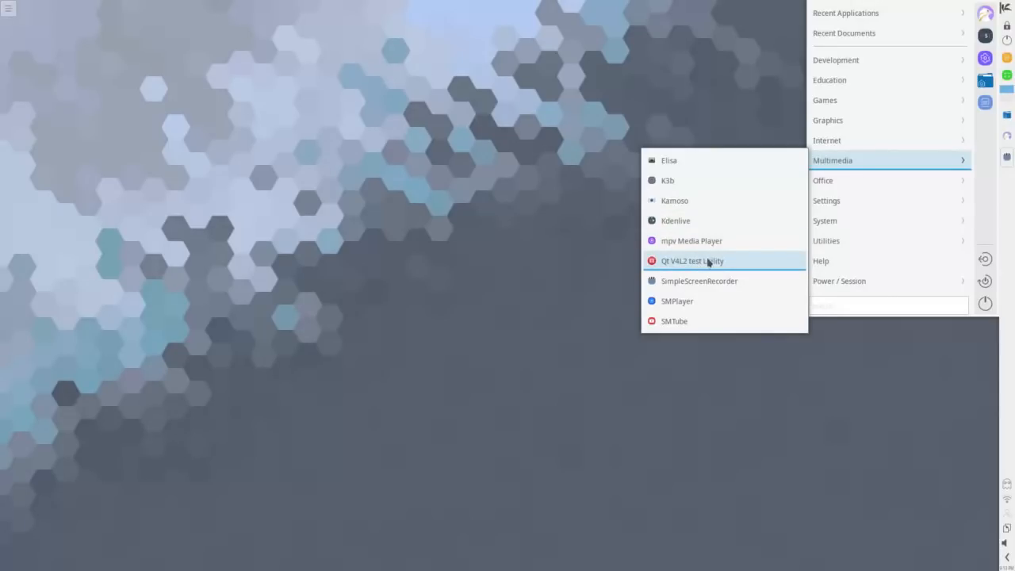
pyautogui.moveTo(717, 267)
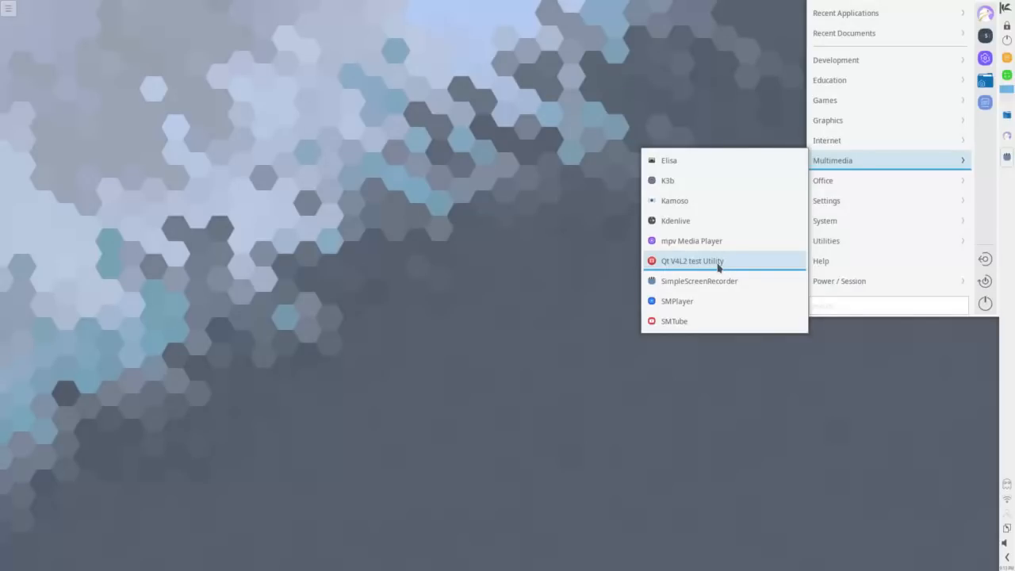
pyautogui.moveTo(698, 281)
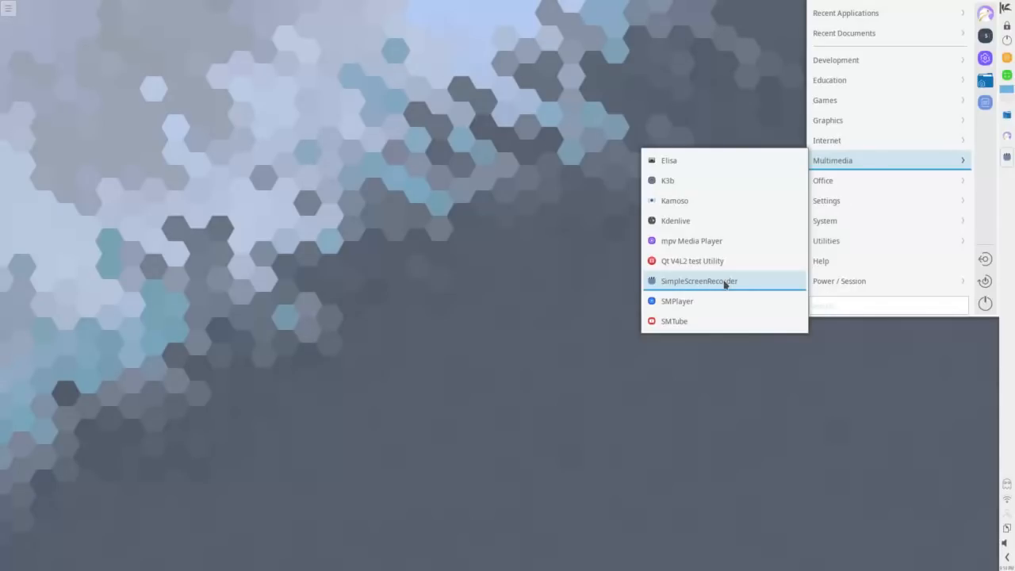
pyautogui.moveTo(678, 302)
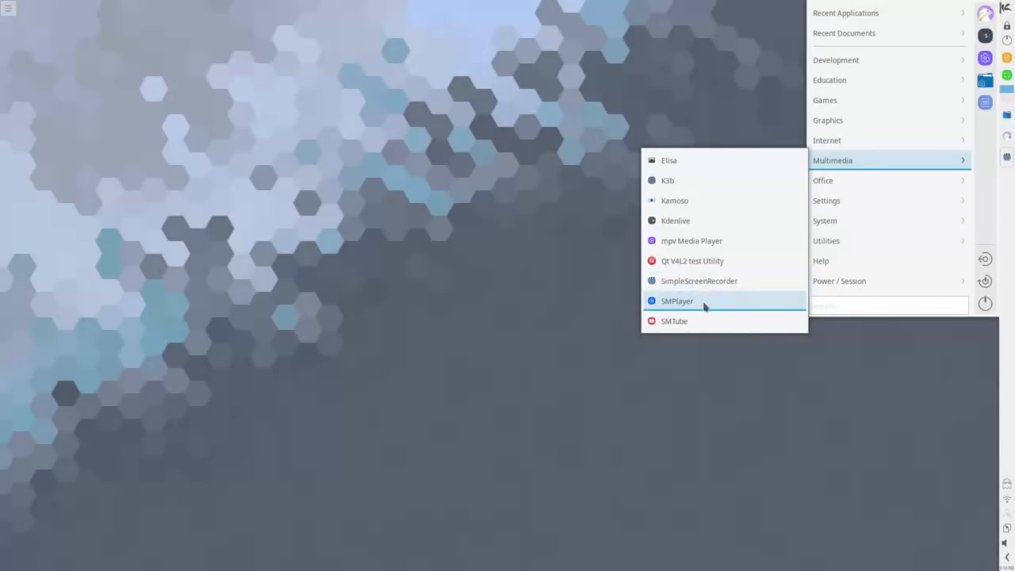
pyautogui.moveTo(714, 320)
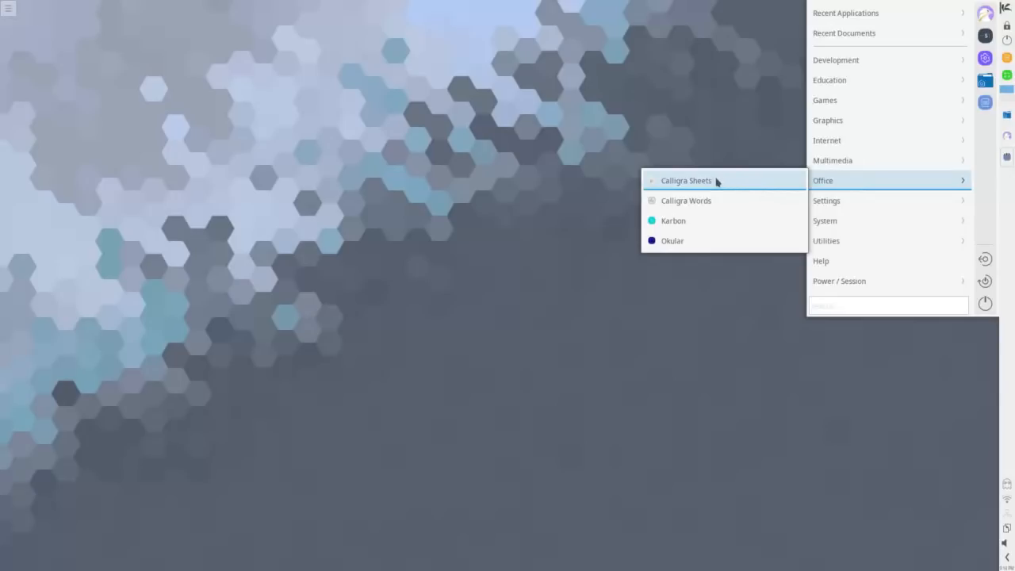
pyautogui.moveTo(710, 203)
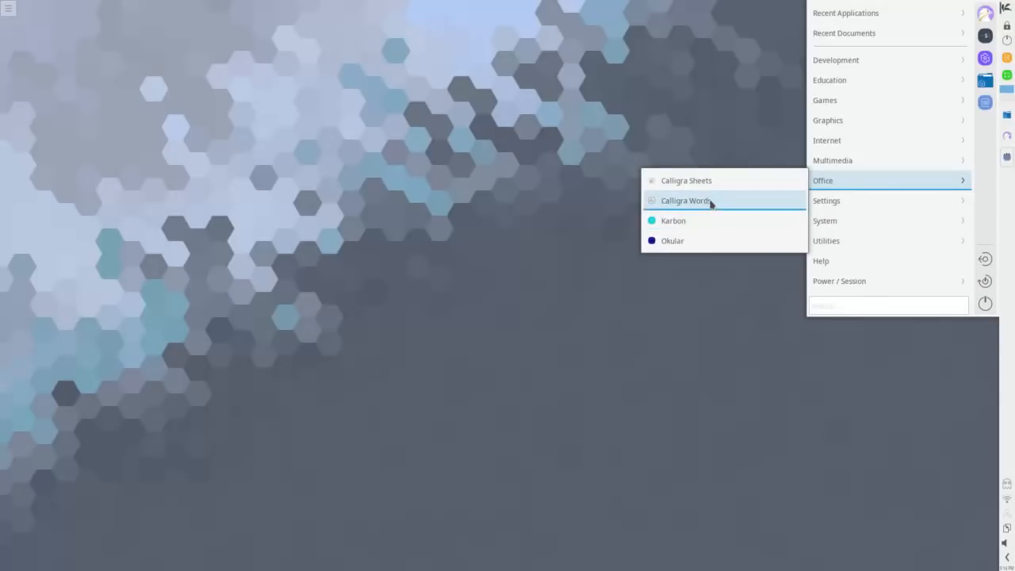
pyautogui.moveTo(710, 246)
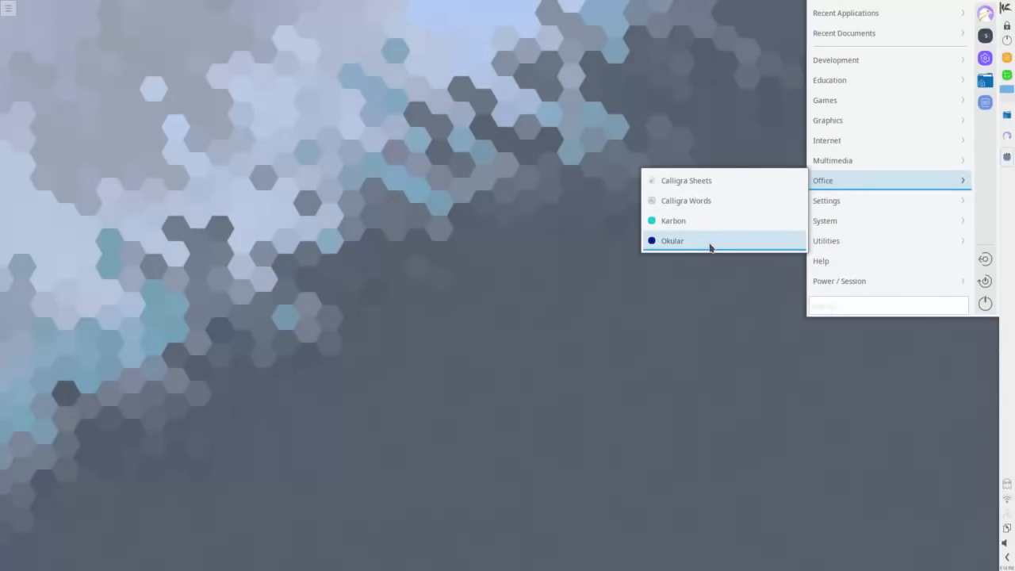
pyautogui.moveTo(826, 200)
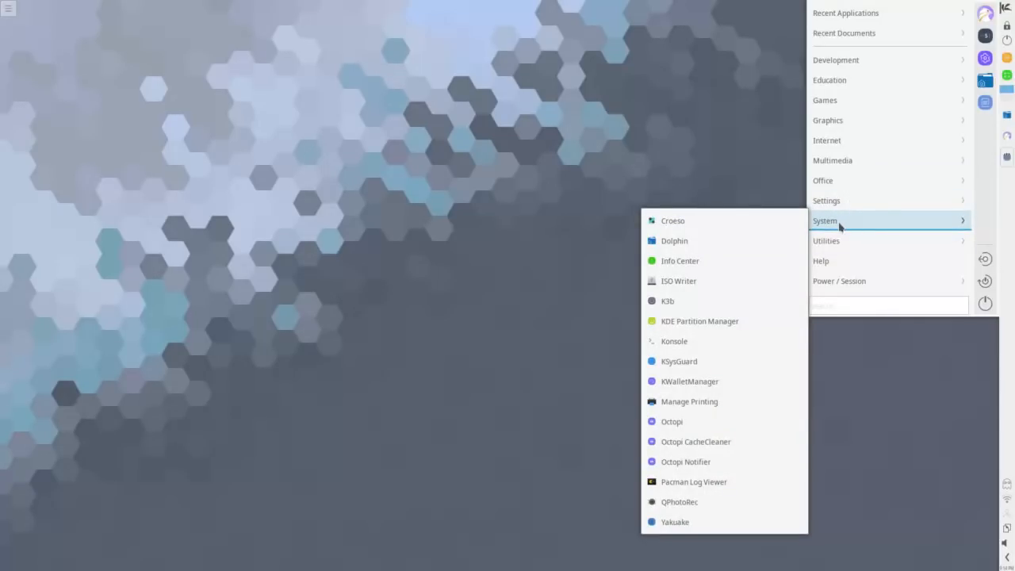
pyautogui.moveTo(720, 422)
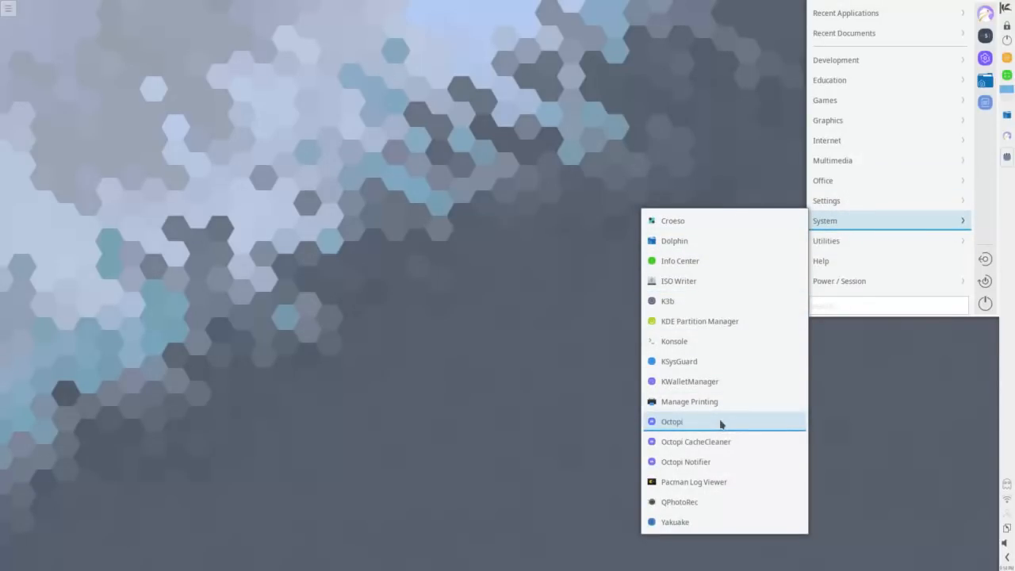
pyautogui.moveTo(705, 462)
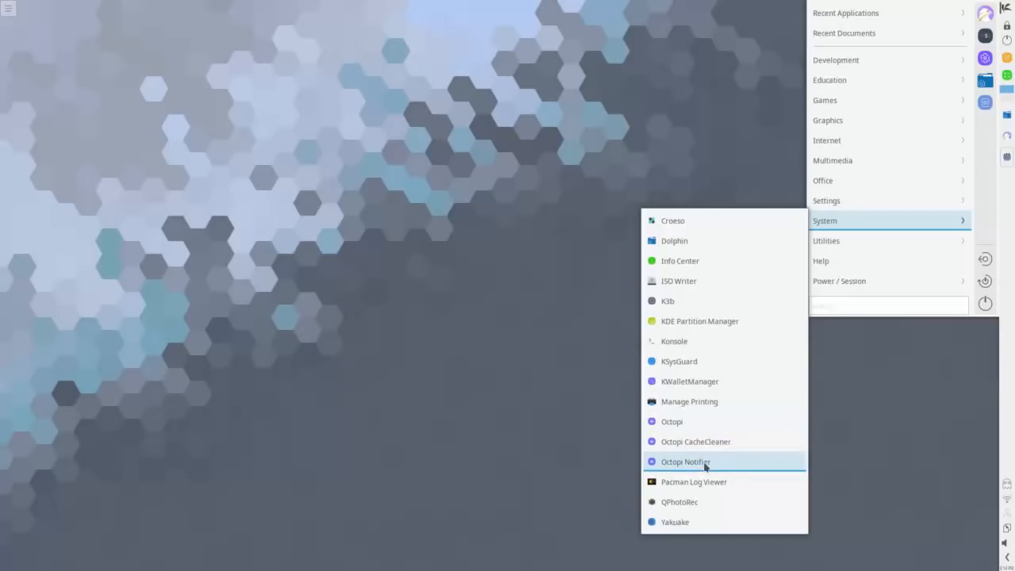
pyautogui.moveTo(710, 482)
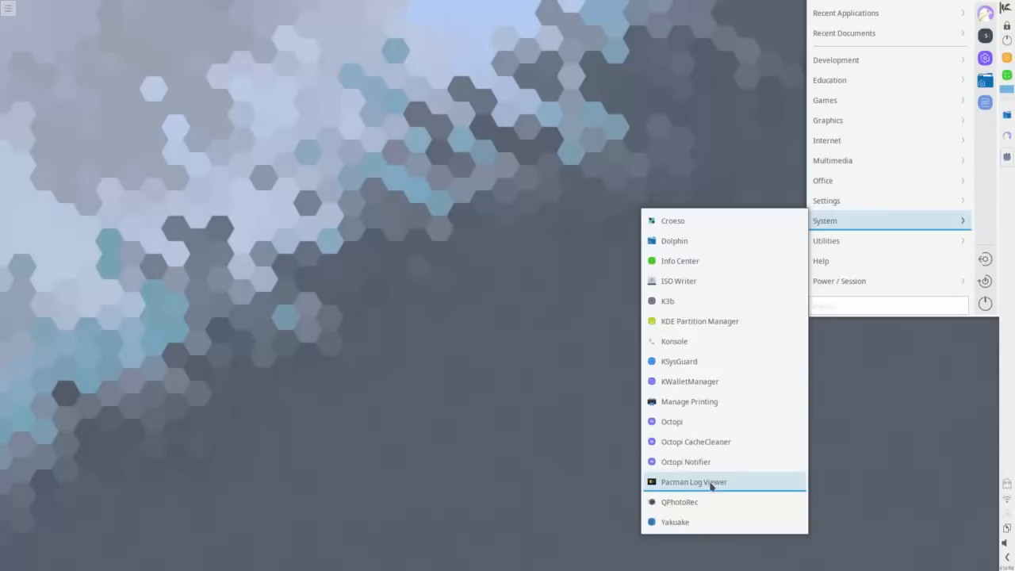
pyautogui.moveTo(710, 321)
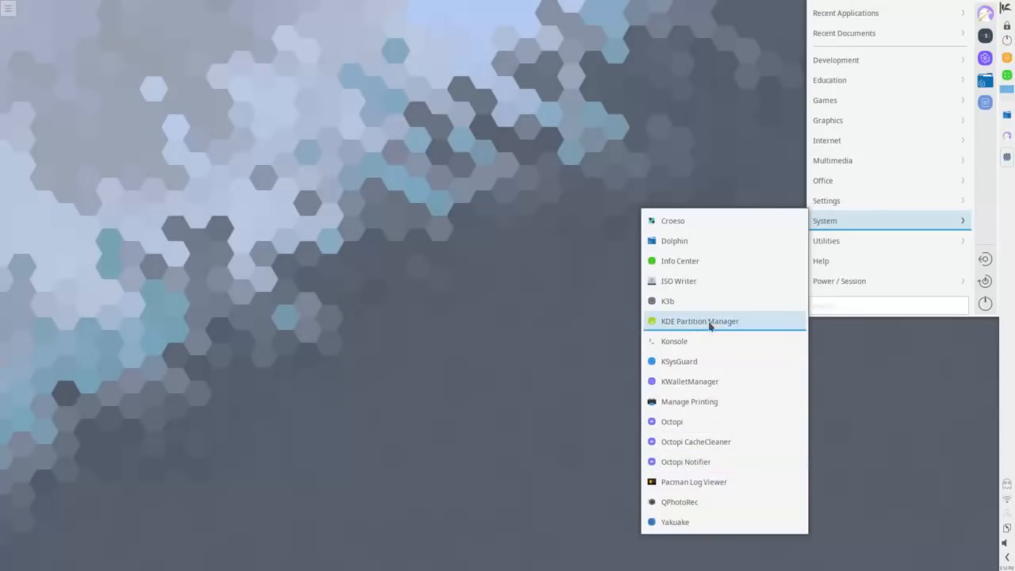
pyautogui.moveTo(679, 281)
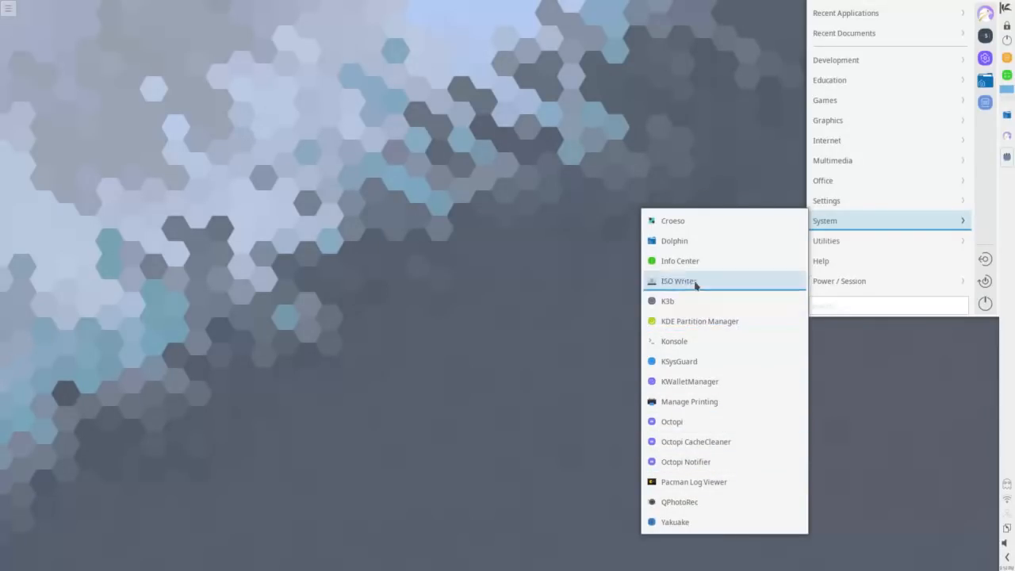
# Launch ISO Writer from the System category of the Application Launcher.
pyautogui.click(679, 281)
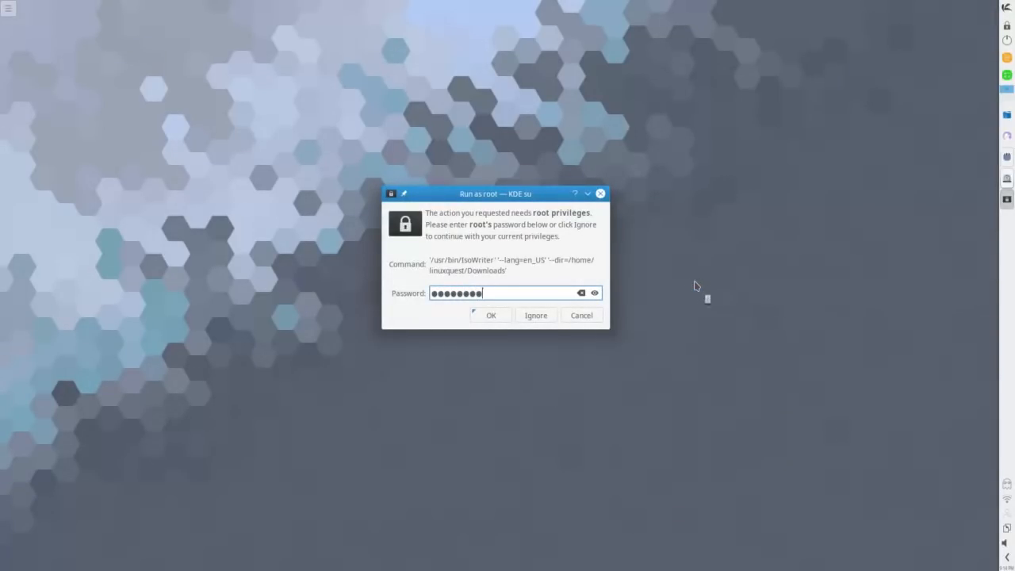
# Confirm the root password to run ISO Writer, reposition its window, then close it.
pyautogui.click(491, 314)
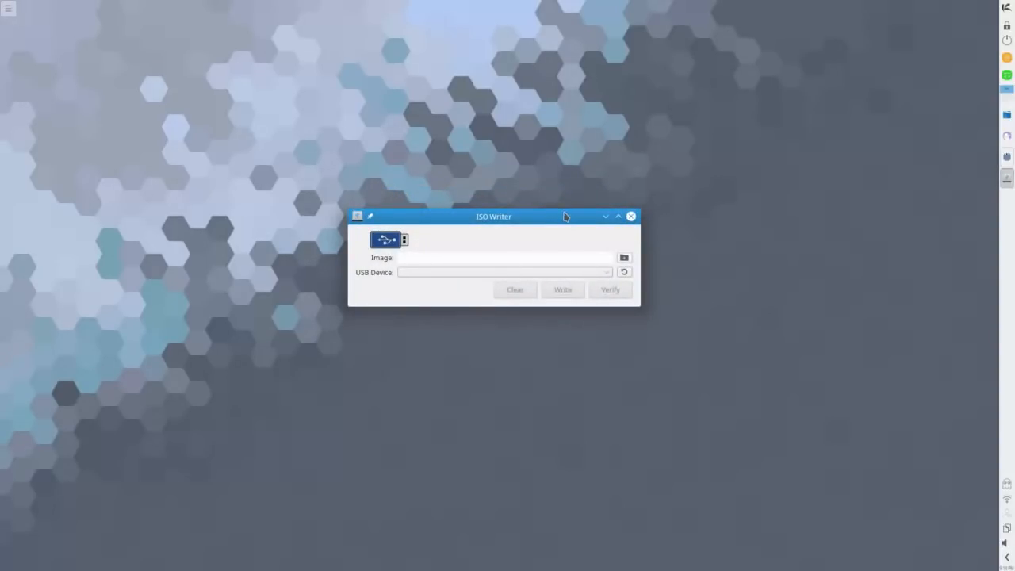
pyautogui.moveTo(493, 216); pyautogui.dragTo(463, 213)
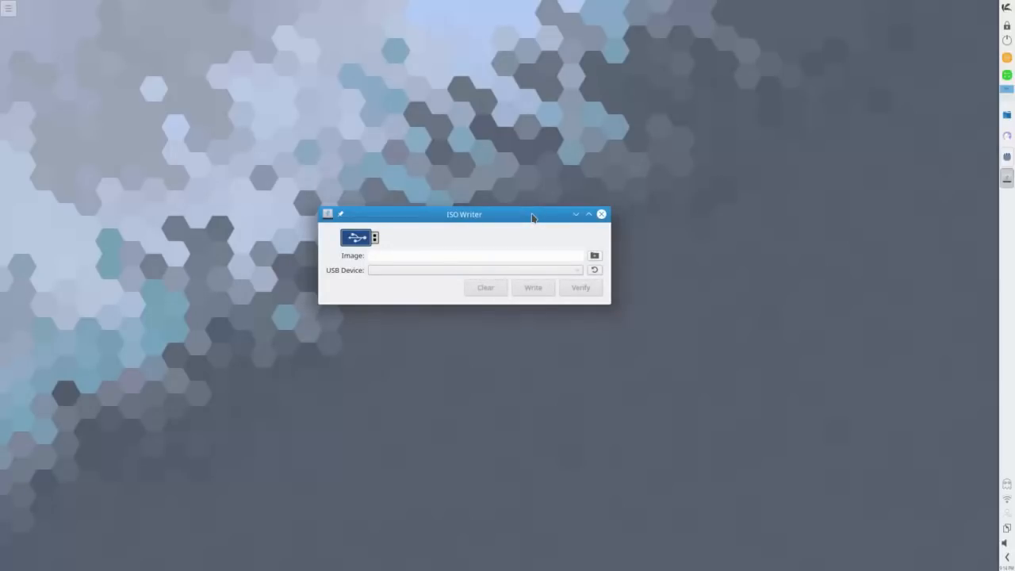
pyautogui.moveTo(531, 214); pyautogui.dragTo(531, 240)
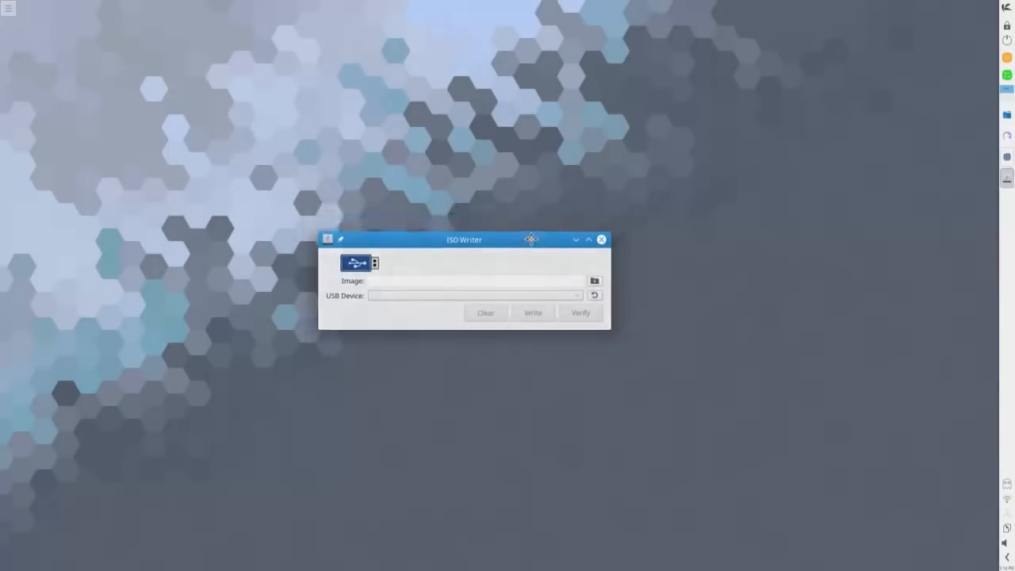
pyautogui.moveTo(531, 238); pyautogui.dragTo(536, 177)
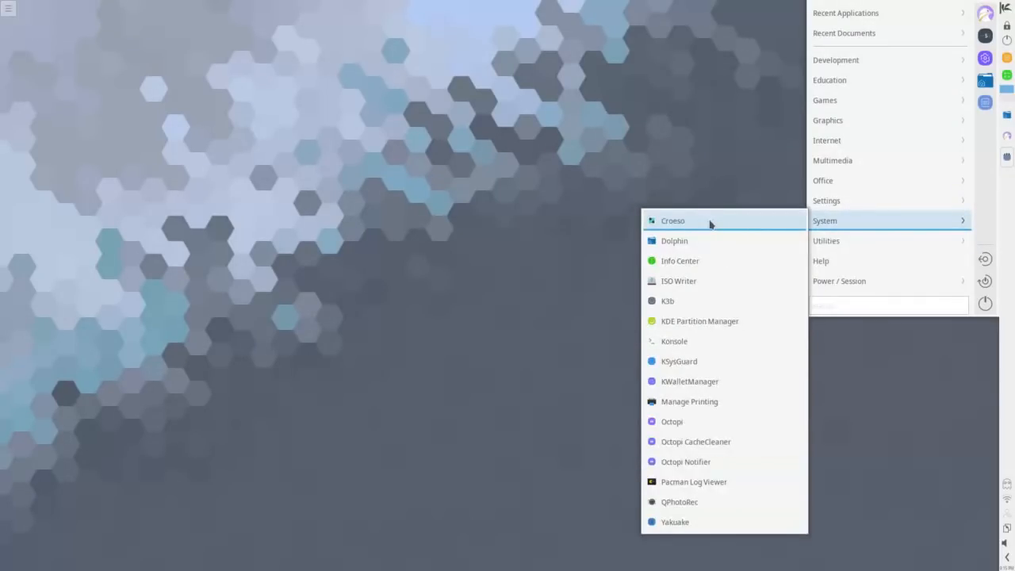
# Launch Croeso from the System category and enable Launch at System Start.
pyautogui.click(672, 221)
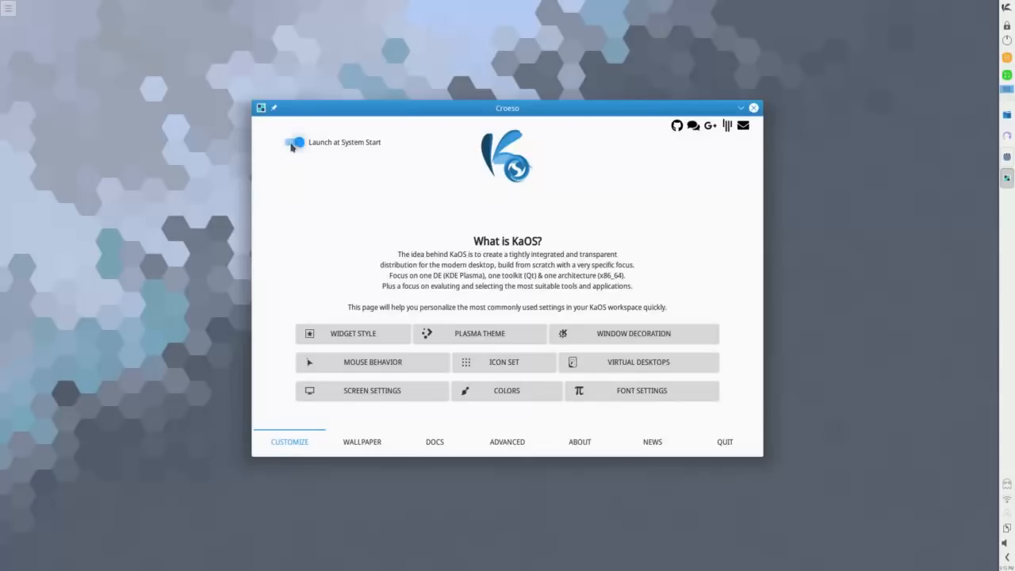
pyautogui.click(293, 142)
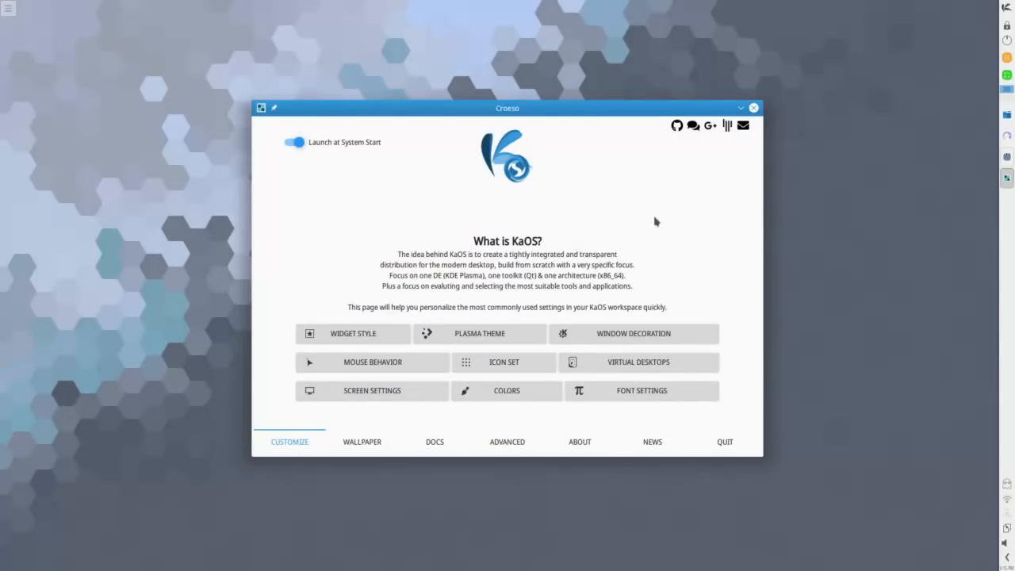
pyautogui.moveTo(660, 225)
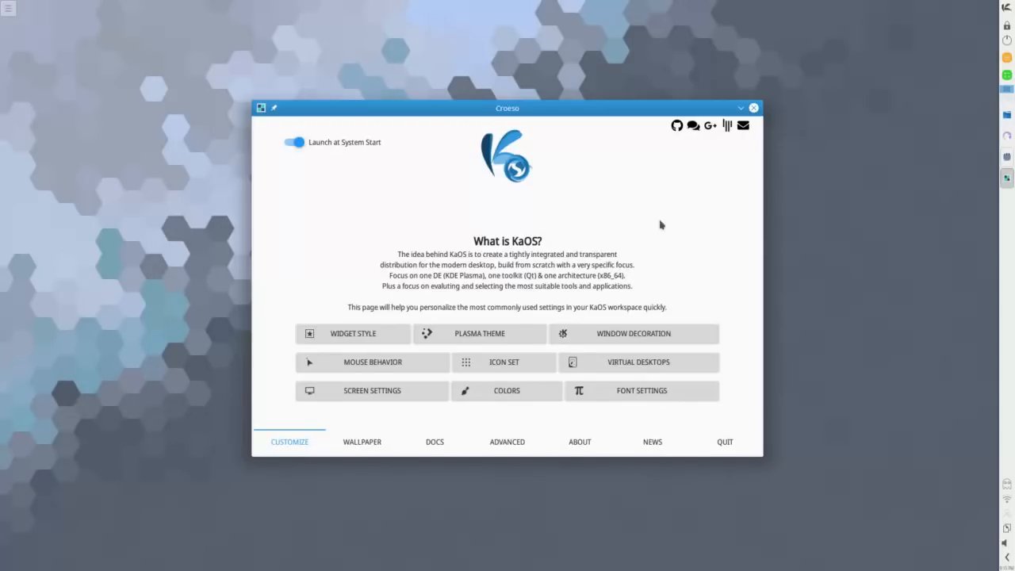
pyautogui.moveTo(487, 333)
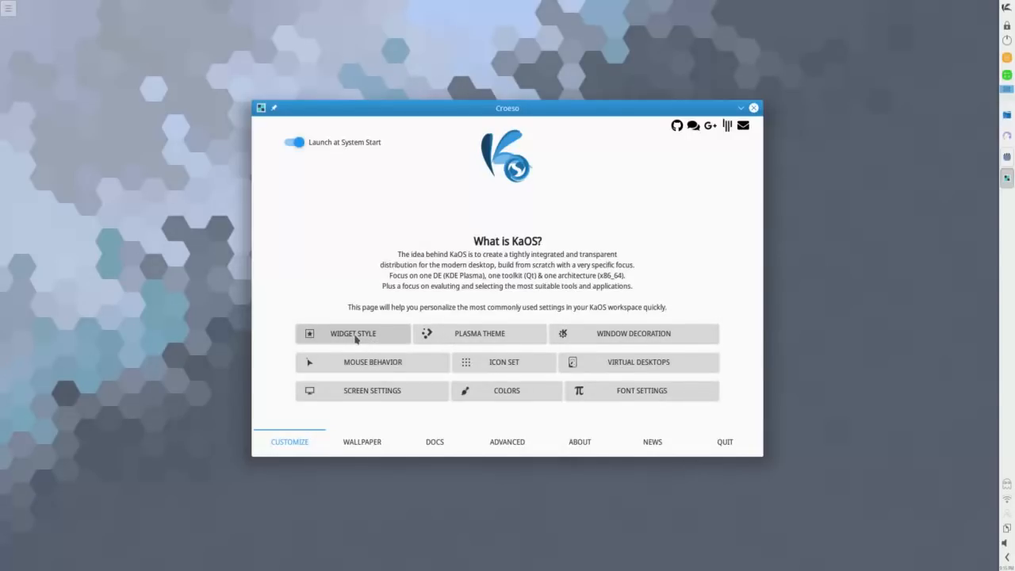
# Bring up the Widget Style settings, then the Plasma Desktop Theme settings.
pyautogui.click(352, 333)
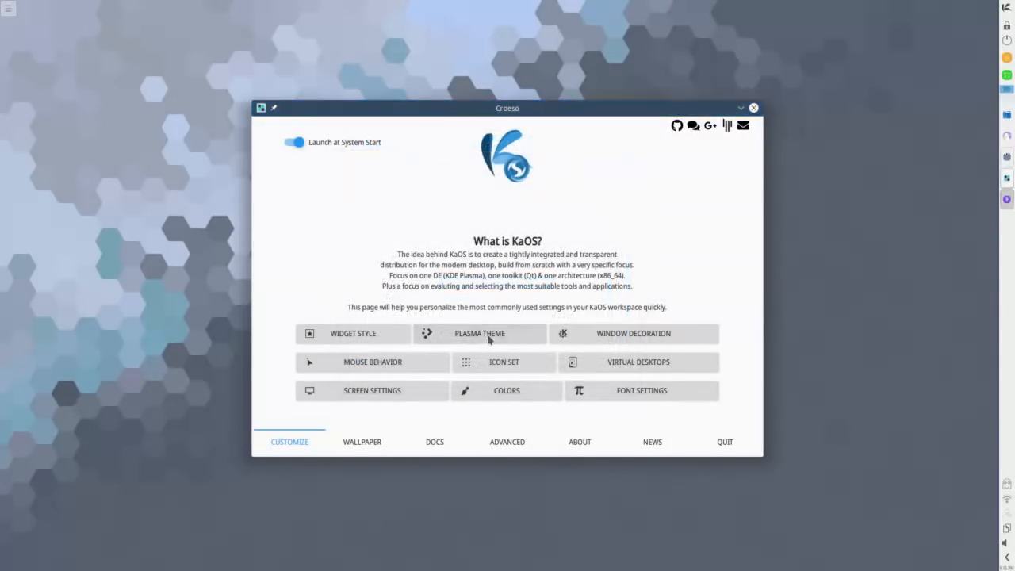
pyautogui.click(479, 333)
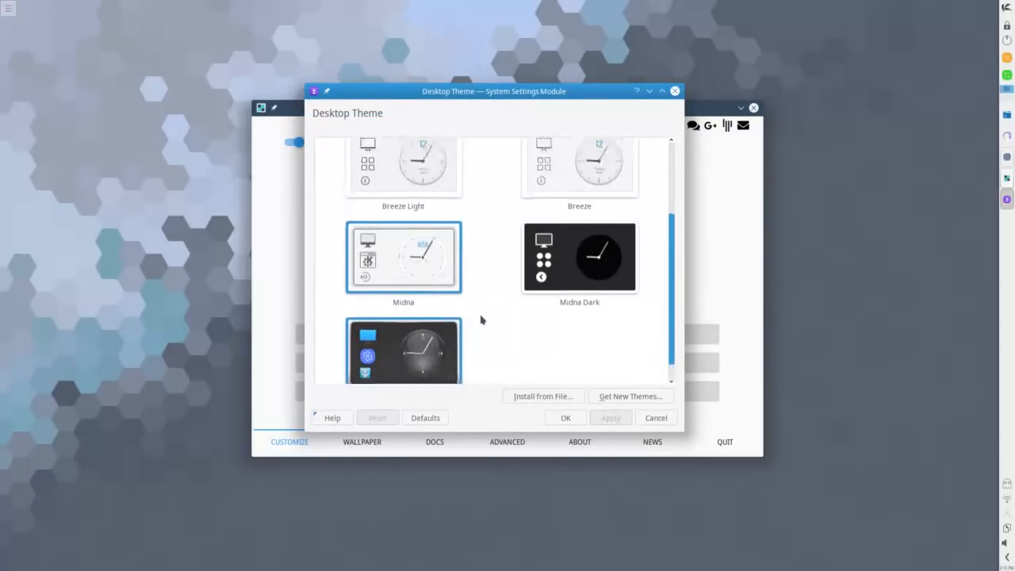
# Scroll through the Breeze/Midna desktop themes, close them unchanged, and bring up the Icon Theme choices.
pyautogui.scroll(3)
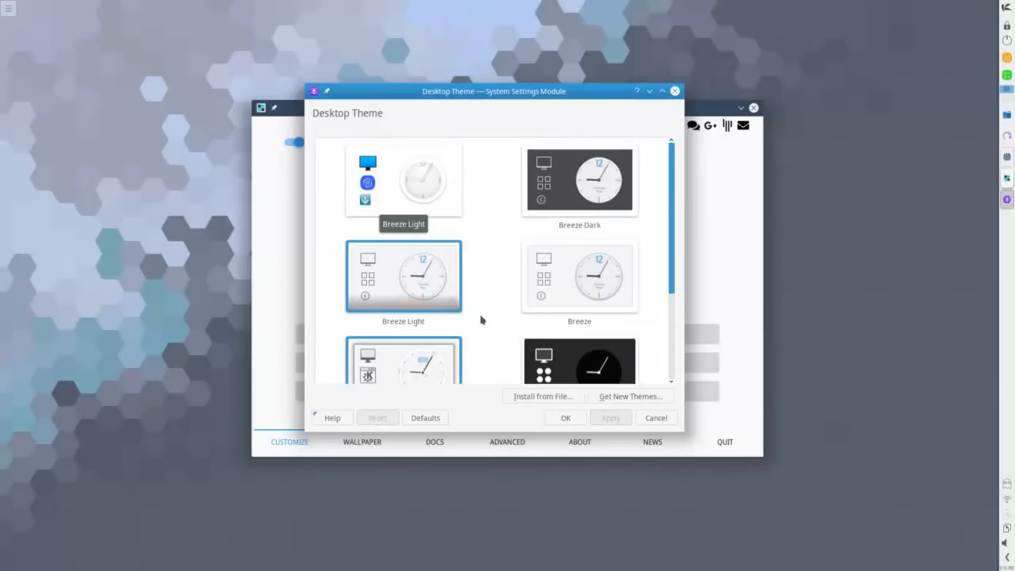
pyautogui.scroll(-3)
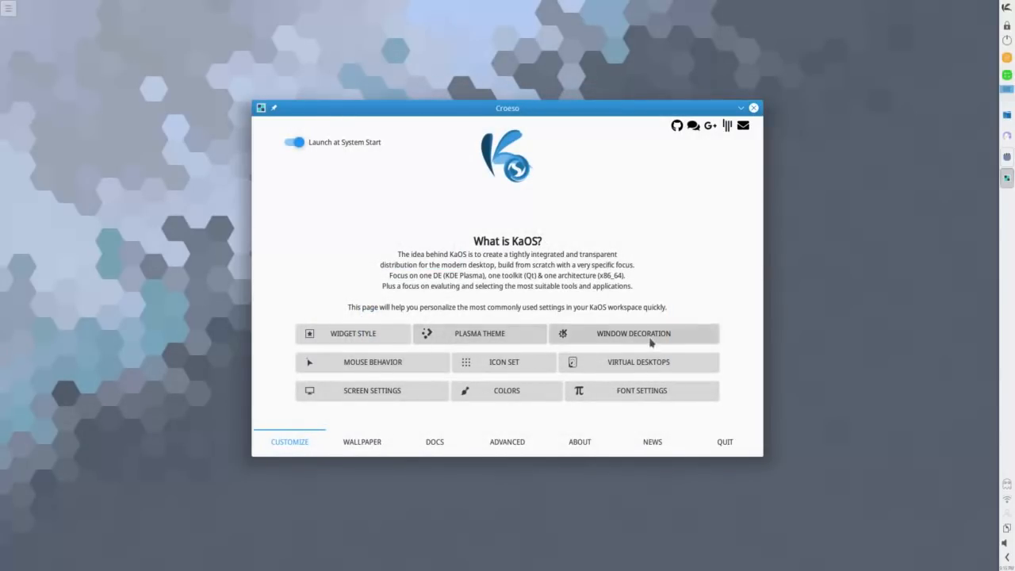
pyautogui.click(633, 333)
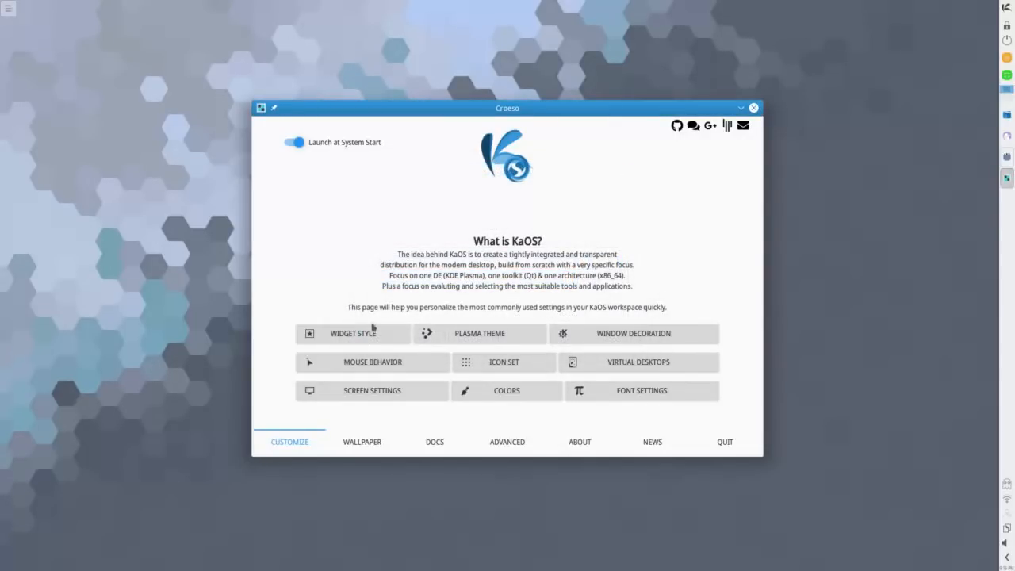
pyautogui.click(504, 362)
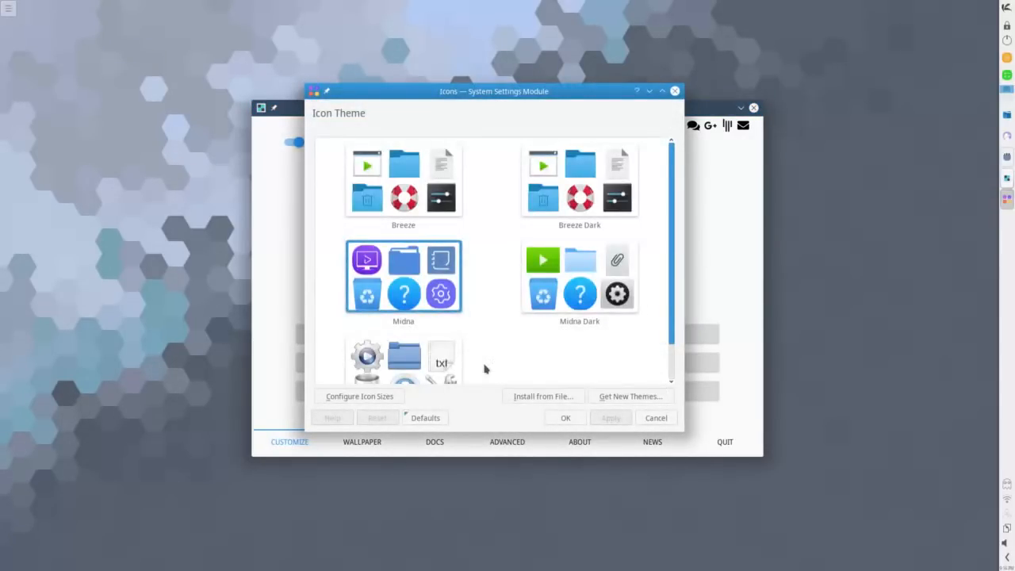
# Look over the icon themes and cancel out of the Icons module without changes.
pyautogui.click(580, 277)
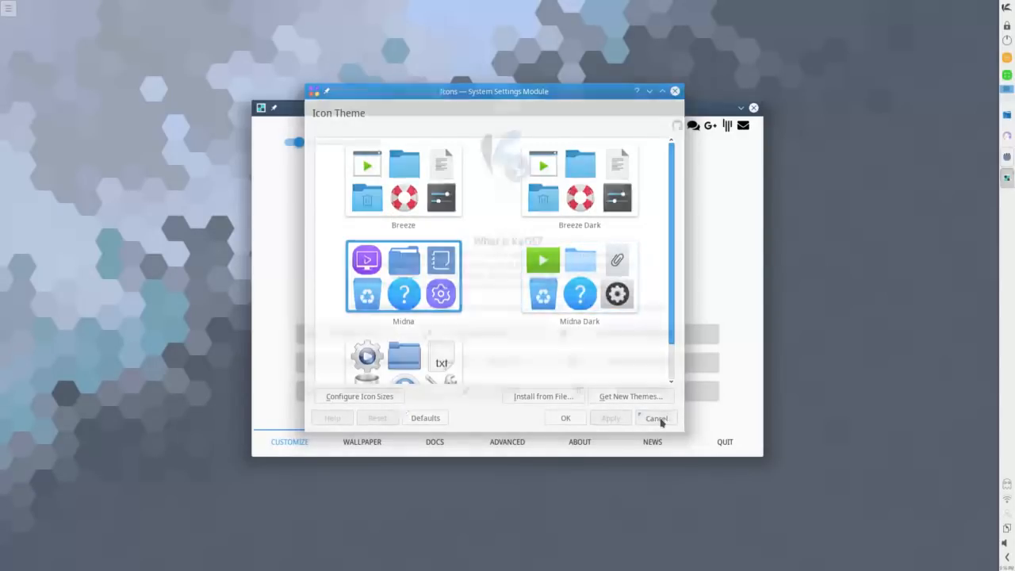
pyautogui.click(656, 418)
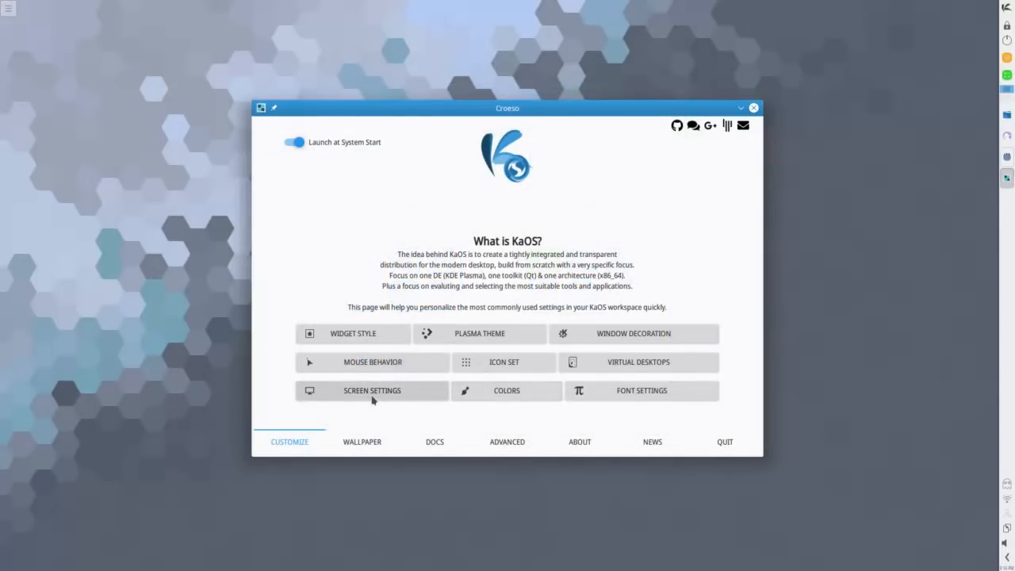
pyautogui.moveTo(371, 362)
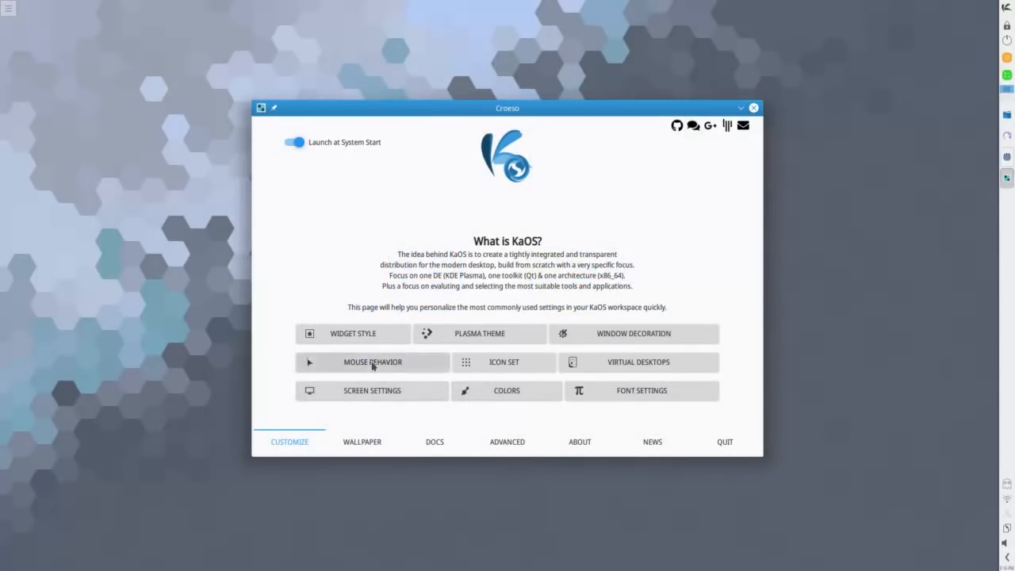
pyautogui.moveTo(380, 409)
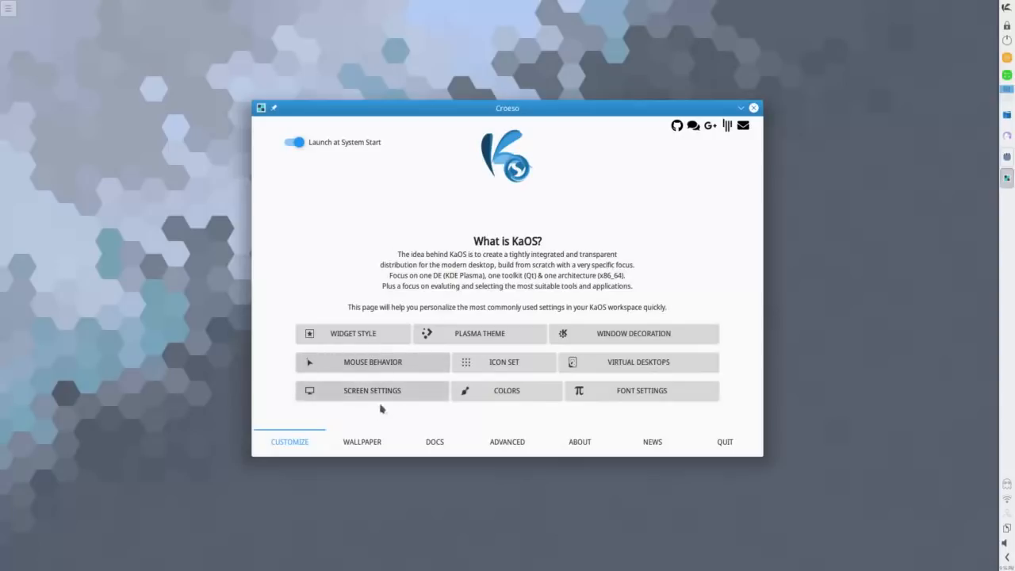
pyautogui.moveTo(400, 399)
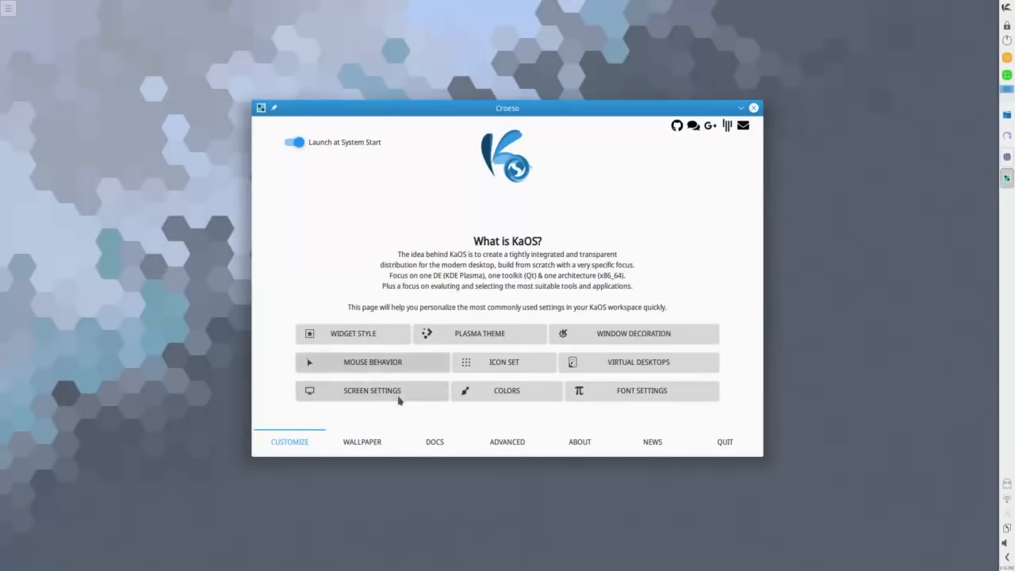
pyautogui.moveTo(624, 415)
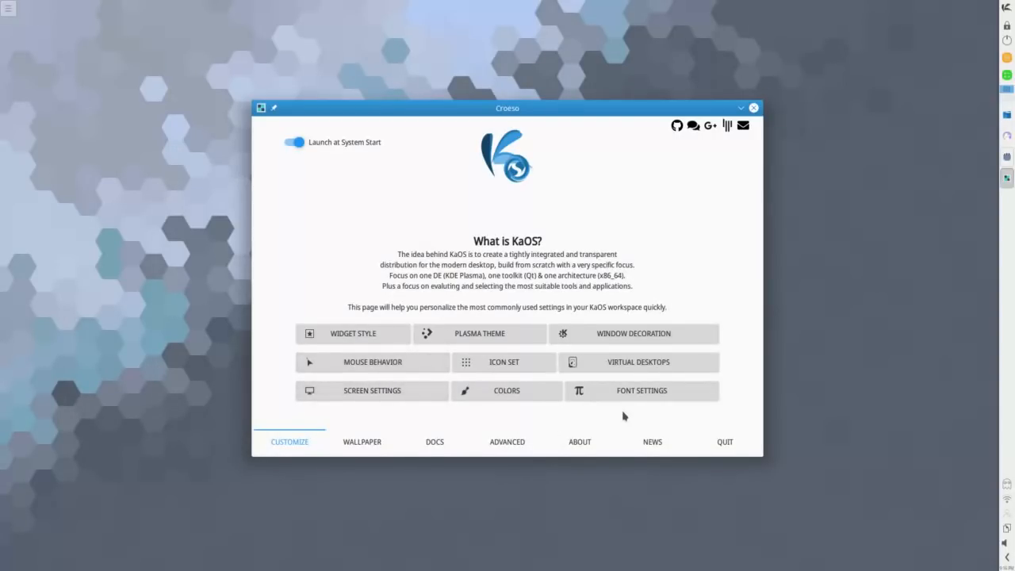
pyautogui.moveTo(638, 361)
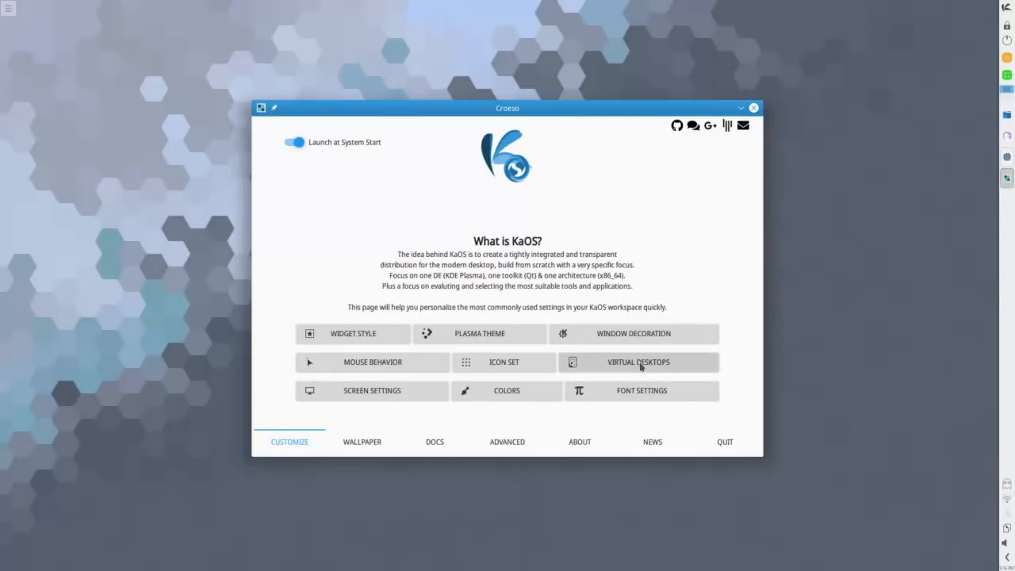
pyautogui.moveTo(653, 400)
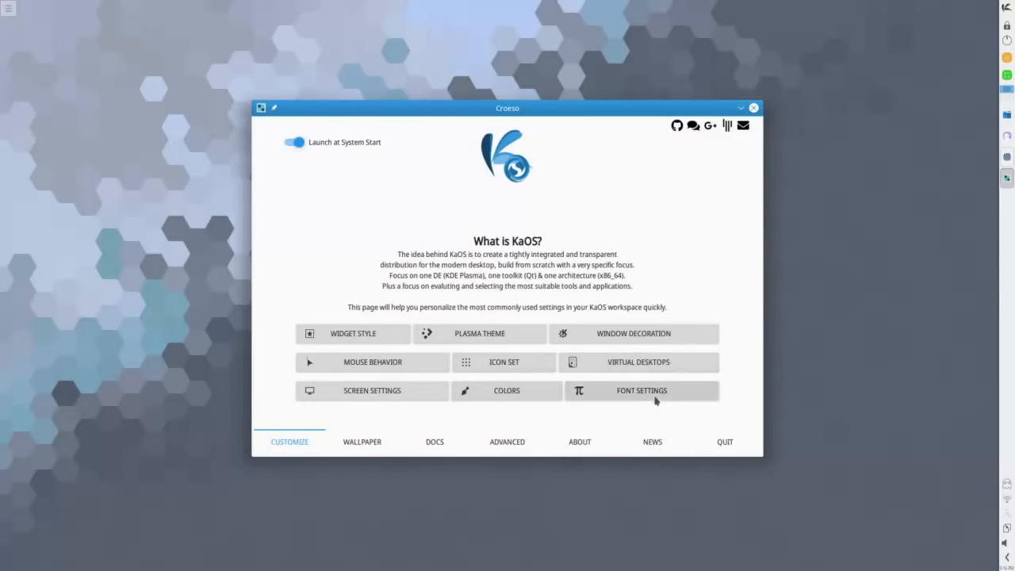
pyautogui.moveTo(506, 399)
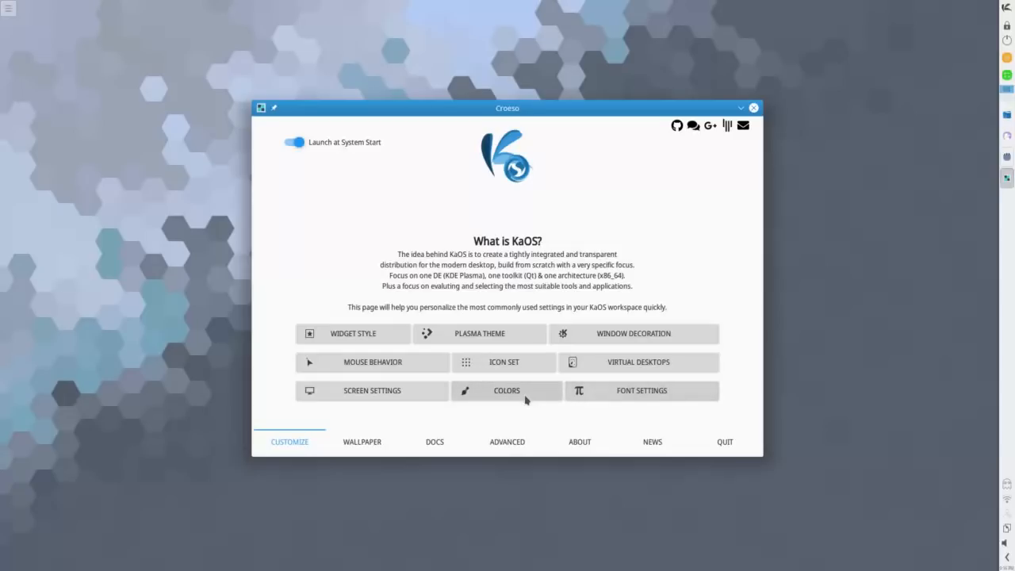
# Bring up the application color scheme list and close it unchanged, back to the Customize page.
pyautogui.click(507, 390)
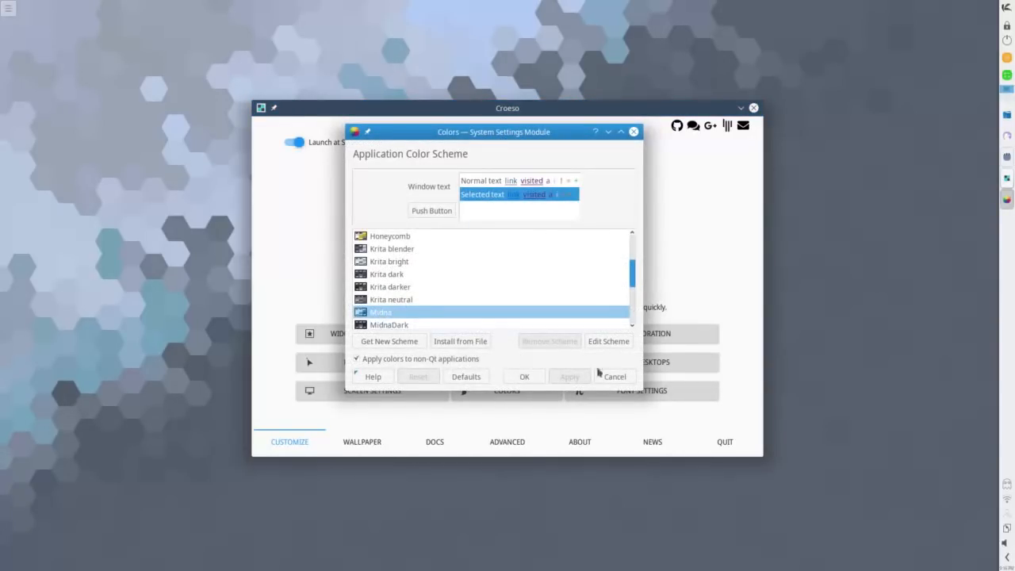
pyautogui.click(616, 376)
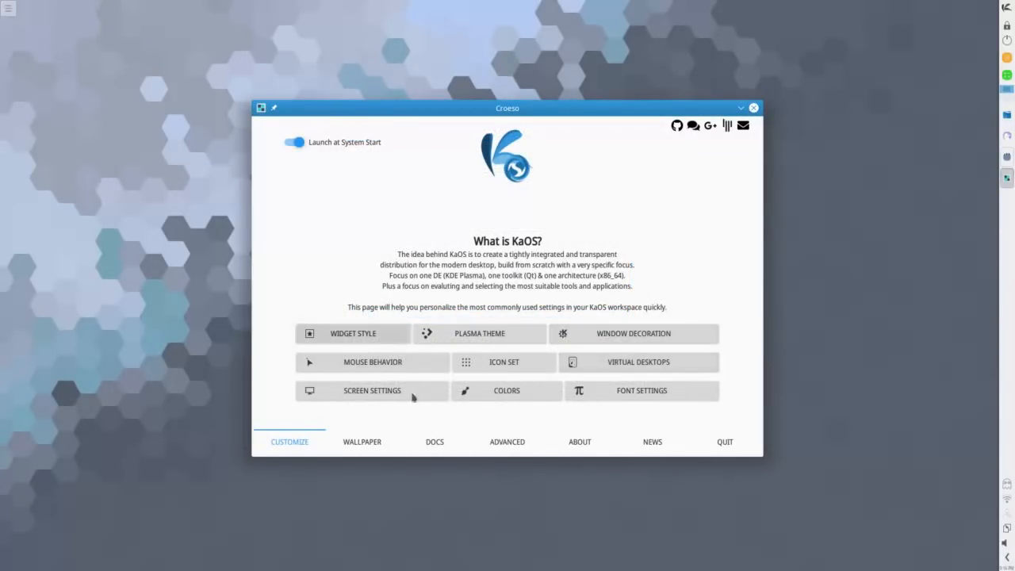
pyautogui.moveTo(314, 454)
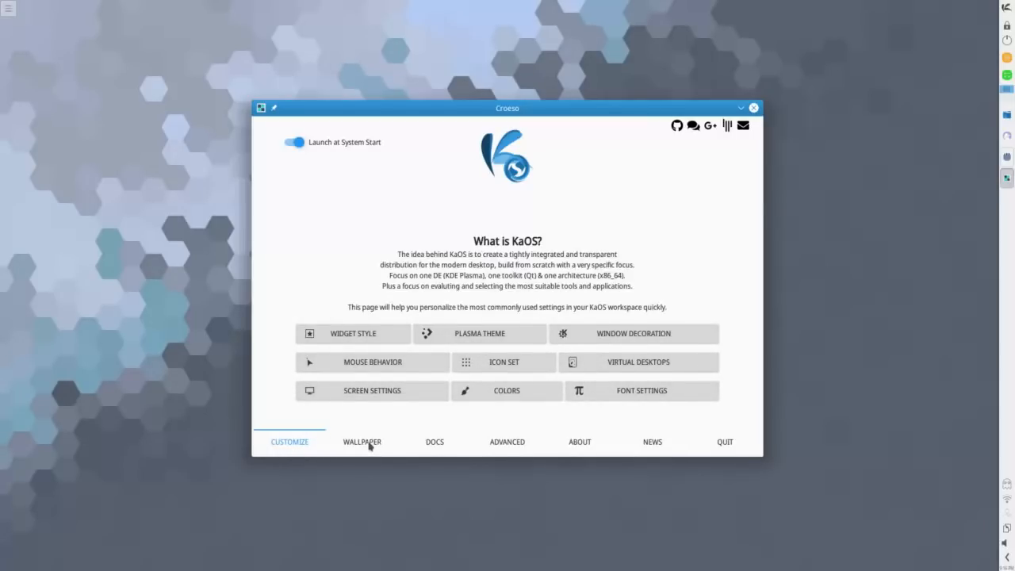
# Browse the Wallpaper page through its Latest, Popular and Curated collections.
pyautogui.click(362, 441)
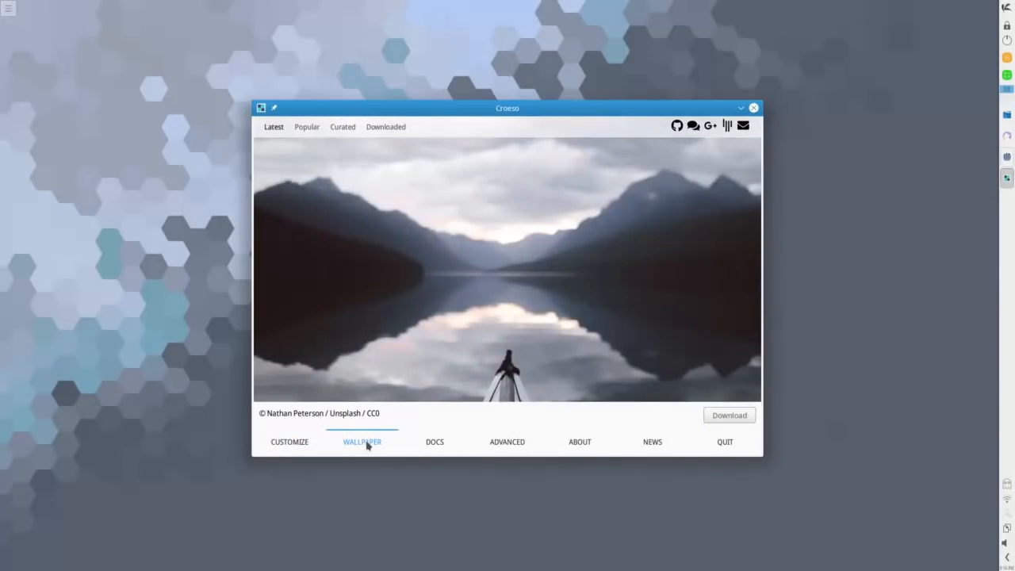
pyautogui.moveTo(544, 238)
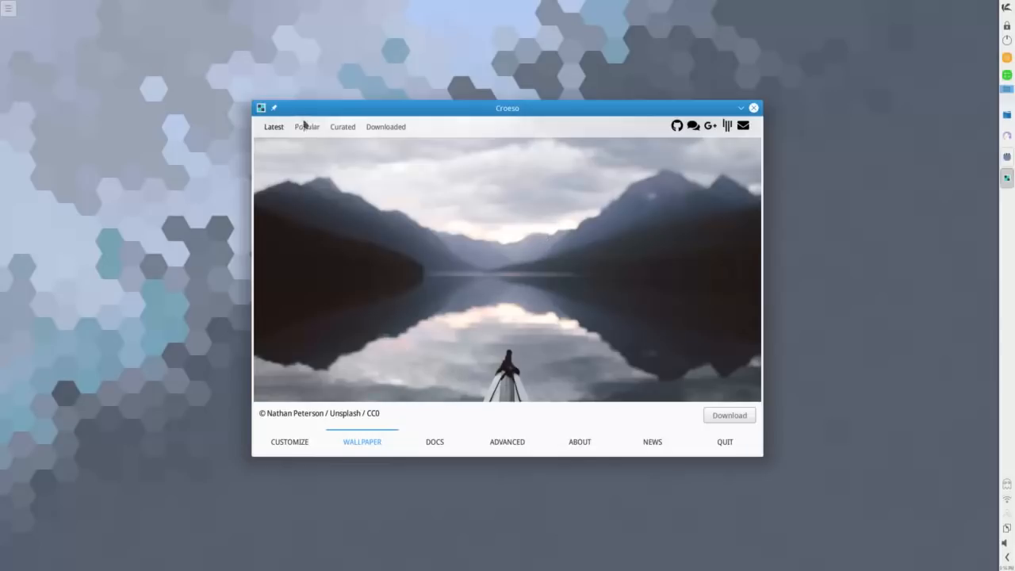
pyautogui.click(308, 127)
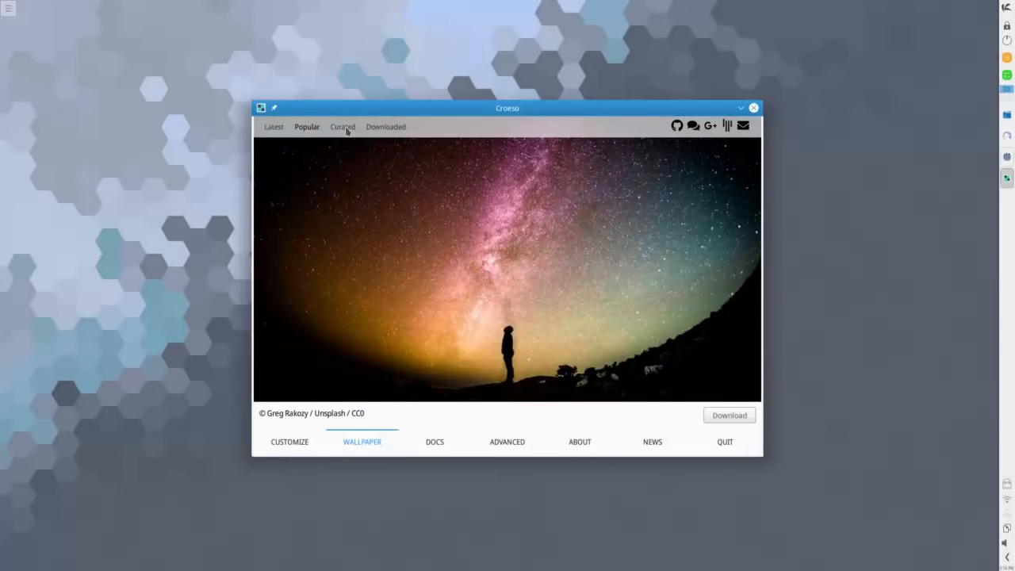
pyautogui.click(342, 127)
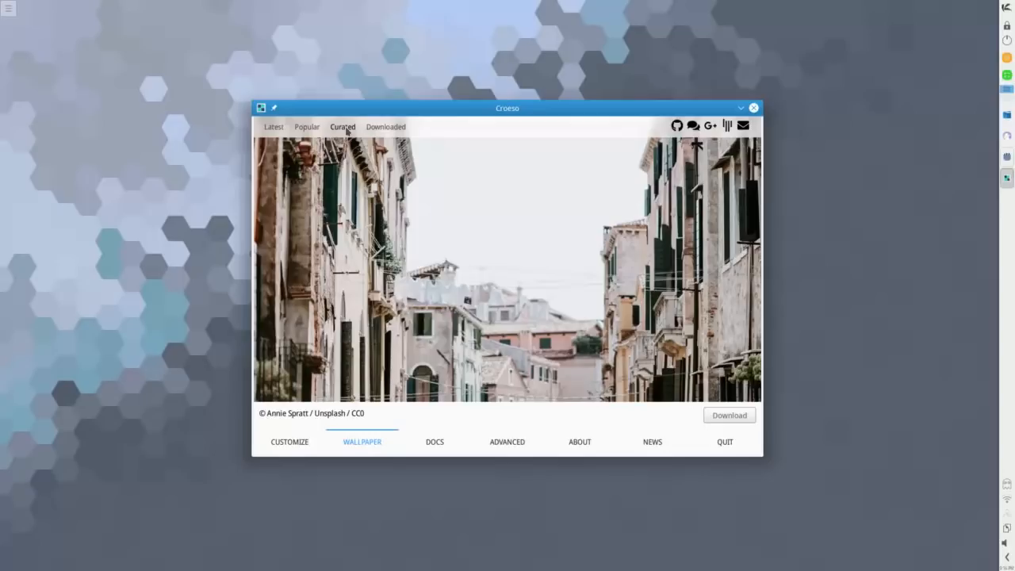
# Go to the Docs page and open the Additional Kernels guide in Falkon.
pyautogui.click(435, 441)
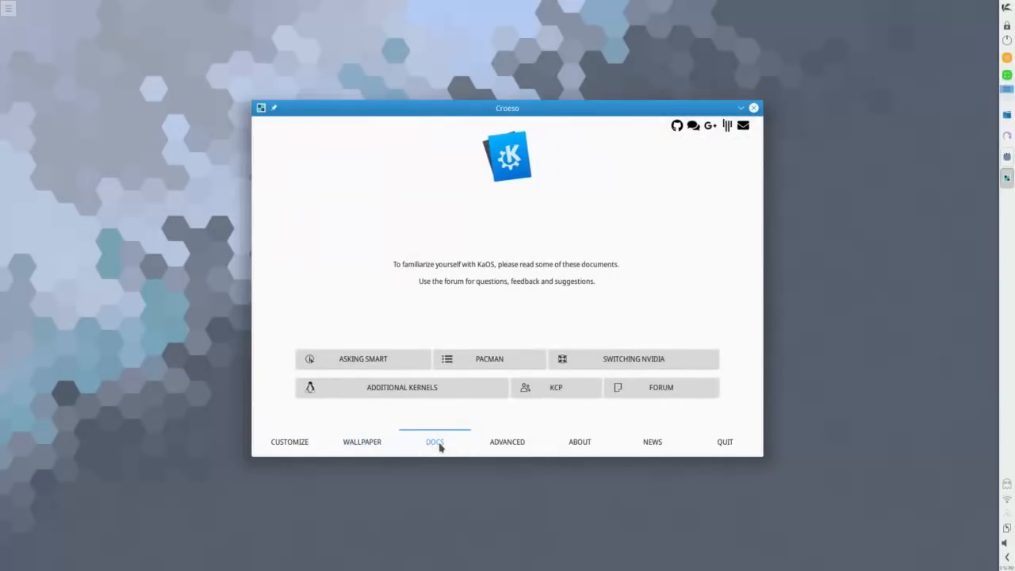
pyautogui.moveTo(363, 358)
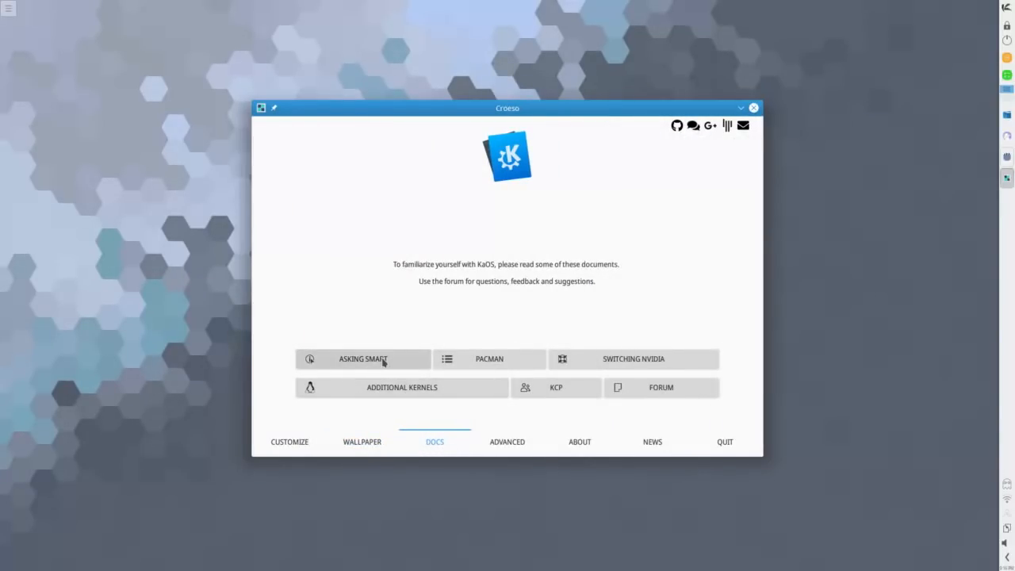
pyautogui.moveTo(514, 362)
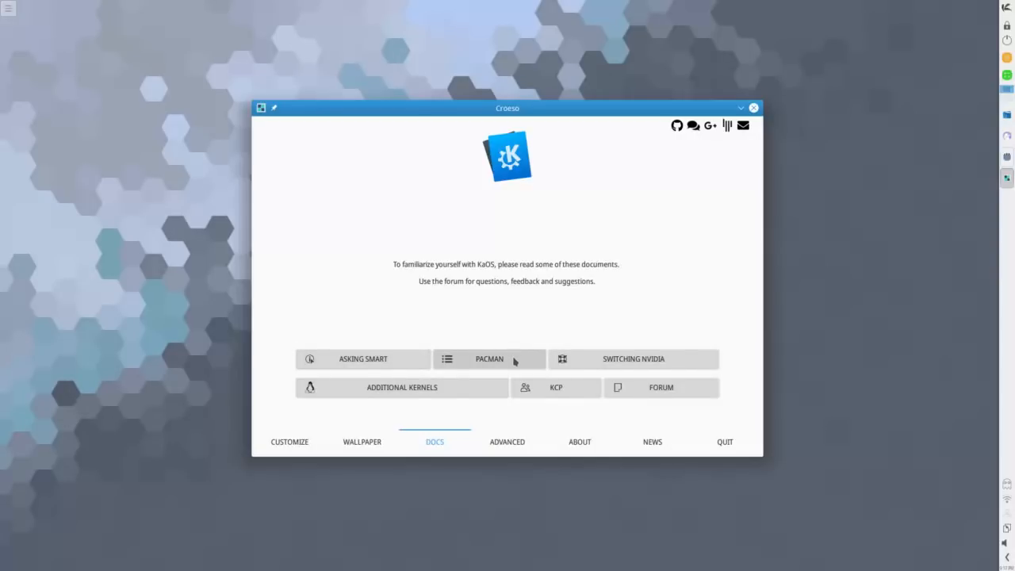
pyautogui.moveTo(359, 400)
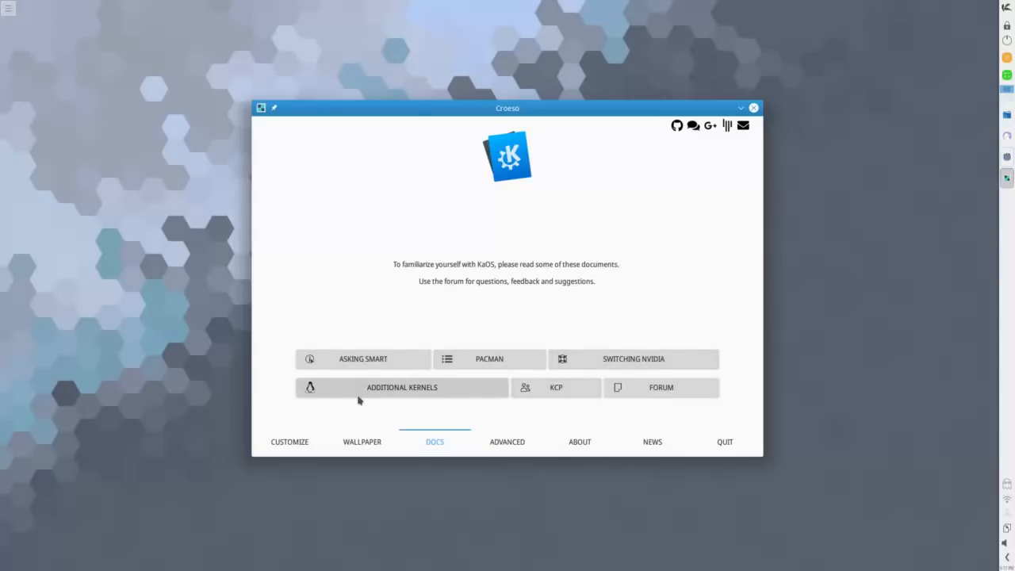
pyautogui.moveTo(387, 394)
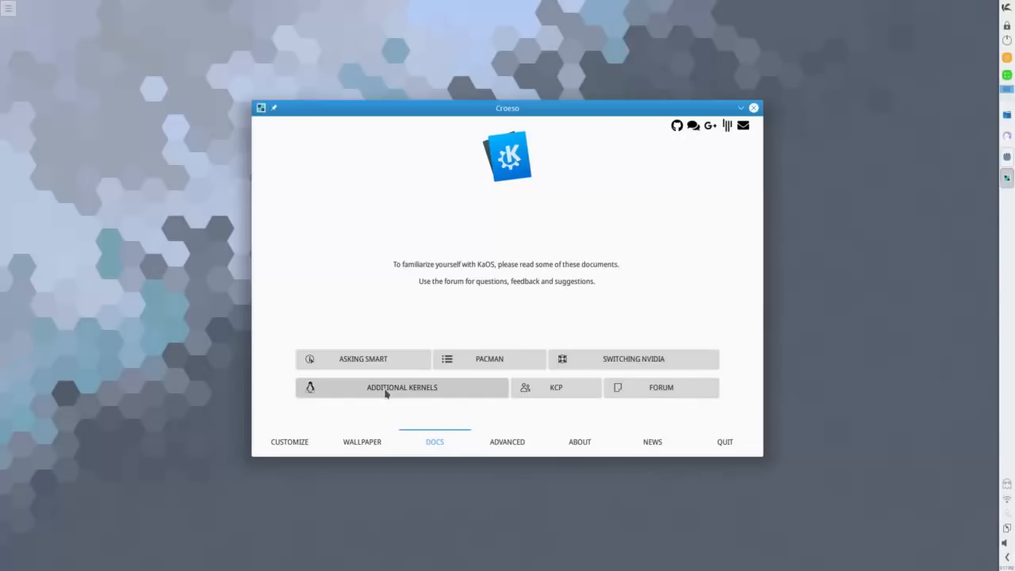
pyautogui.click(402, 387)
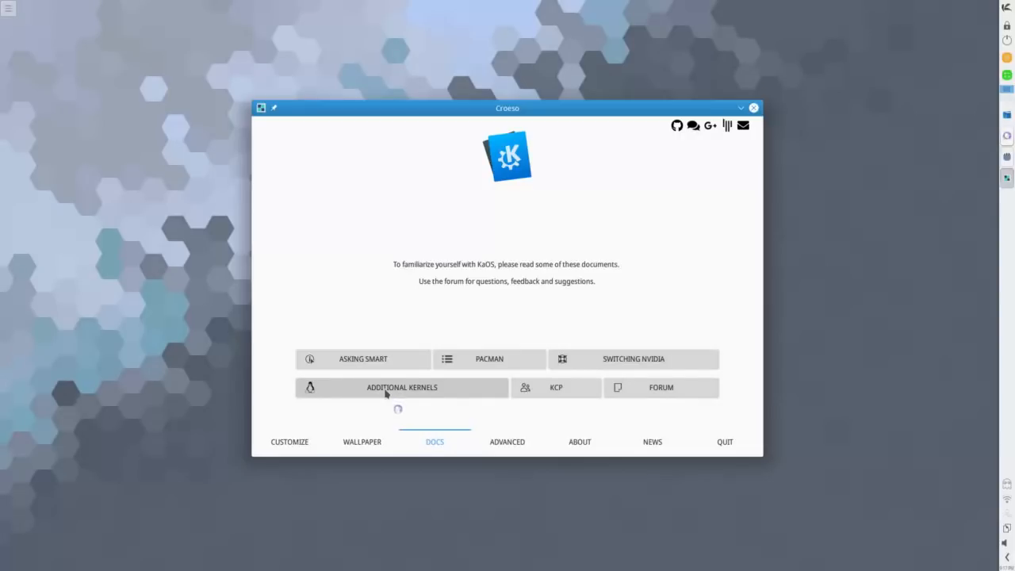
pyautogui.click(401, 387)
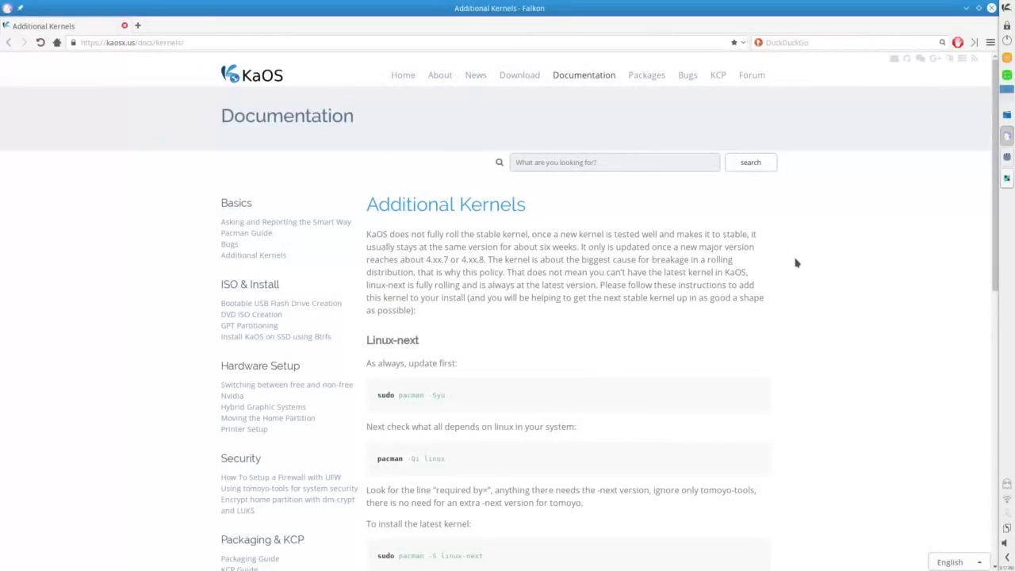
pyautogui.moveTo(993, 8)
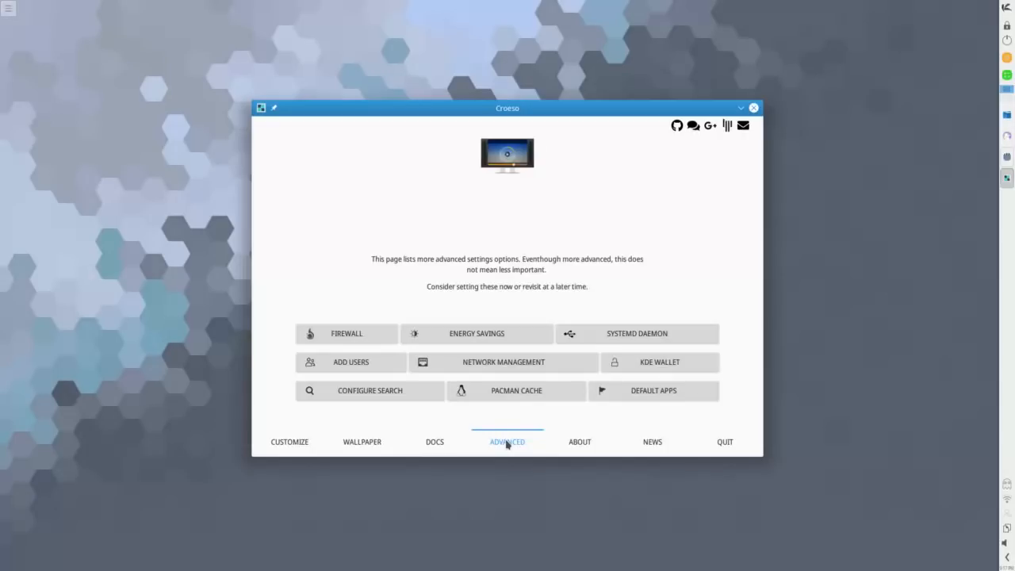
pyautogui.moveTo(475, 333)
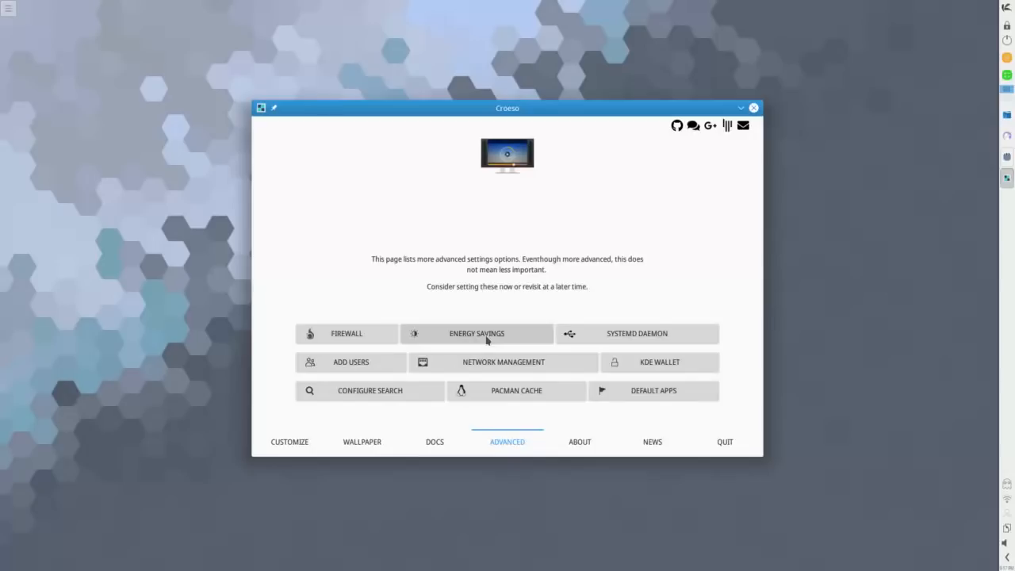
pyautogui.moveTo(569, 339)
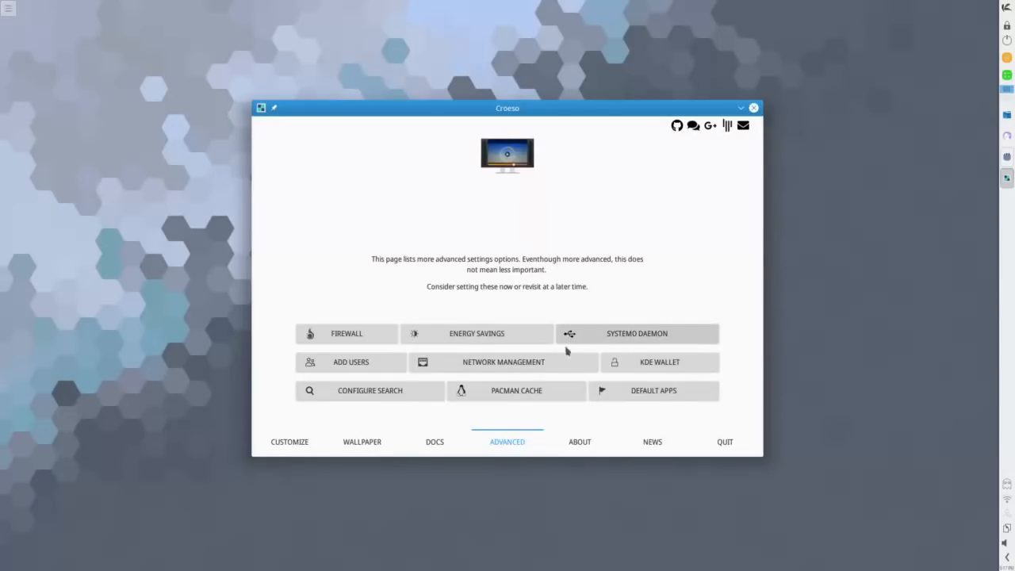
pyautogui.moveTo(658, 368)
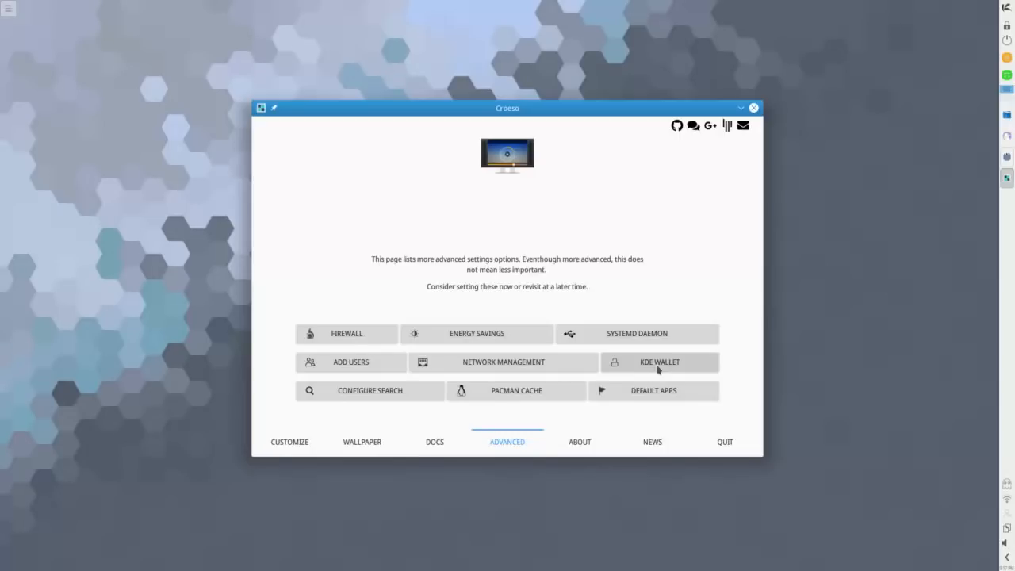
pyautogui.moveTo(361, 388)
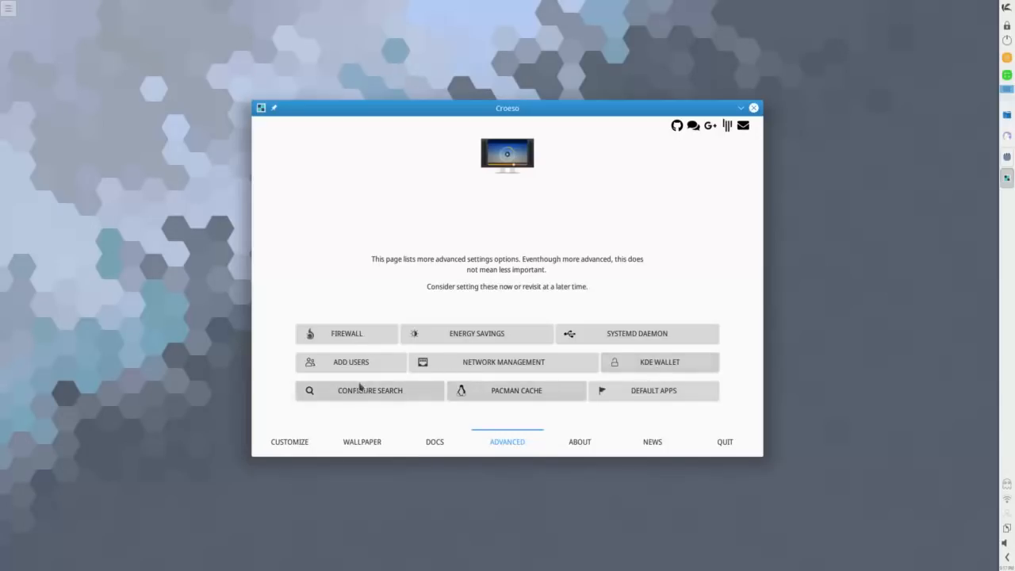
pyautogui.moveTo(533, 396)
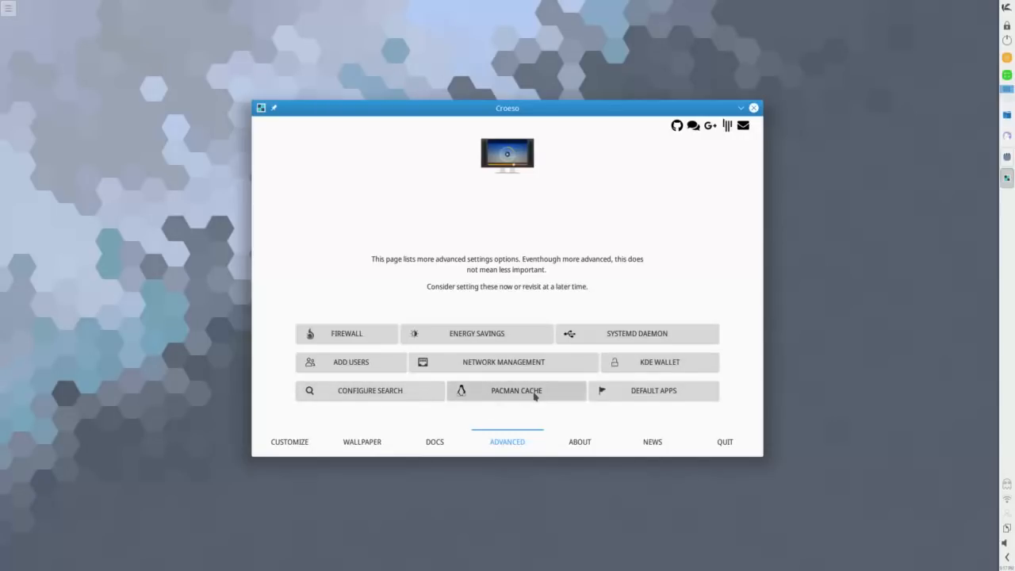
pyautogui.moveTo(654, 390)
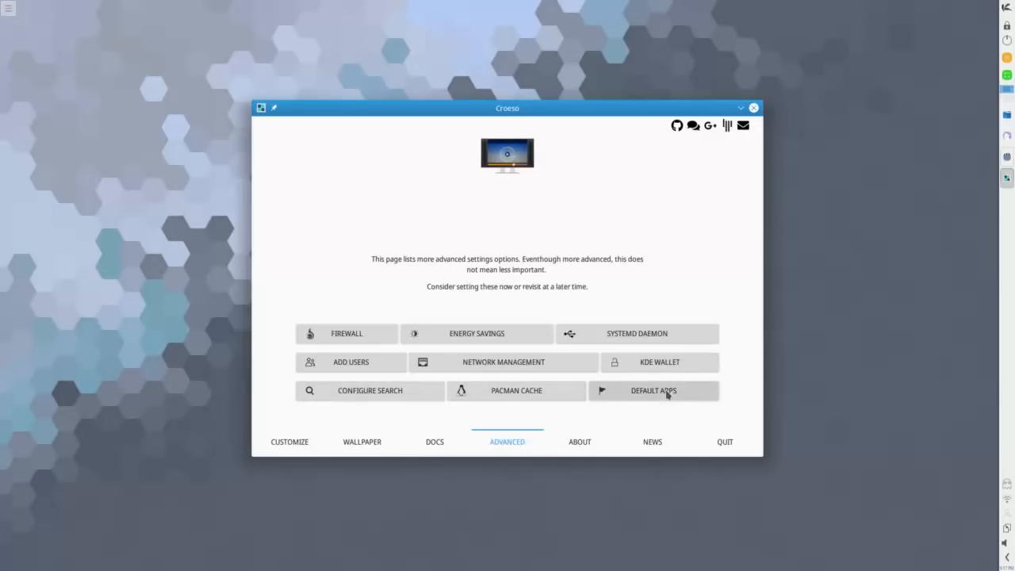
pyautogui.moveTo(580, 447)
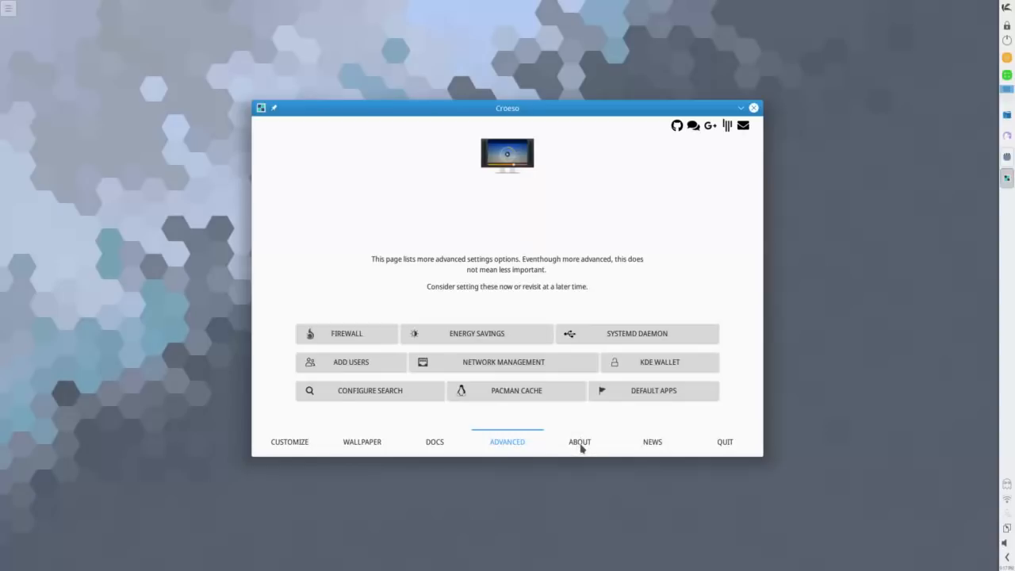
# Show the About KaOS description page.
pyautogui.click(581, 441)
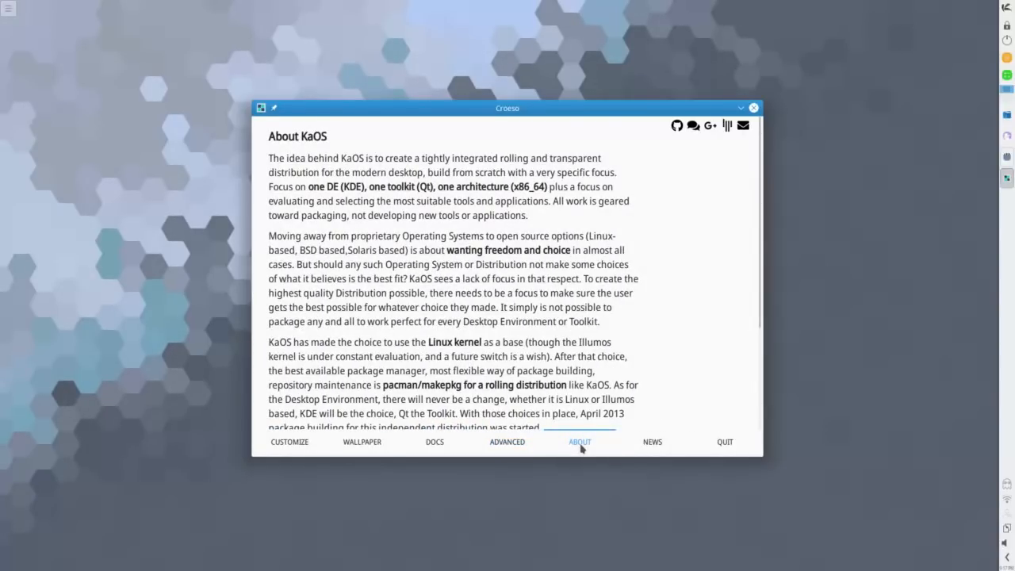
pyautogui.moveTo(732, 246)
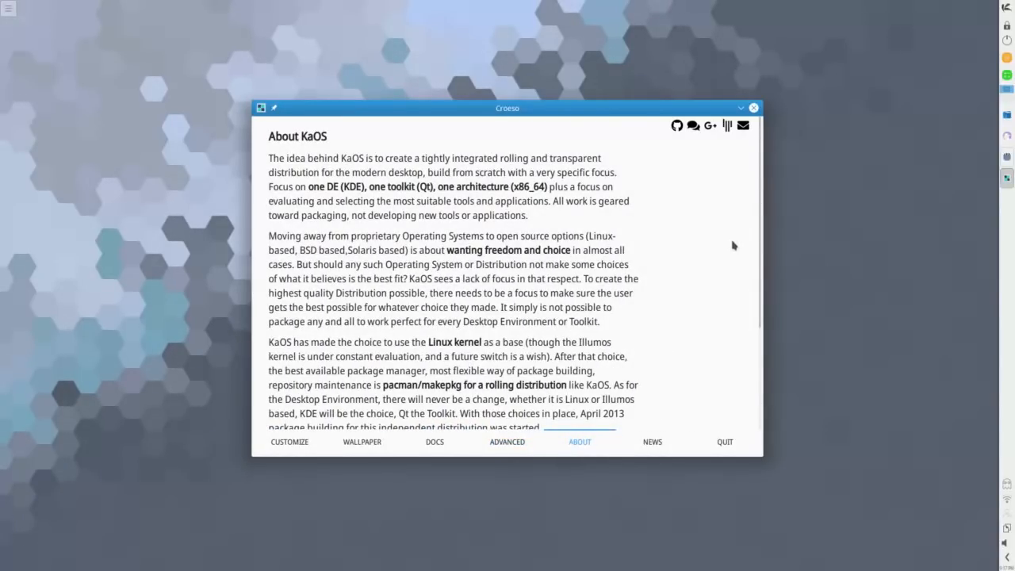
pyautogui.moveTo(574, 289)
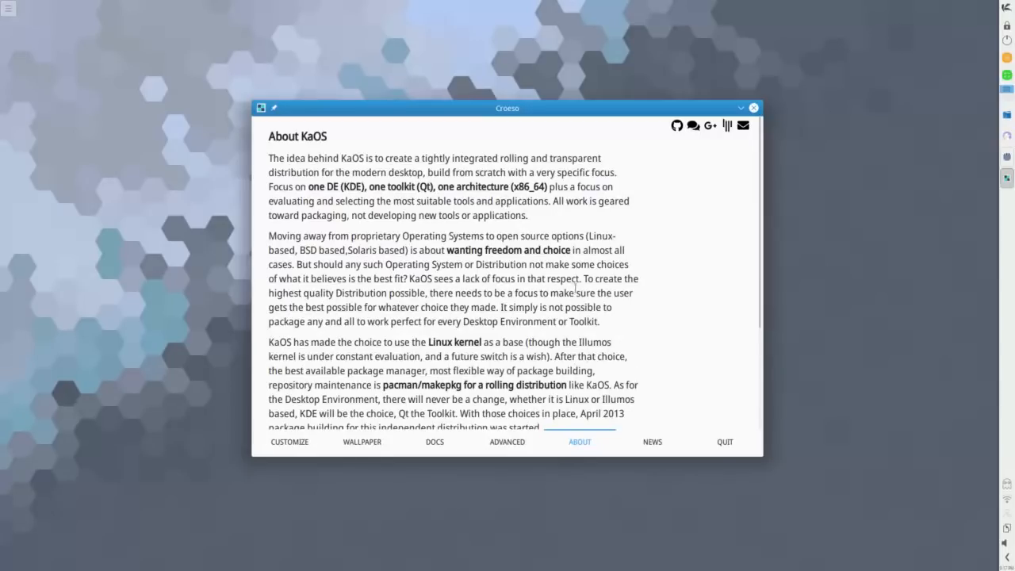
# Show the News page with the KaOS 2018.06 release announcement.
pyautogui.click(651, 441)
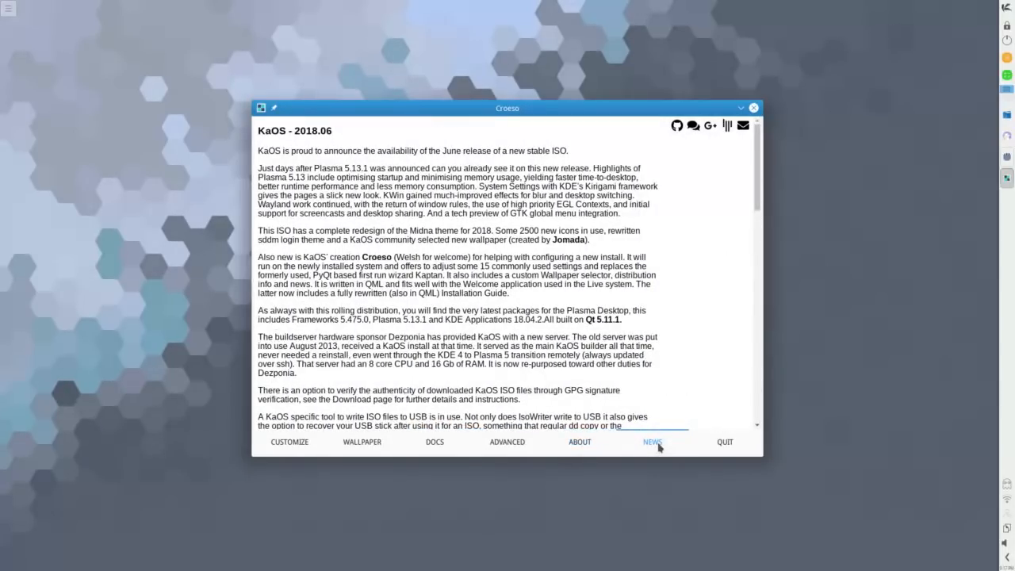
pyautogui.moveTo(724, 441)
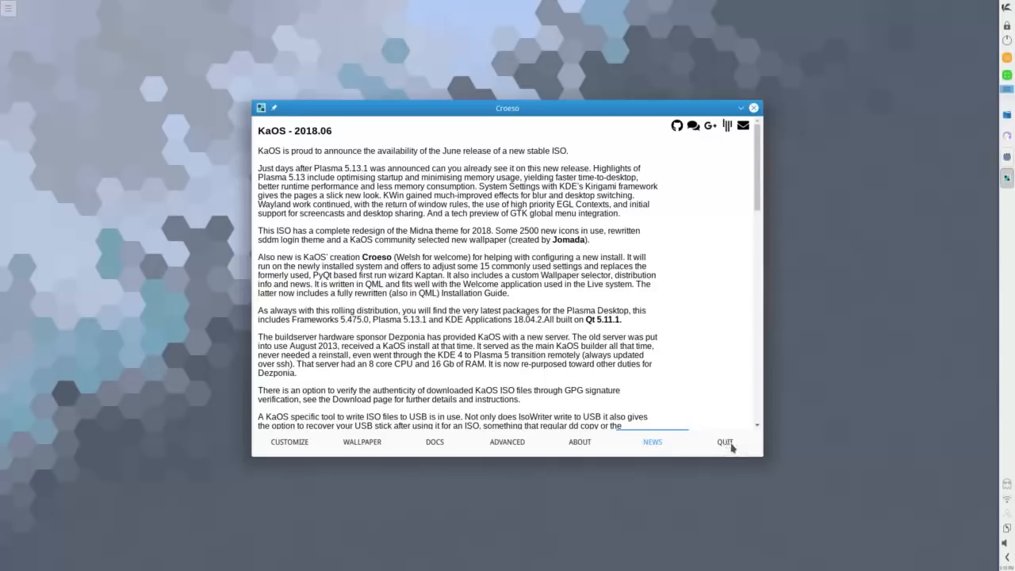